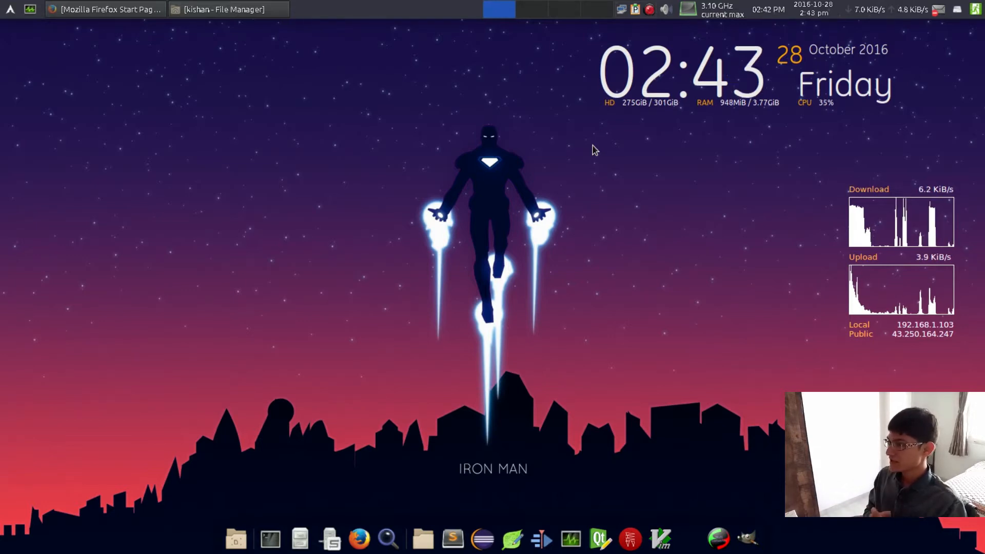
mouse_move(974, 307)
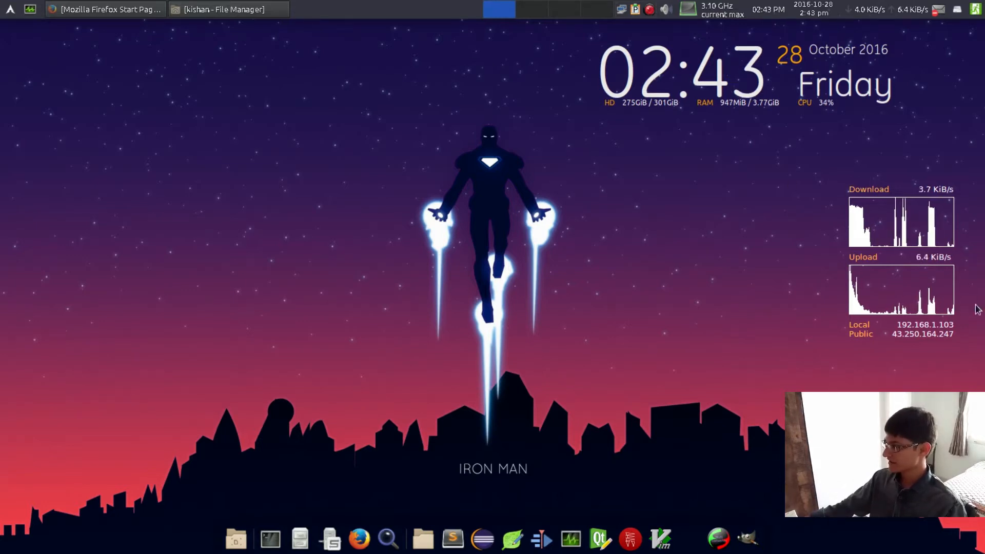
mouse_move(562, 174)
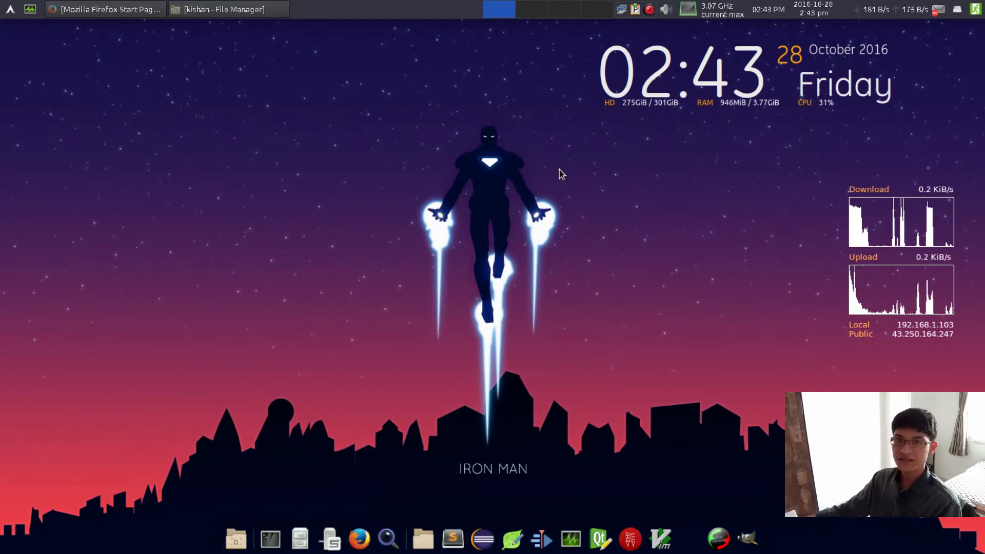
Open arch customzation.txt from the home folder in Sublime and copy the Flattastic link.
click(220, 10)
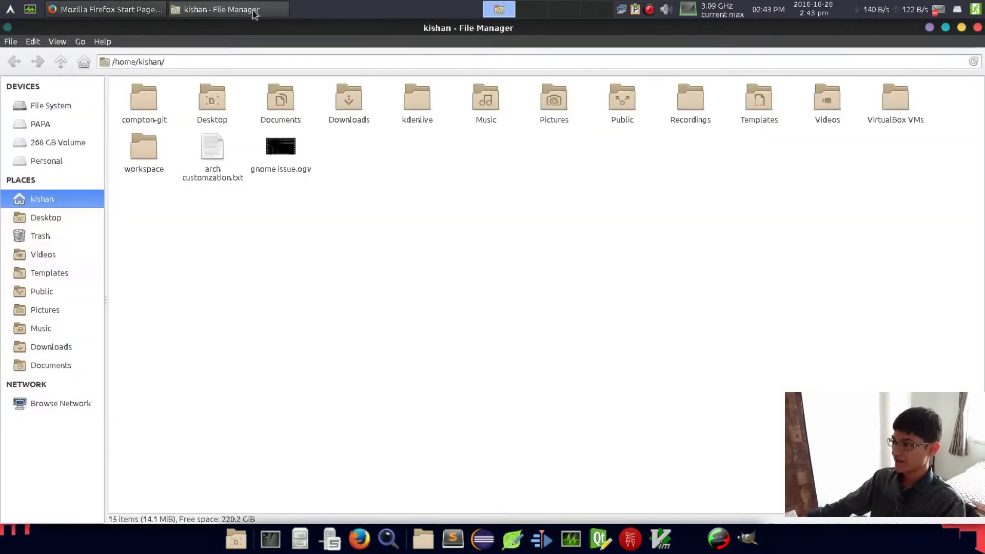
double_click(212, 146)
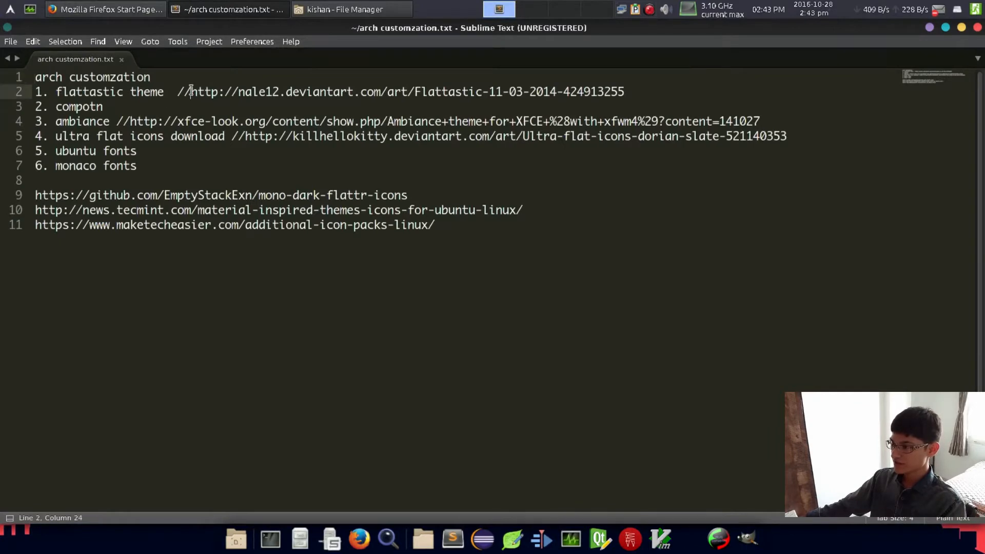
right_click(402, 91)
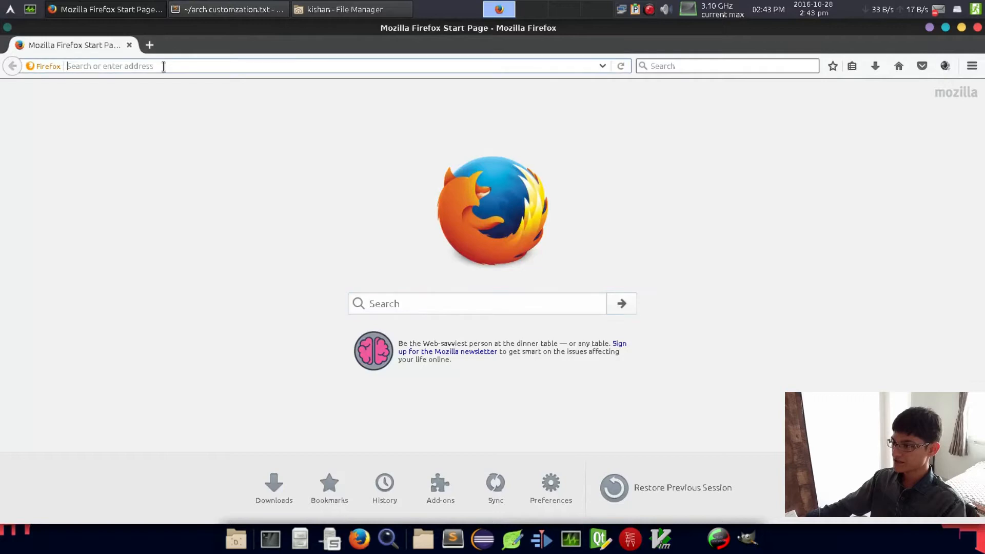
Load the Flattastic DeviantArt page and read down to its installation notes.
click(227, 10)
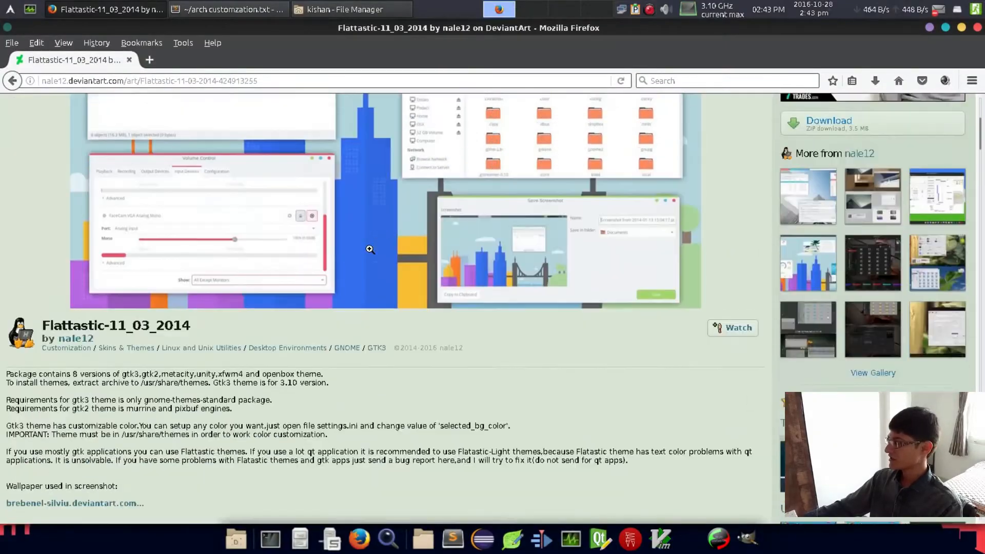
scroll(down, 3)
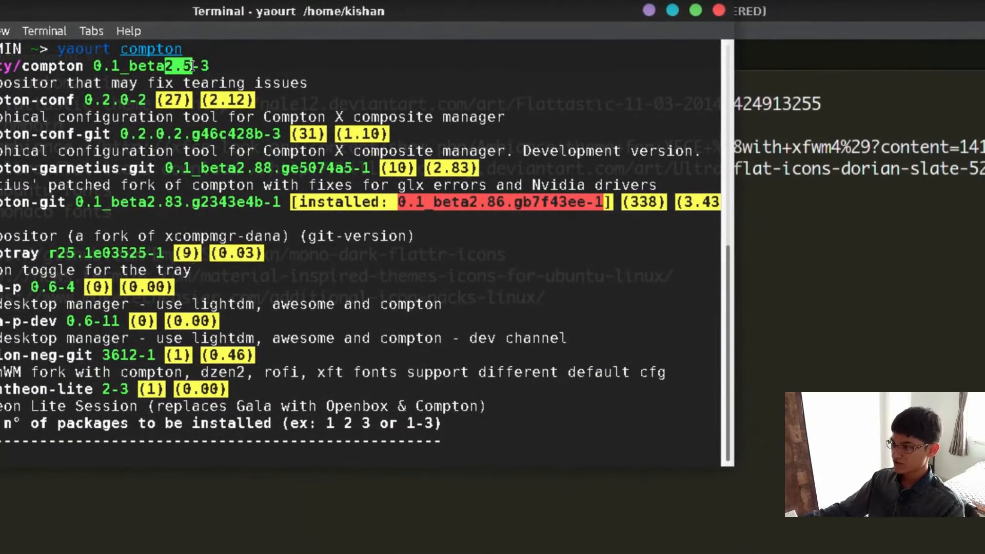
Choose result 5, aur/compton-git, and answer n to editing its PKGBUILD.
scroll(down, 3)
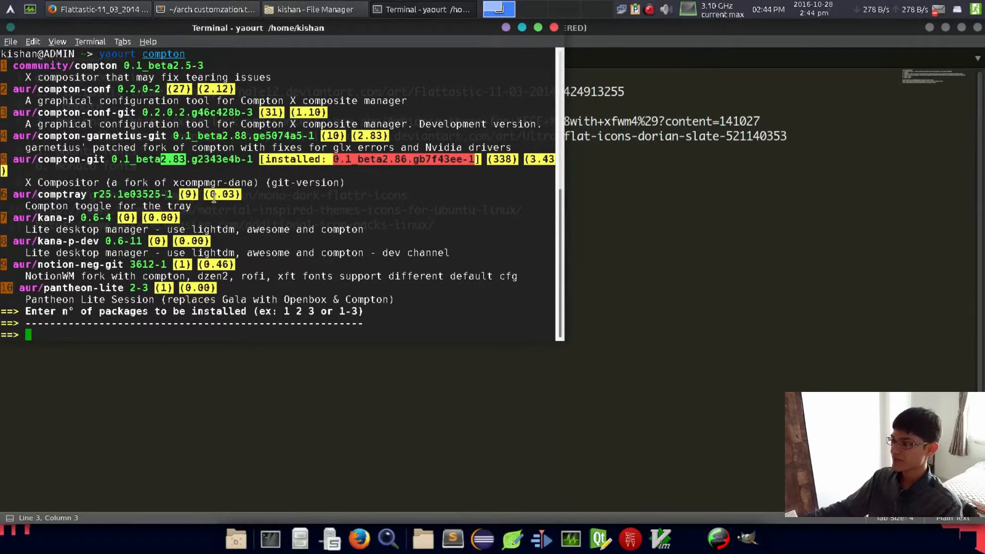
text(5)
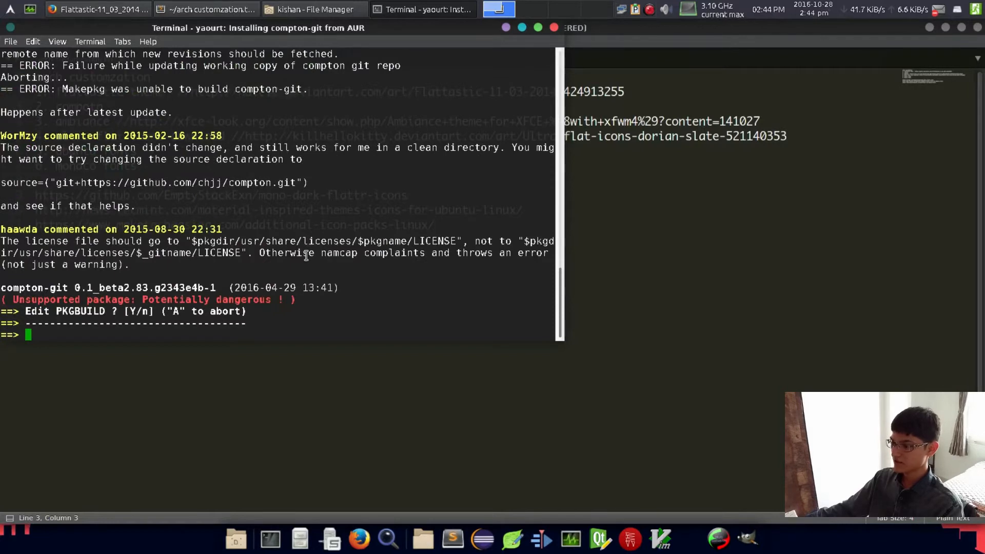
text(n)
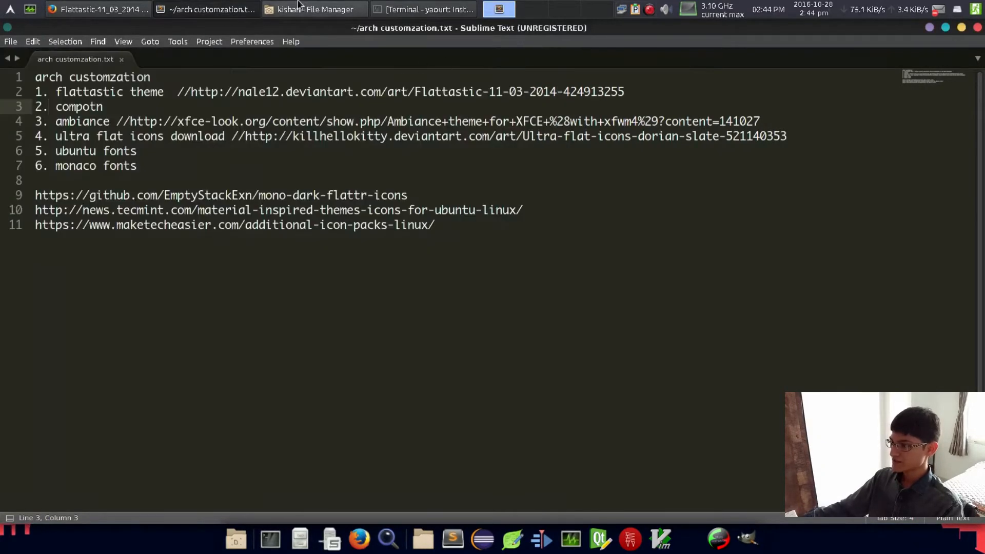
Copy the Ambiance theme link on line 4, then select the ultra flat icons link on line 5.
click(314, 9)
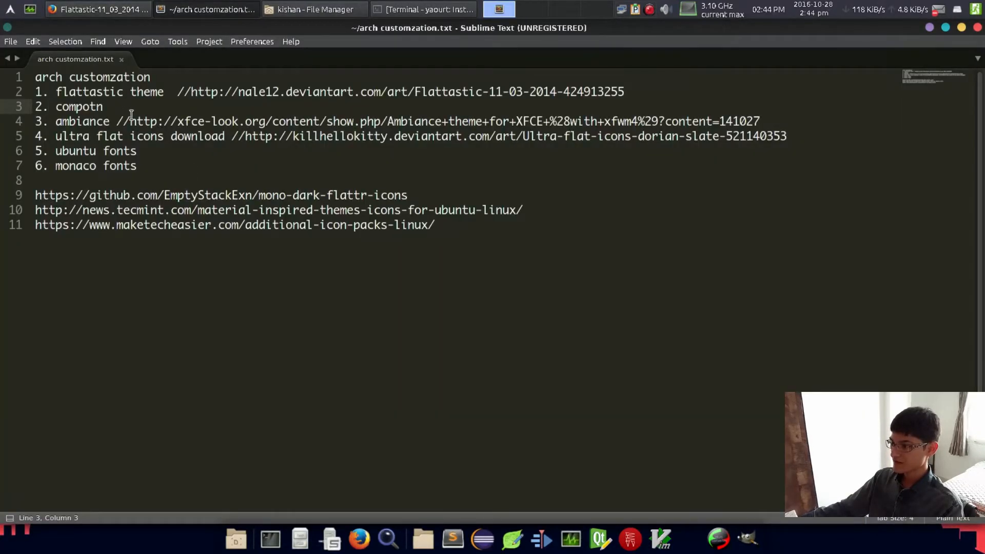
drag(130, 121, 758, 121)
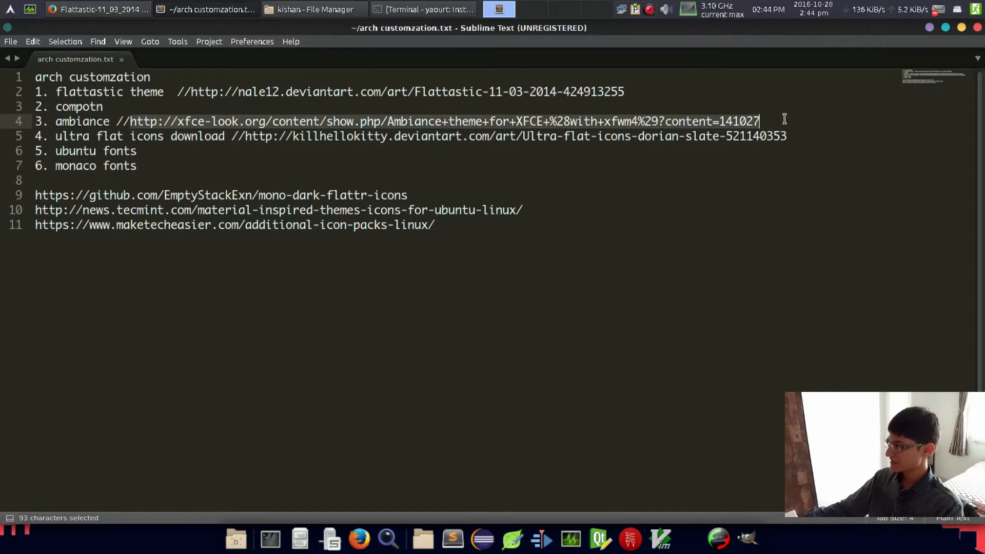
key(ctrl+c)
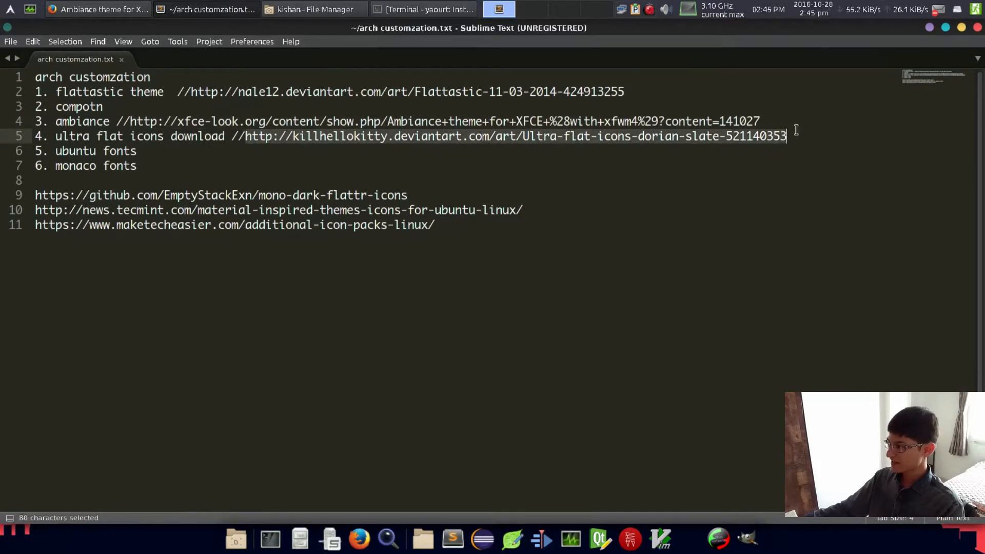
click(252, 136)
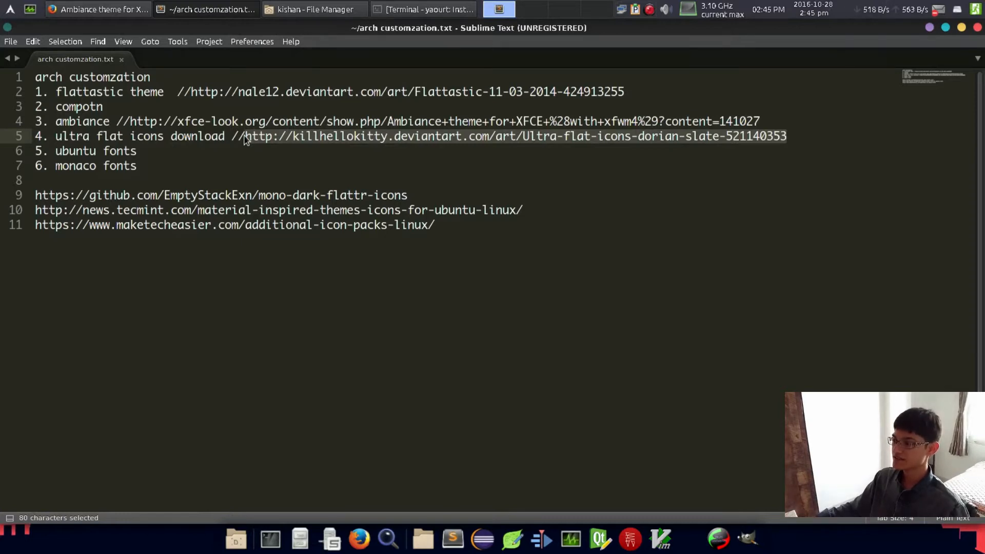
mouse_move(306, 135)
text(yaourt ubunt)
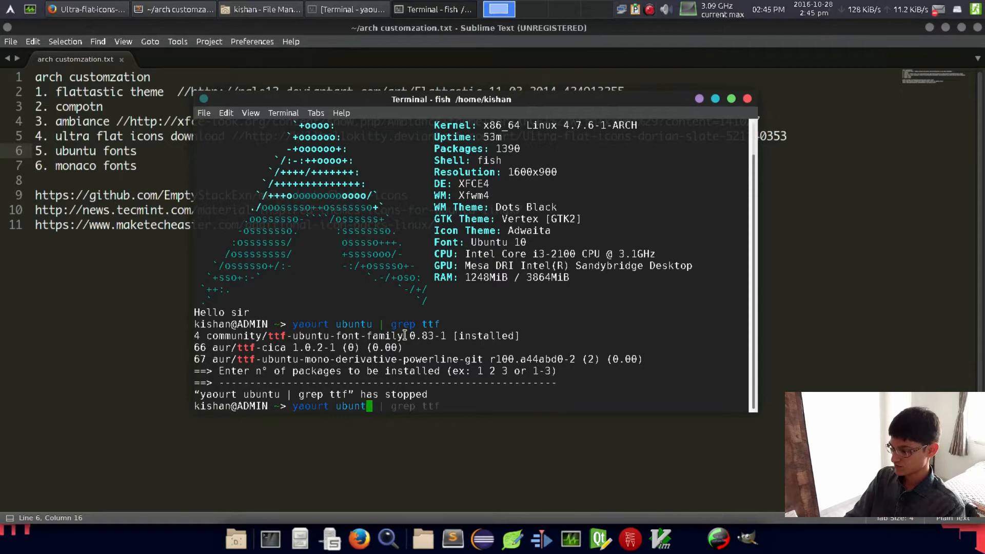
Search yaourt for ttf-ubuntu-font-family to confirm the Ubuntu fonts are installed.
text(-fla)
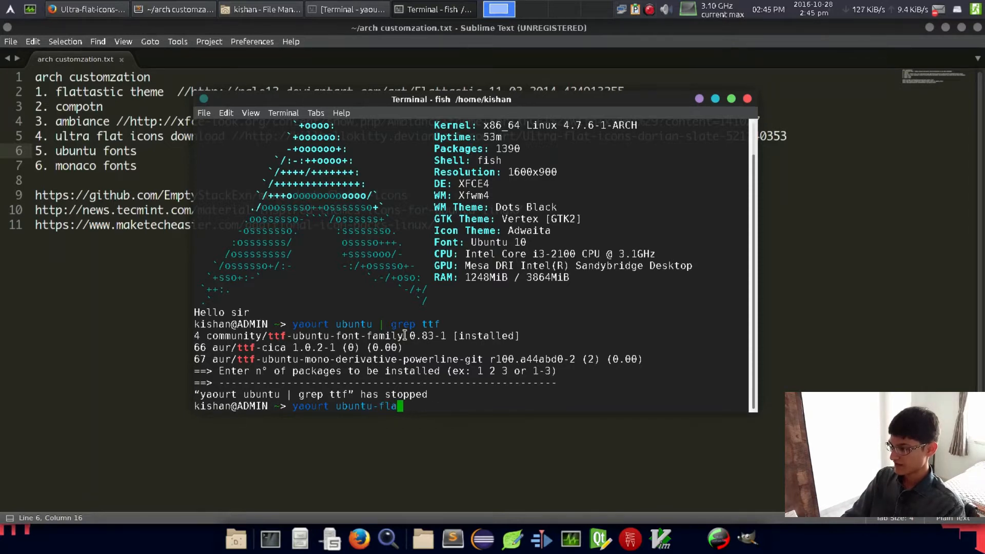
key(BackSpace)
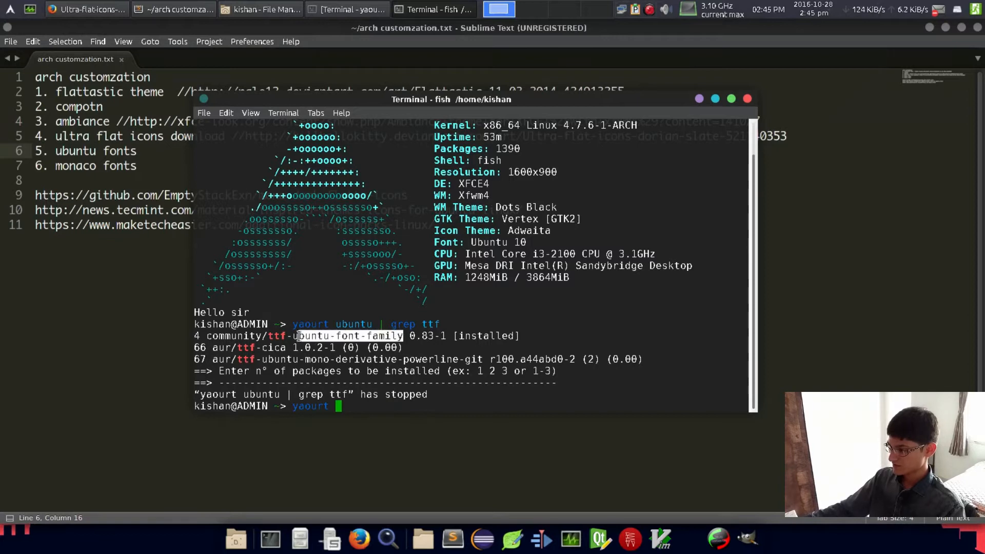
text(ttf-ubuntu-font-family)
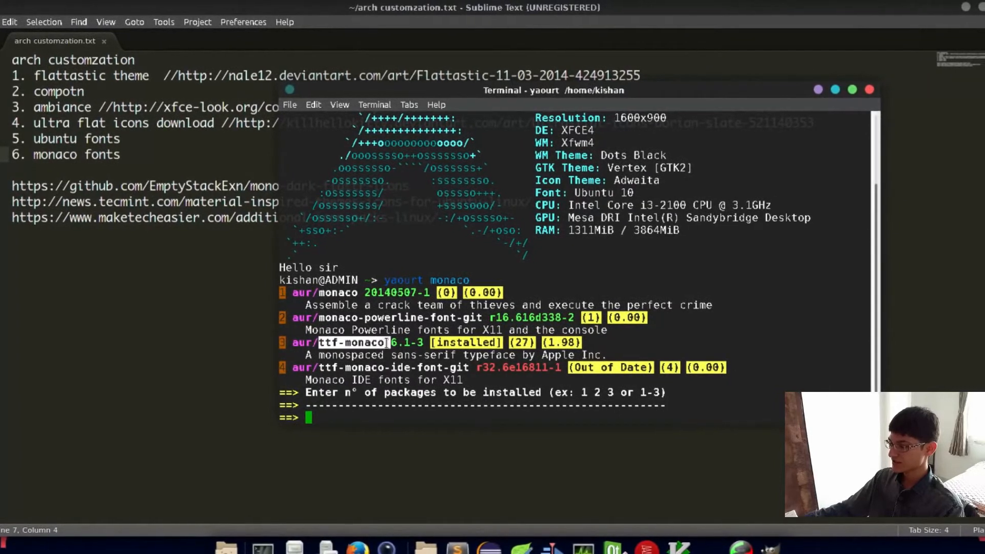
Choose result 3, aur/ttf-monaco, to install the Monaco font.
text(3)
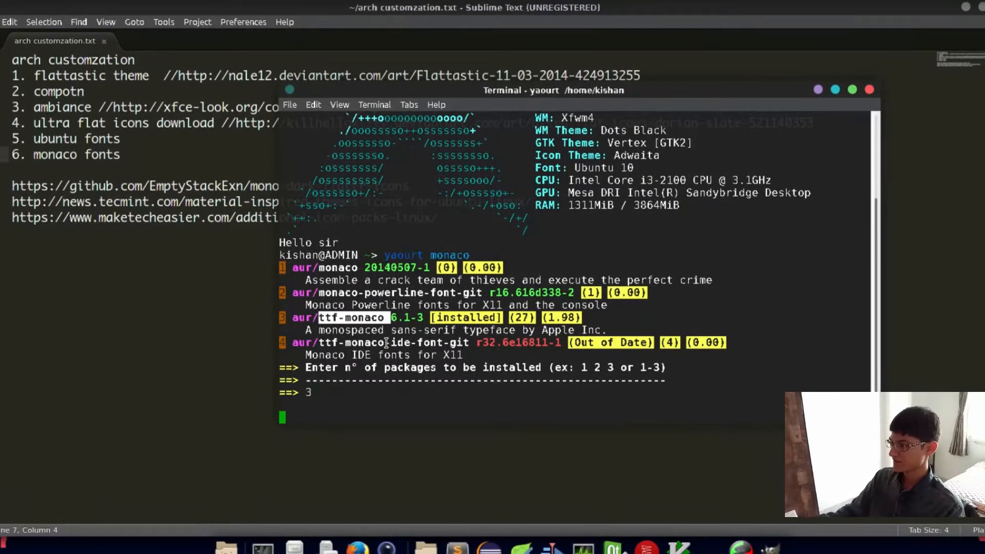
key(Return)
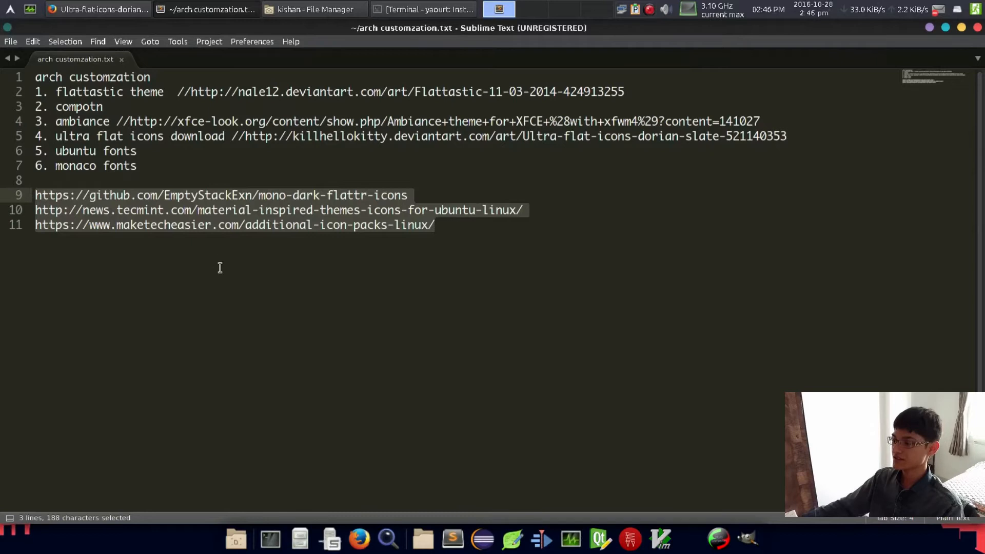
mouse_move(189, 252)
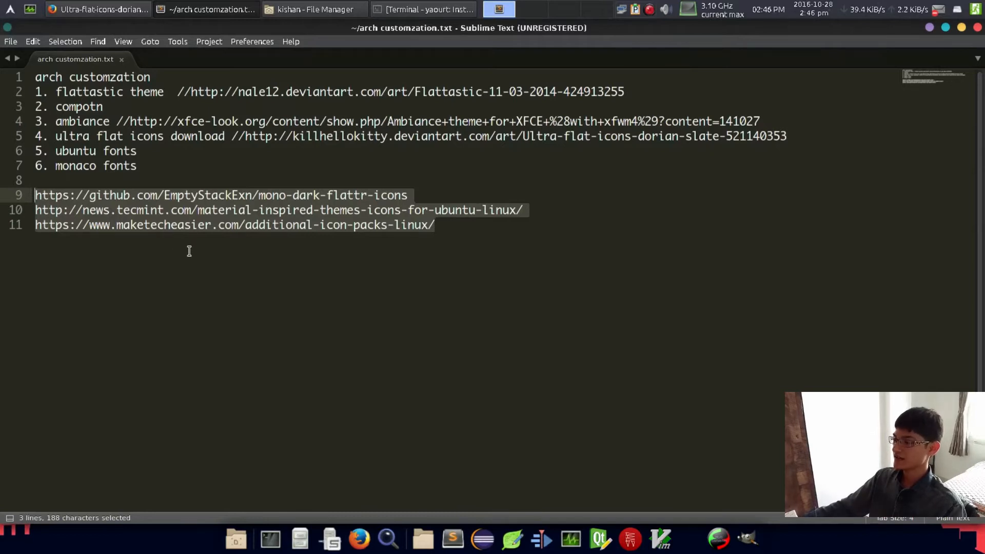
mouse_move(283, 276)
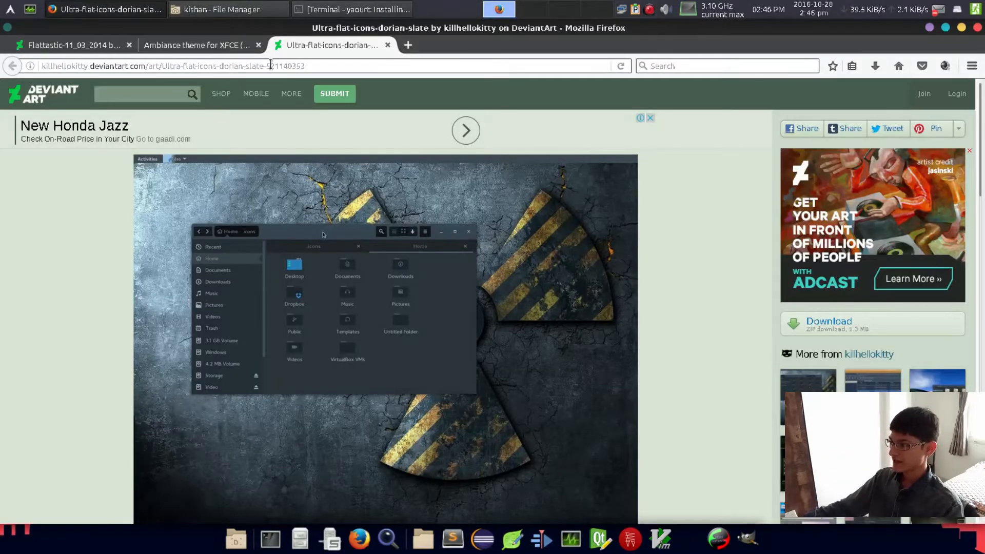
Enter the killhellokitty Ultra-flat-icons DeviantArt address in a new tab.
click(72, 44)
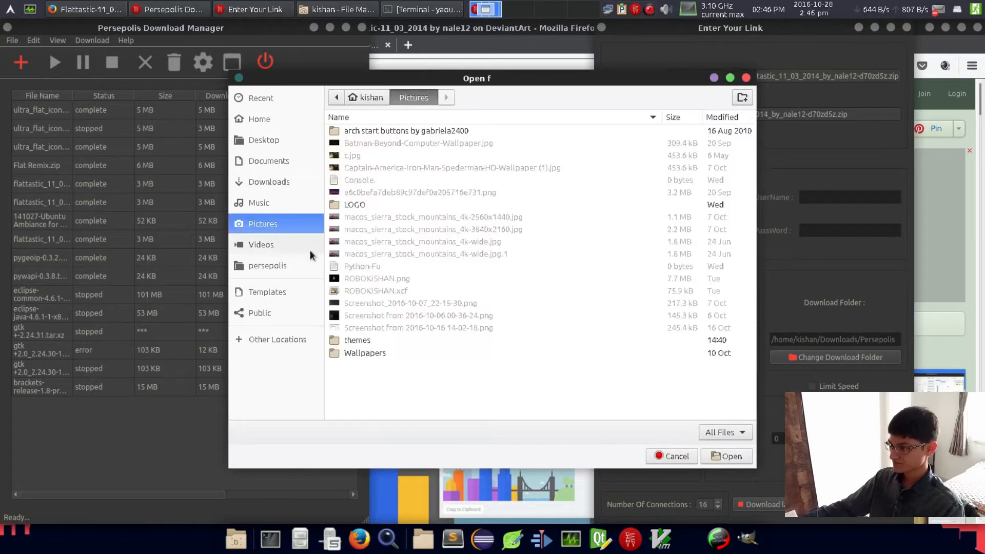
Download the Flattastic and Ambiance theme archives via Persepolis into Pictures/themes.
double_click(357, 340)
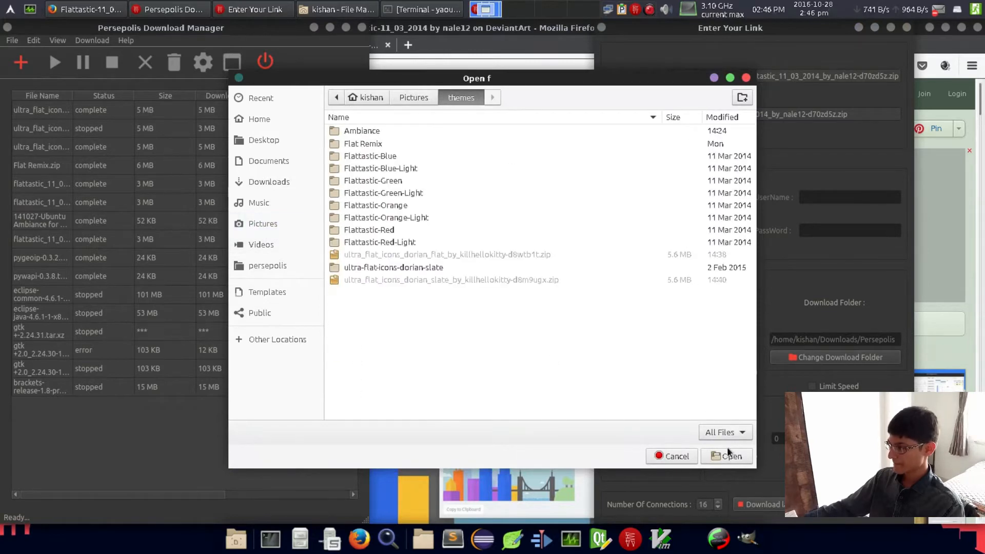
click(726, 456)
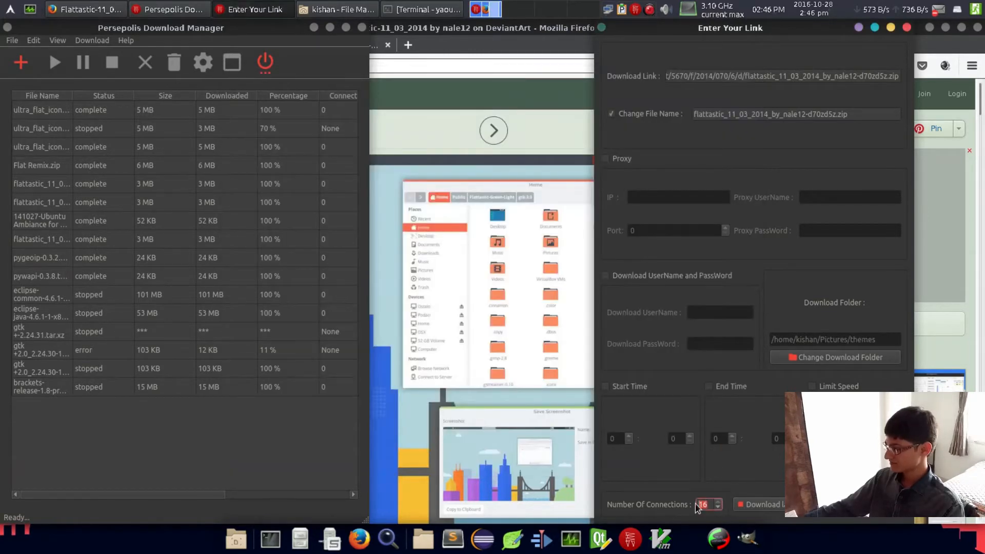
click(760, 504)
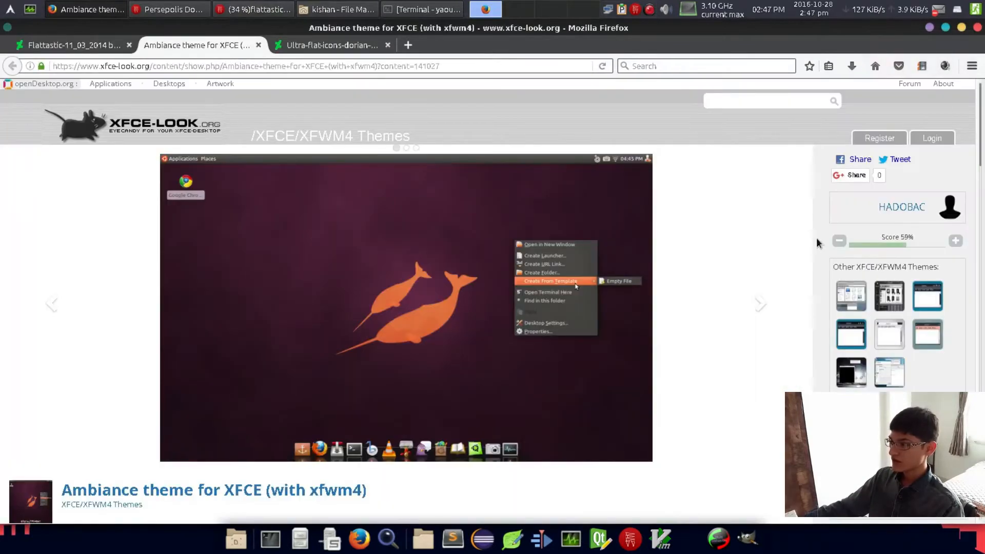
scroll(down, 3)
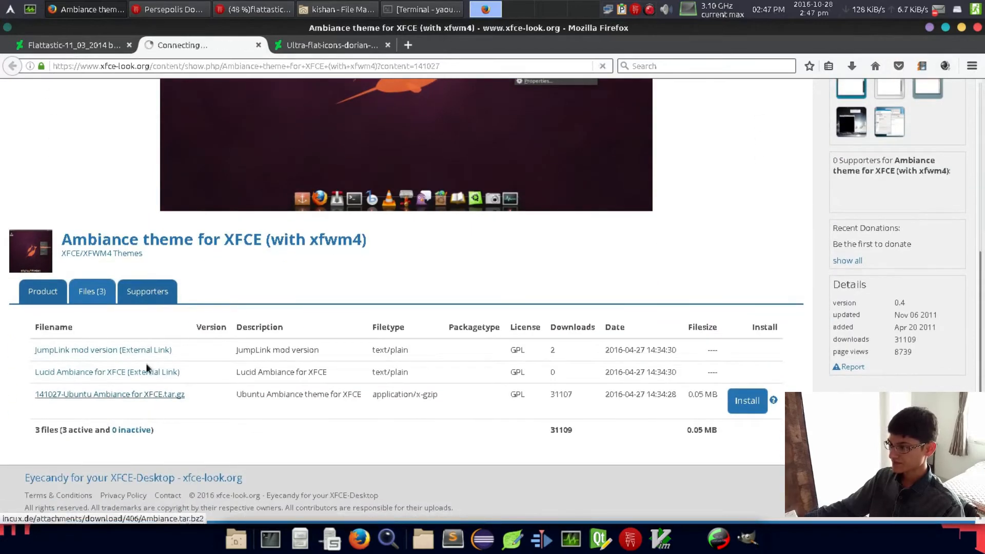
click(110, 394)
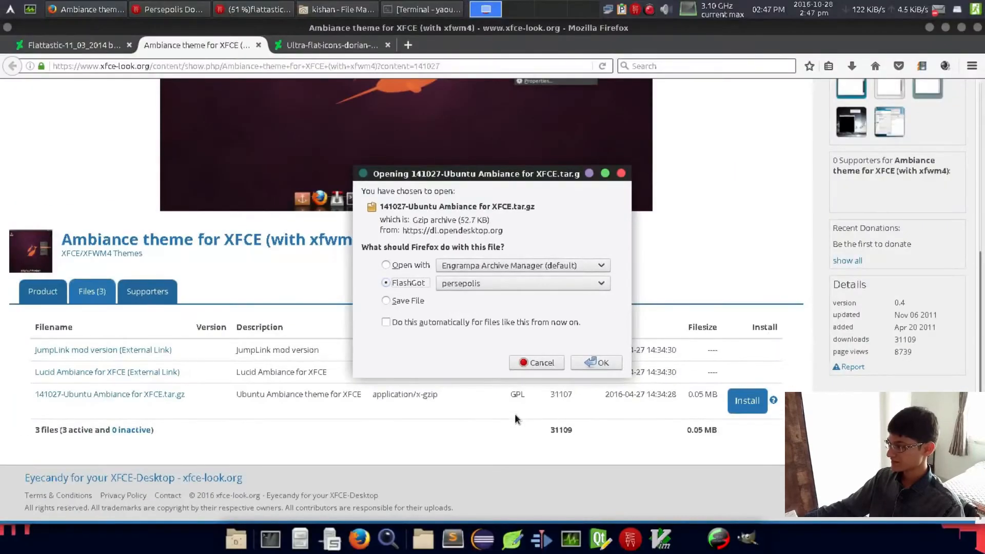
click(595, 362)
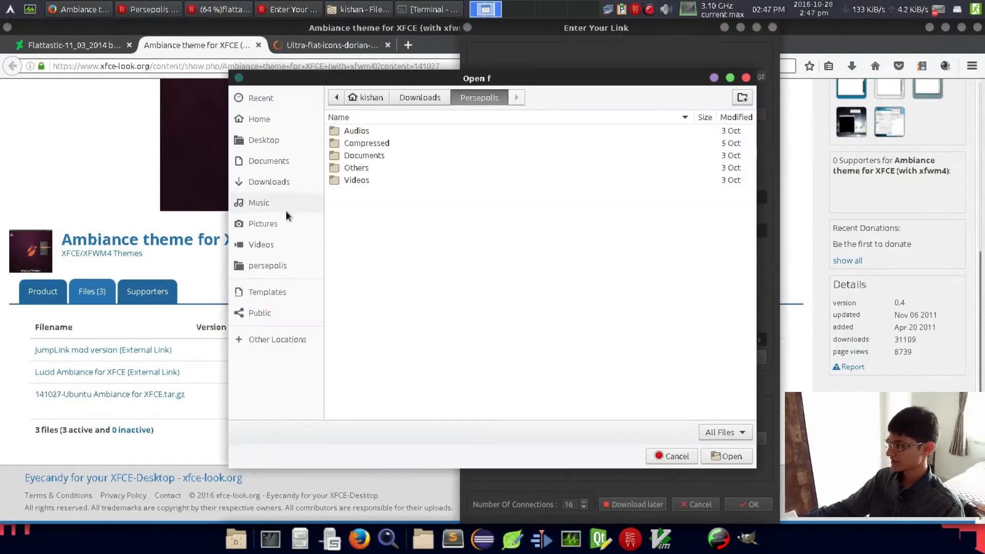
click(269, 182)
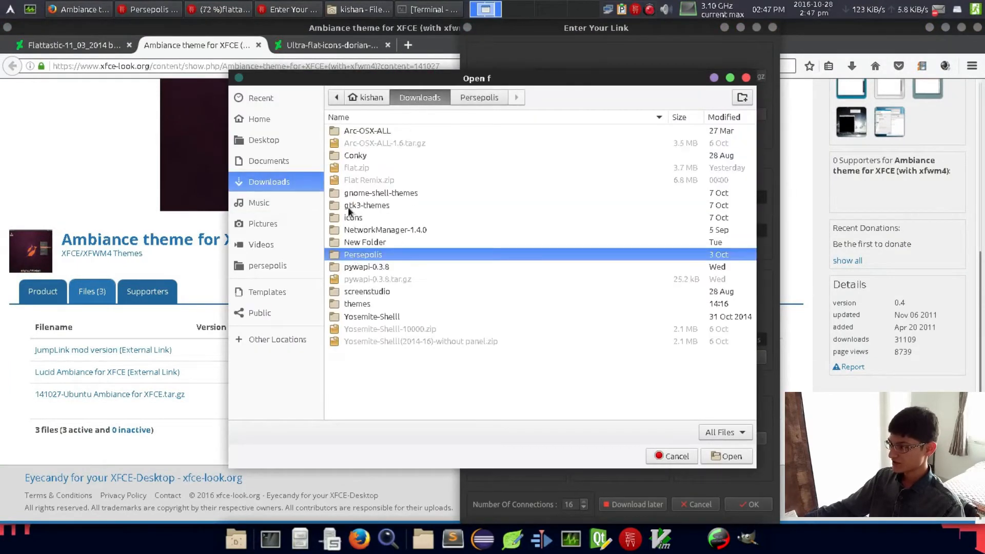
click(259, 119)
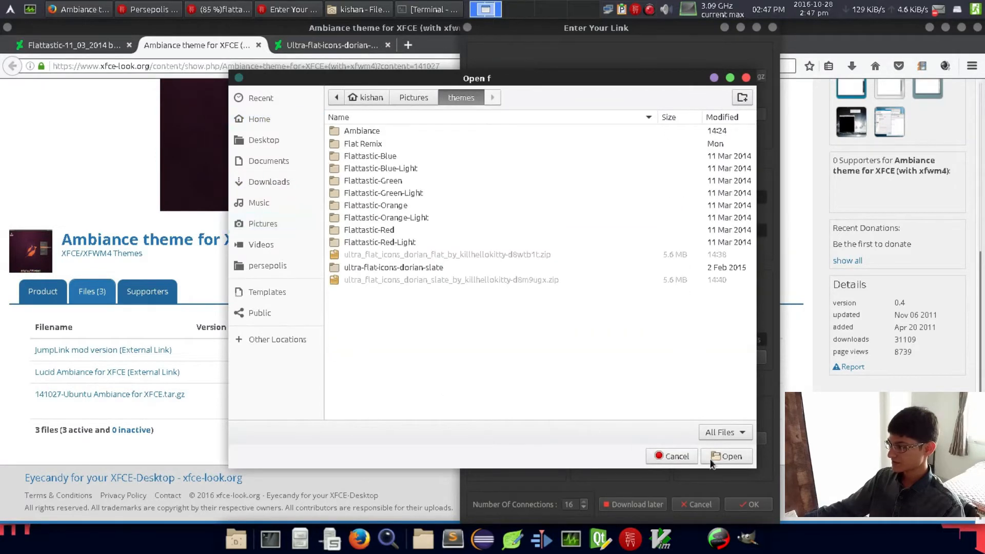
click(726, 456)
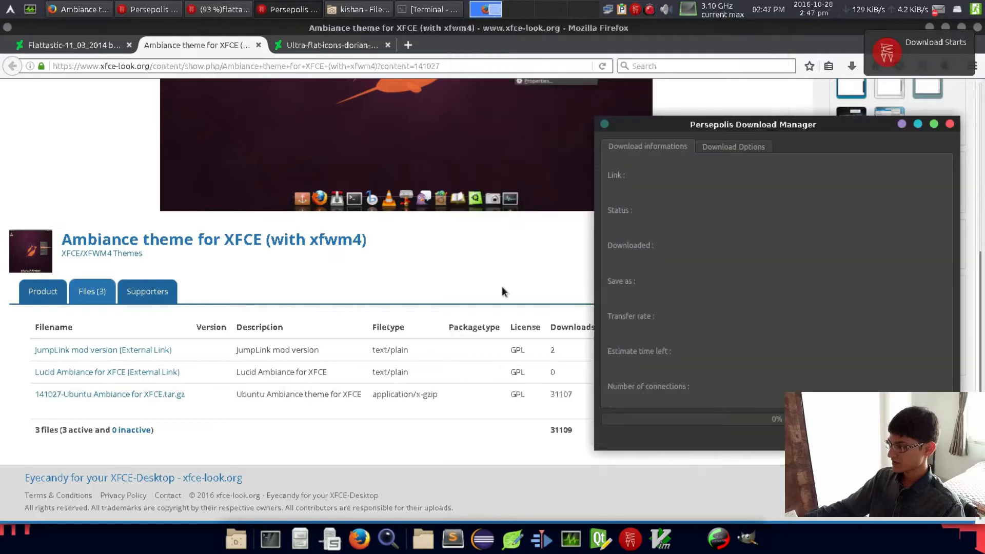
Download the dorian slate icon pack from its page into Pictures/themes.
click(333, 44)
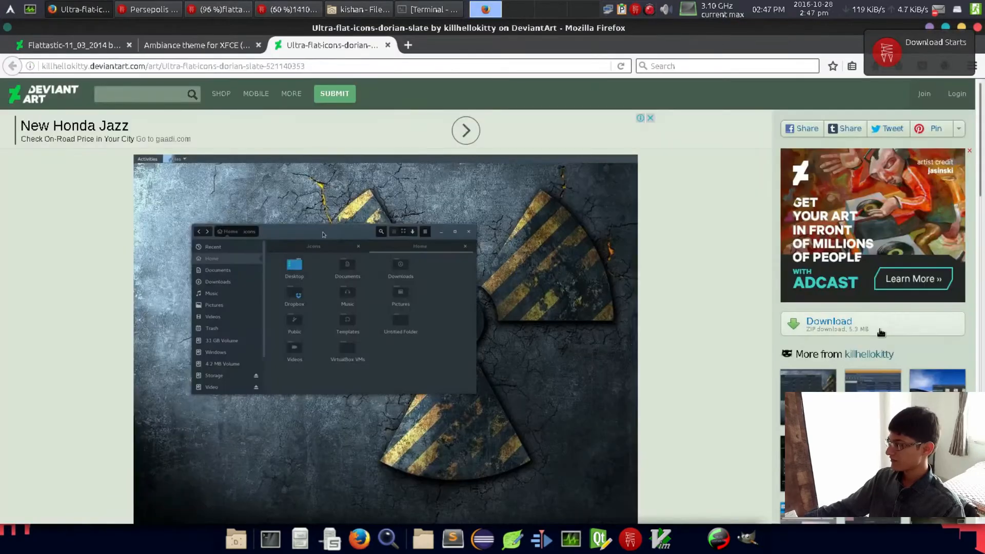
click(829, 321)
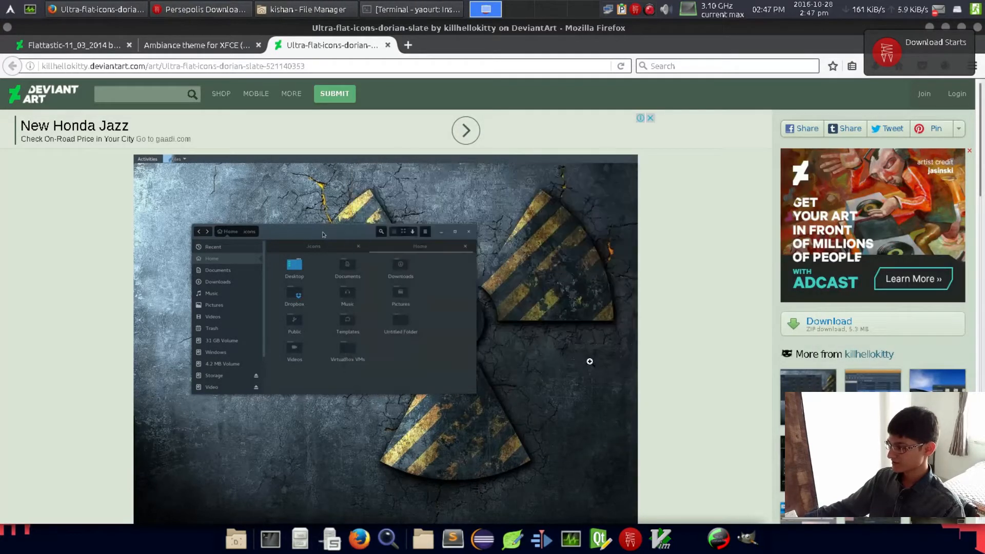
click(828, 321)
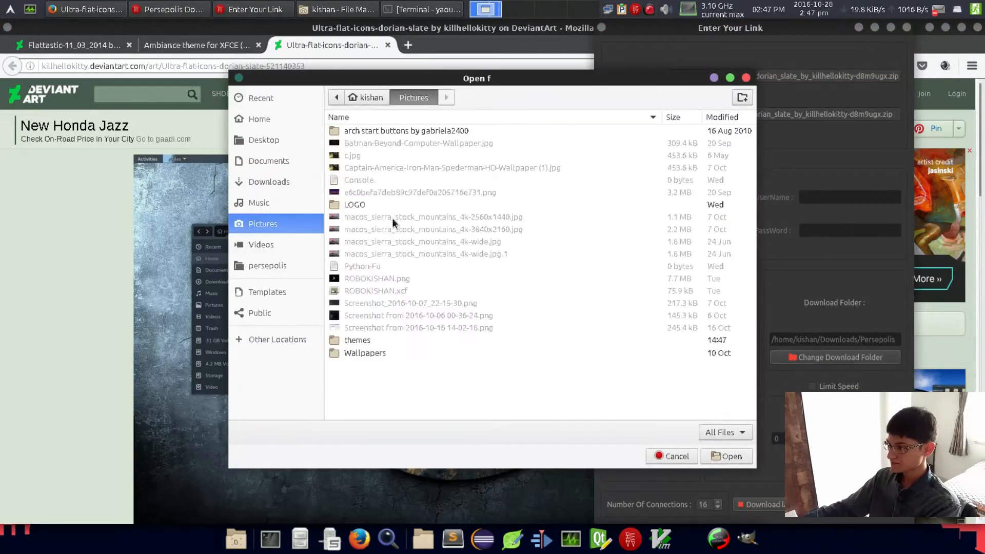
double_click(358, 339)
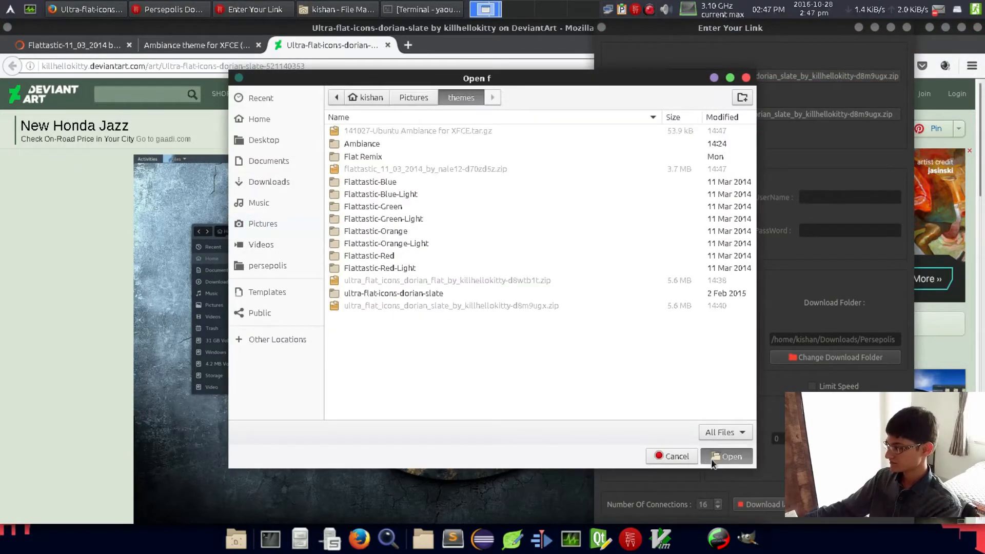
click(731, 456)
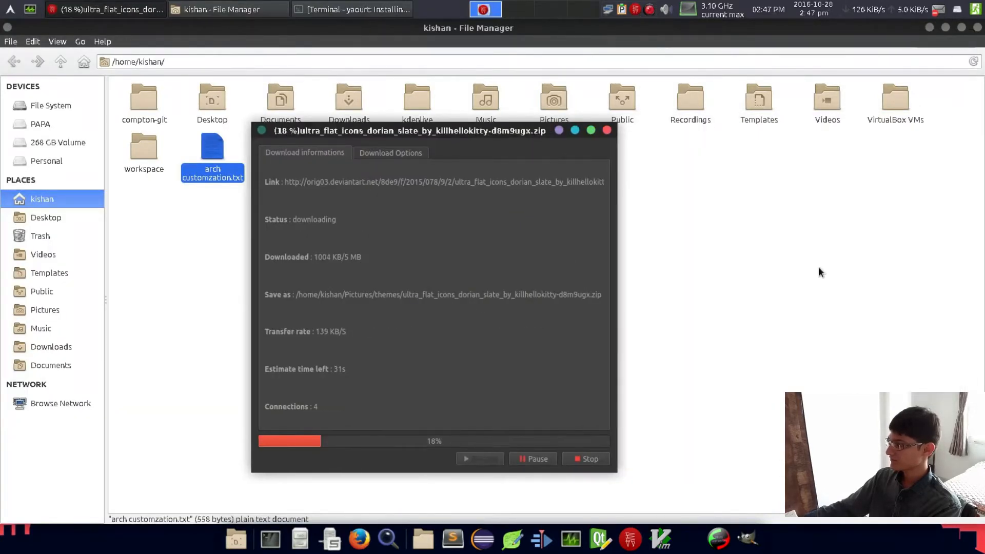
Permanently delete the 11 old Flattastic folders in Pictures/themes.
click(44, 310)
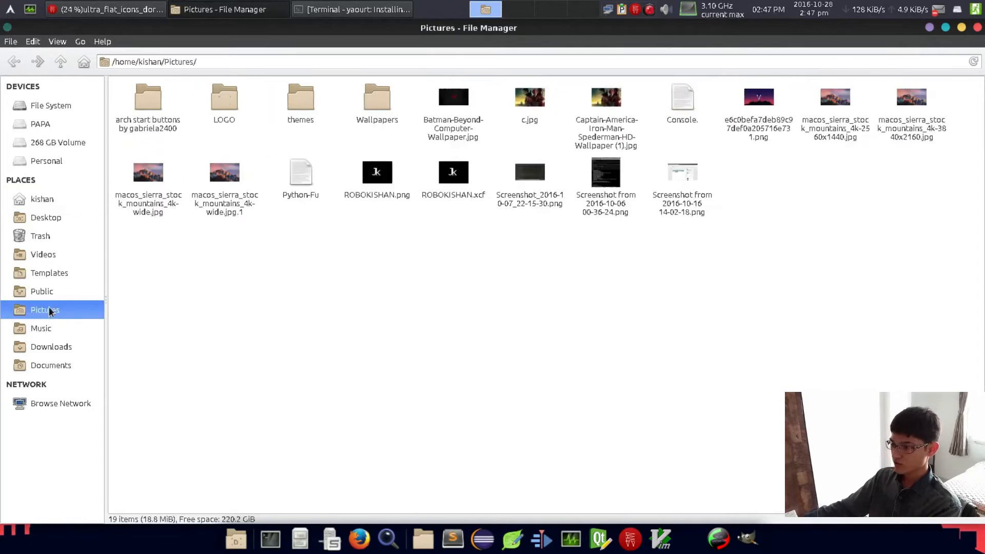
double_click(301, 98)
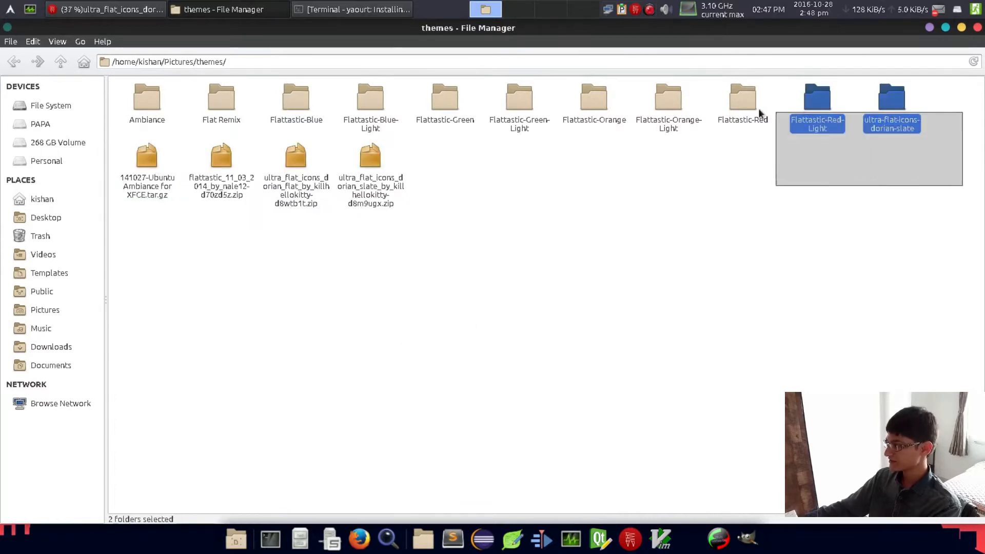
click(252, 307)
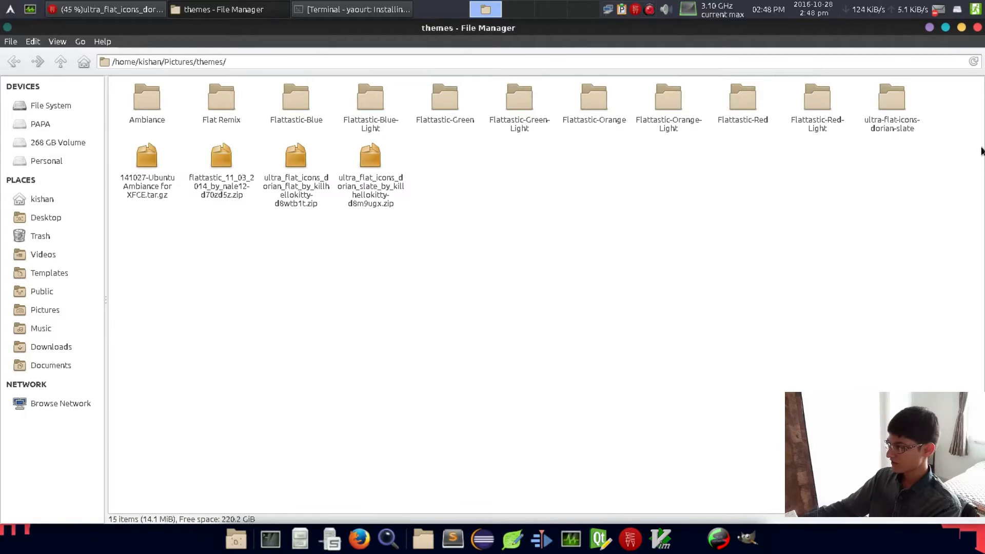
drag(742, 101, 817, 151)
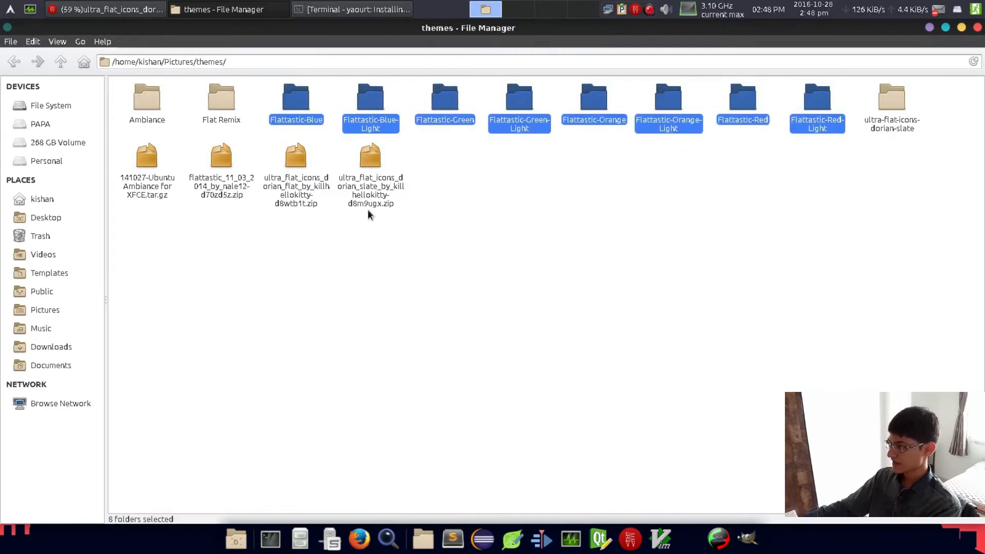
double_click(220, 156)
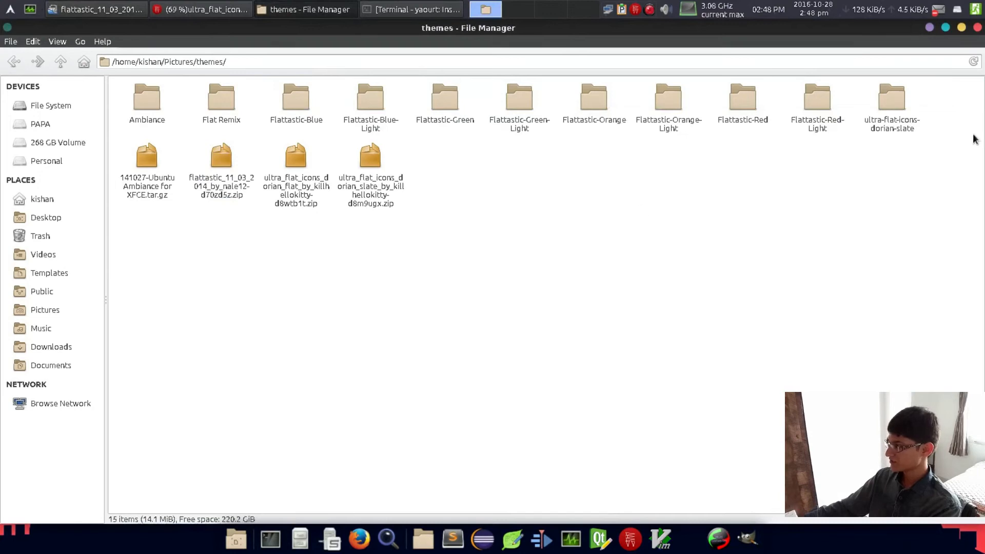
key(Delete)
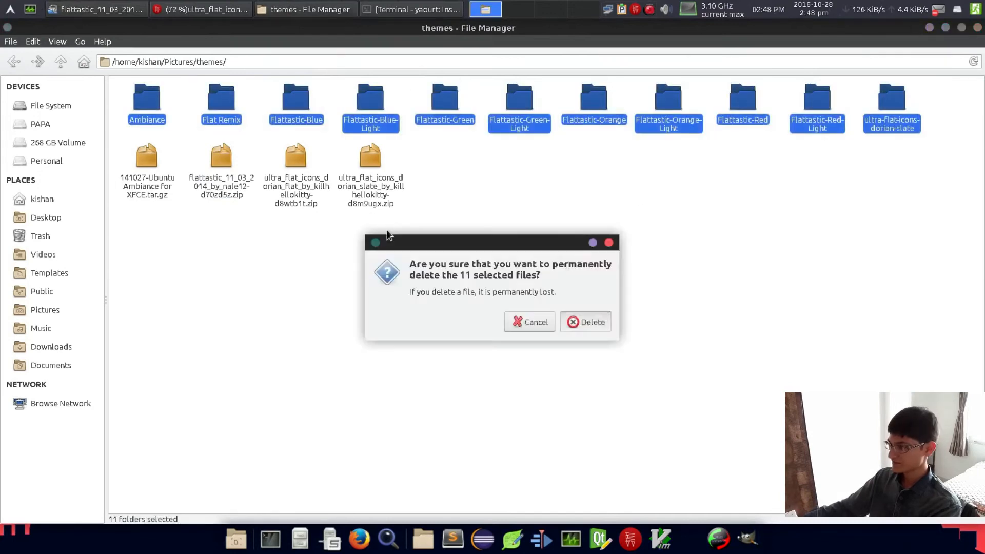
click(585, 322)
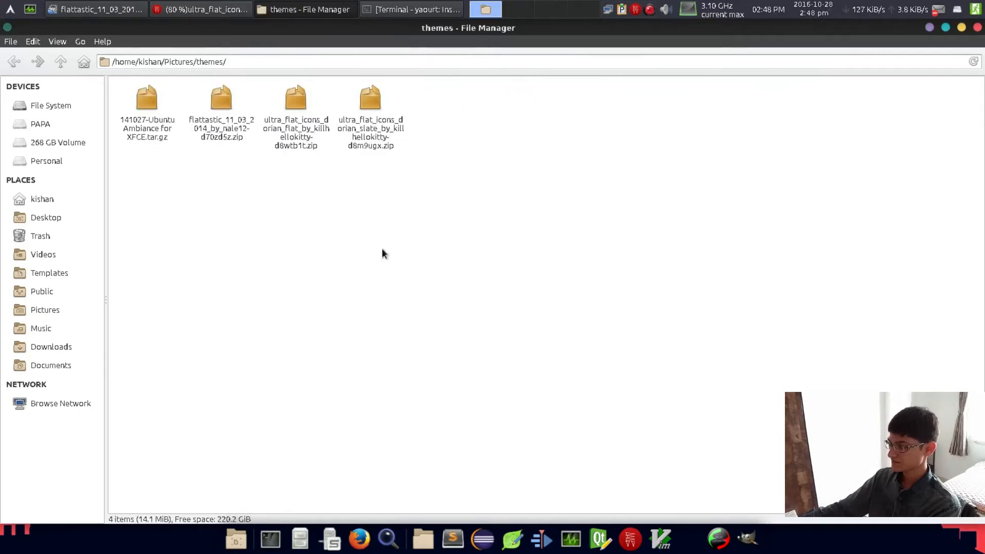
Extract the downloaded theme and icon archives in place and open a terminal in themes.
right_click(147, 103)
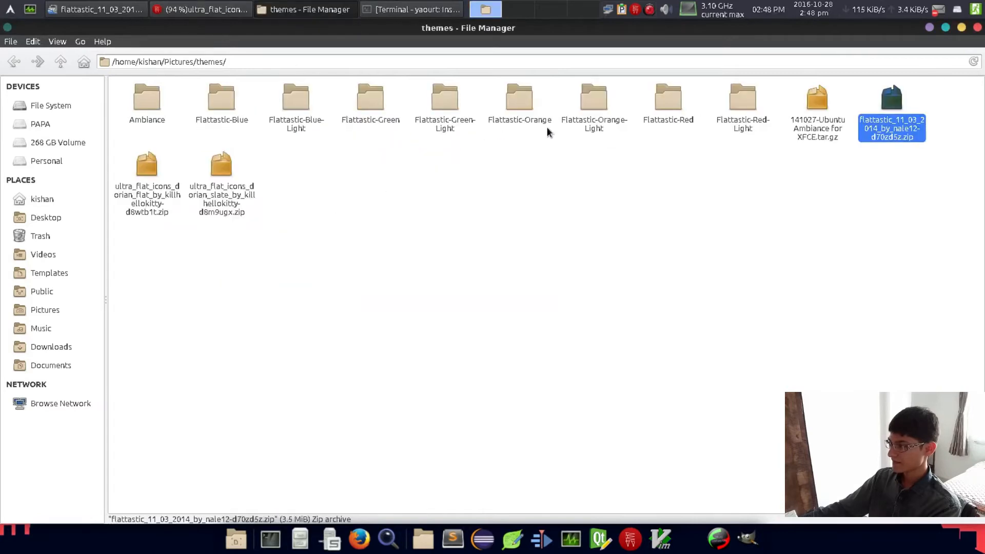
right_click(147, 169)
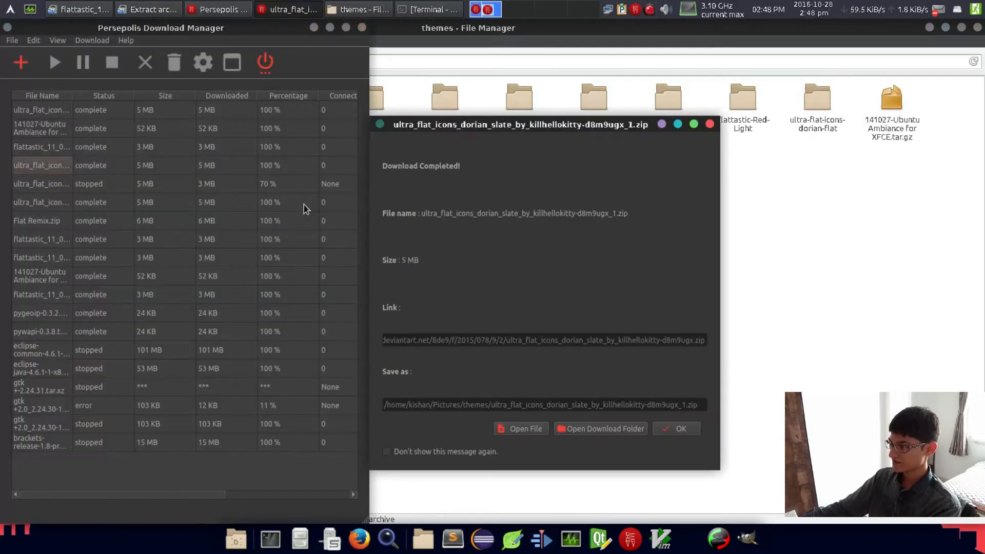
click(677, 429)
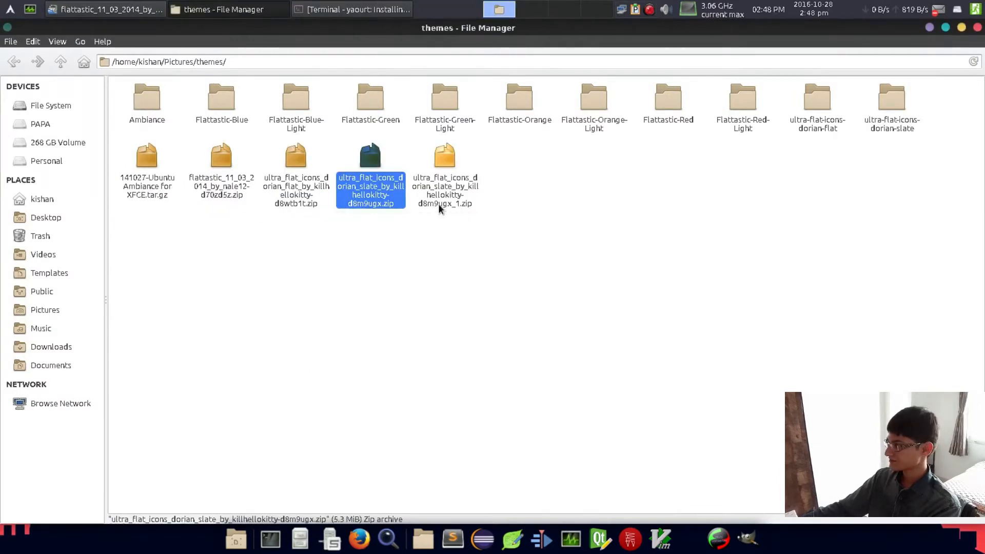
right_click(445, 189)
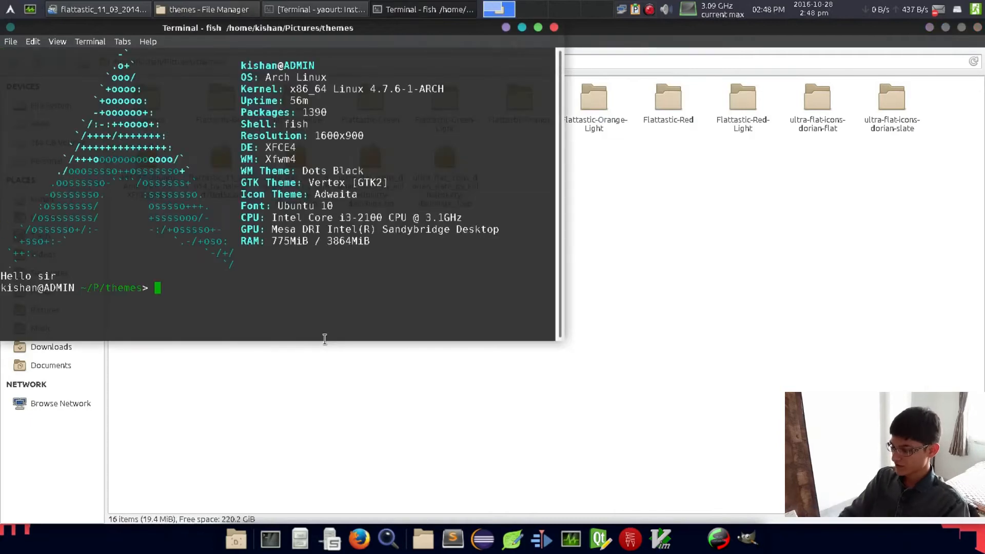
Launch root Thunar and copy the Flattastic folders into /usr/share/themes, replacing existing files.
text(sudo thunar)
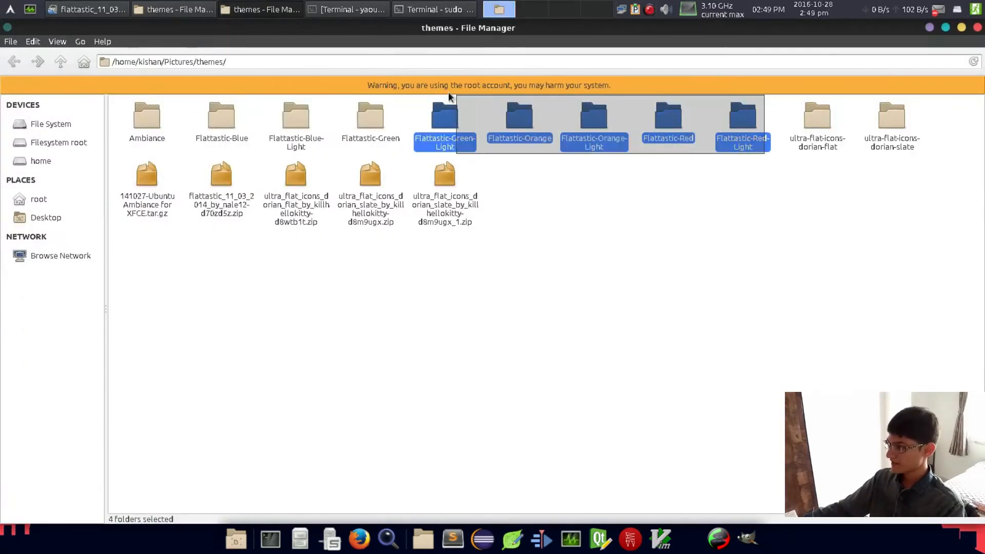
click(50, 124)
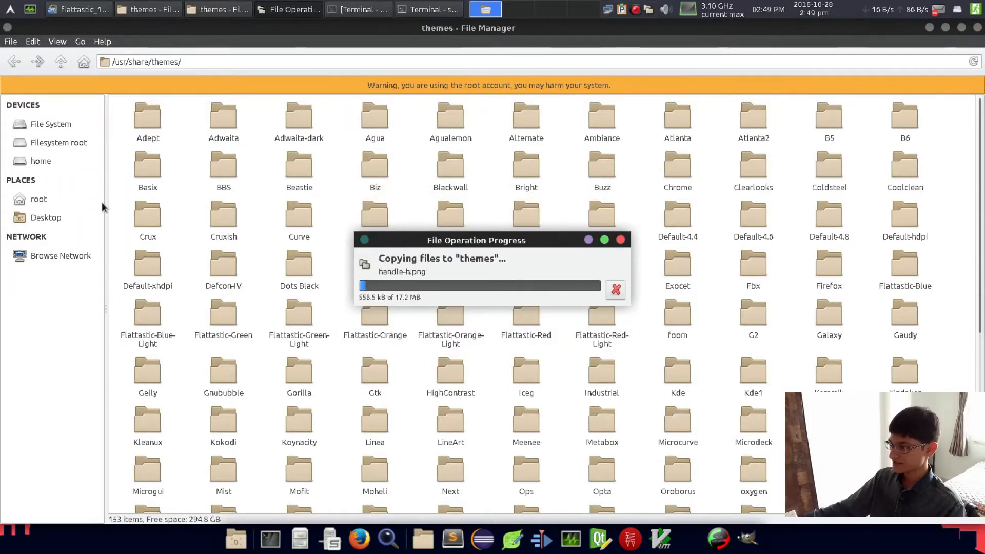
click(51, 124)
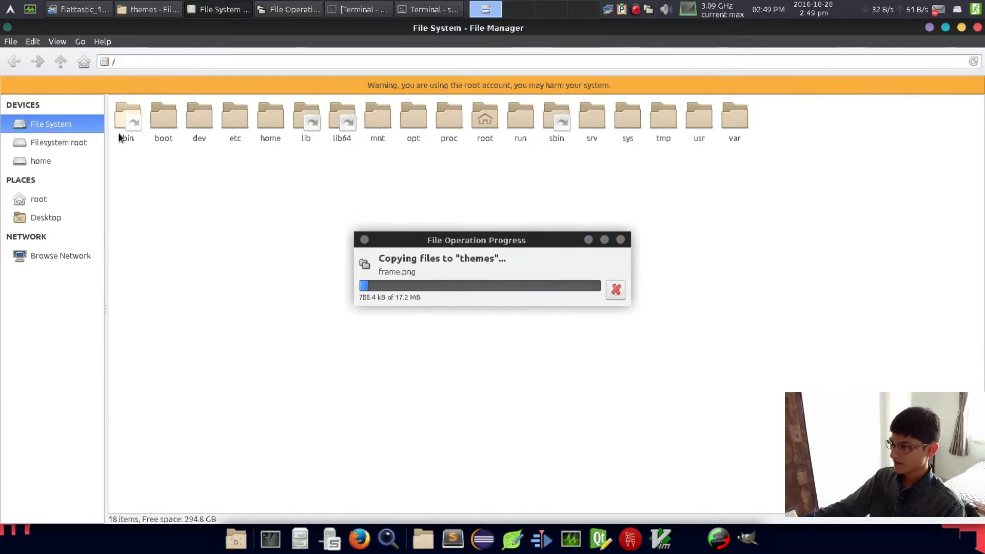
click(699, 119)
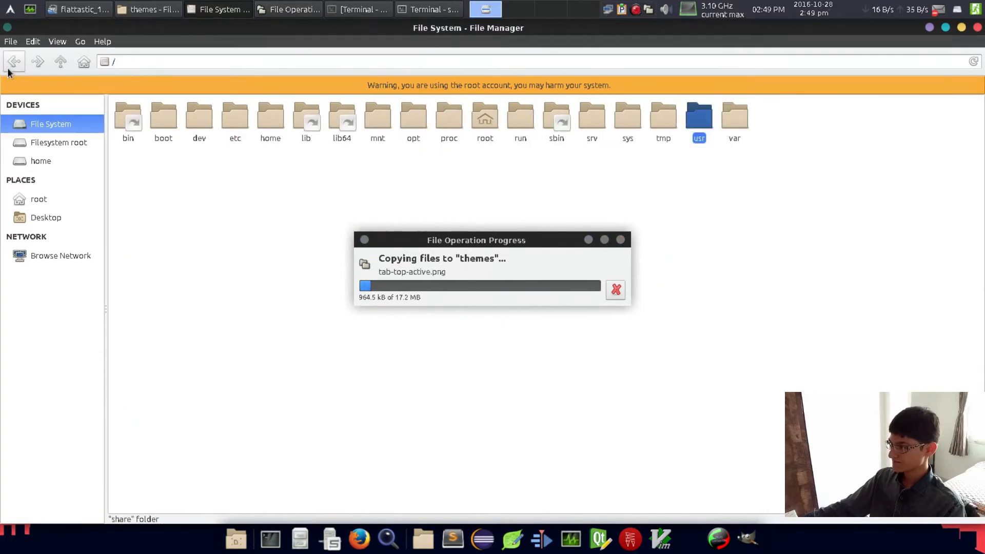
right_click(146, 119)
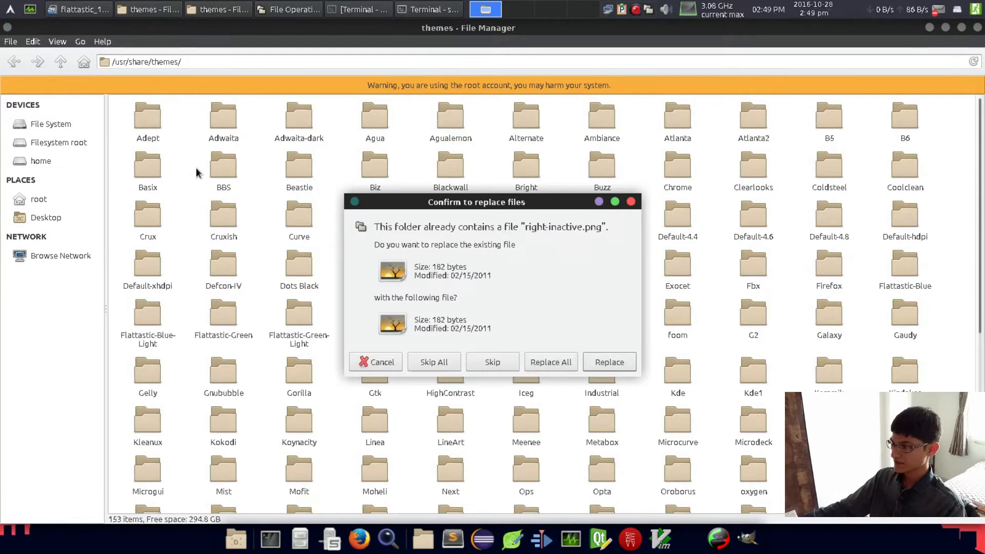
click(550, 362)
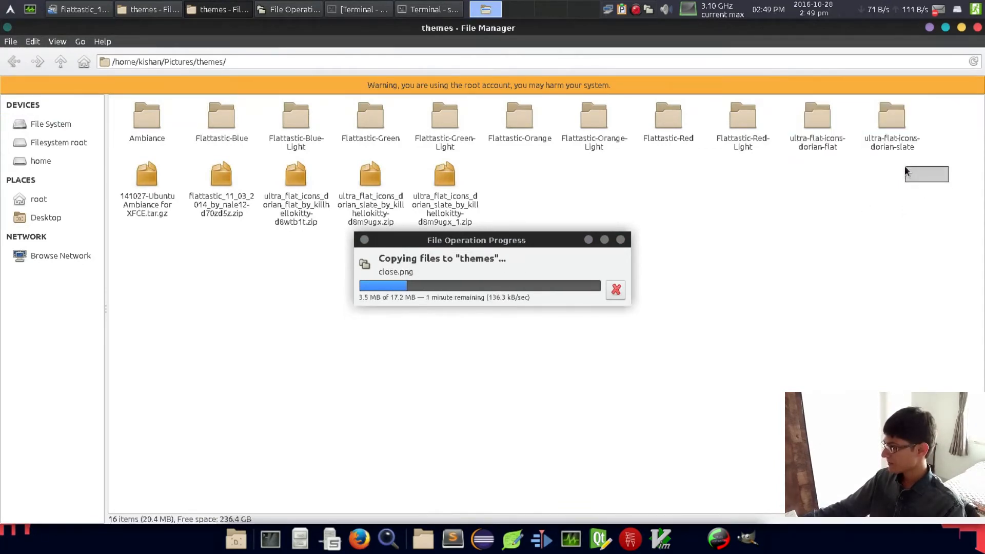
Copy the dorian ultra-flat icon folders for /usr/share/icons.
right_click(818, 122)
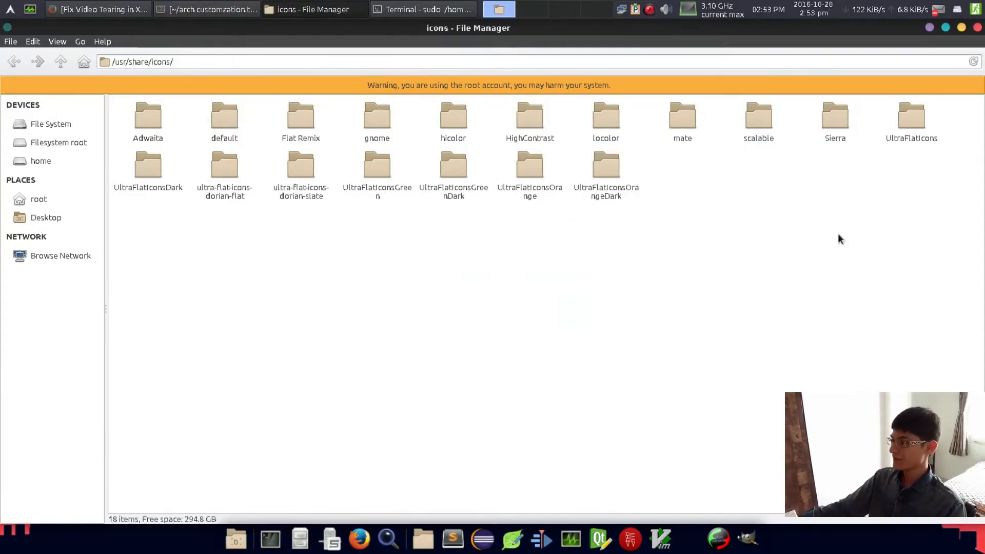
Launch Appearance from the Whisker menu and apply the Ultra-Flat-Icons icon theme.
click(422, 9)
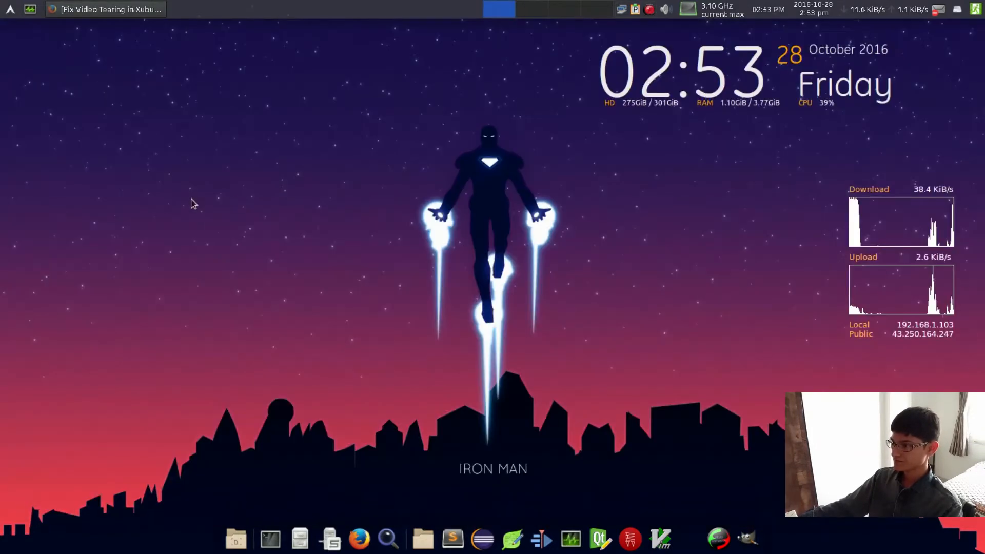
click(9, 9)
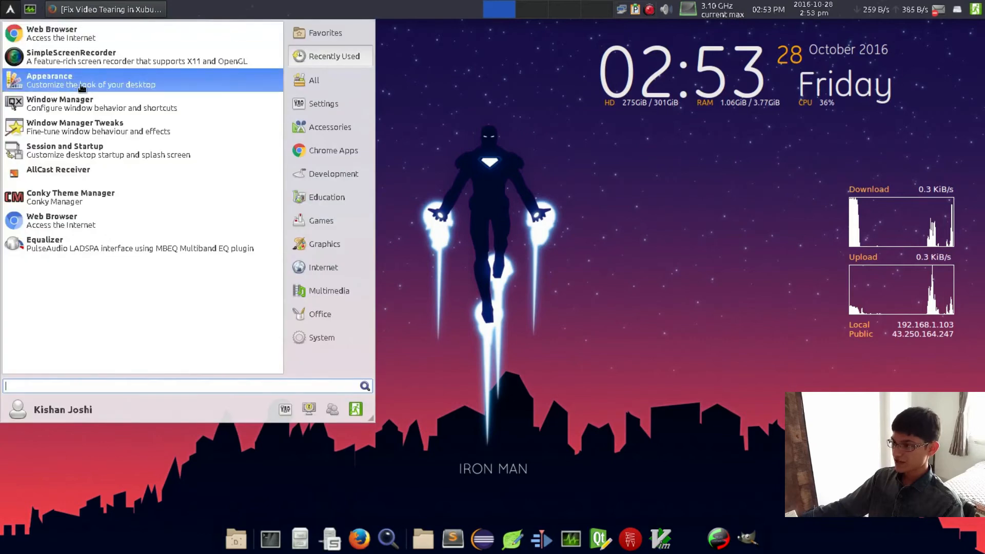
click(50, 80)
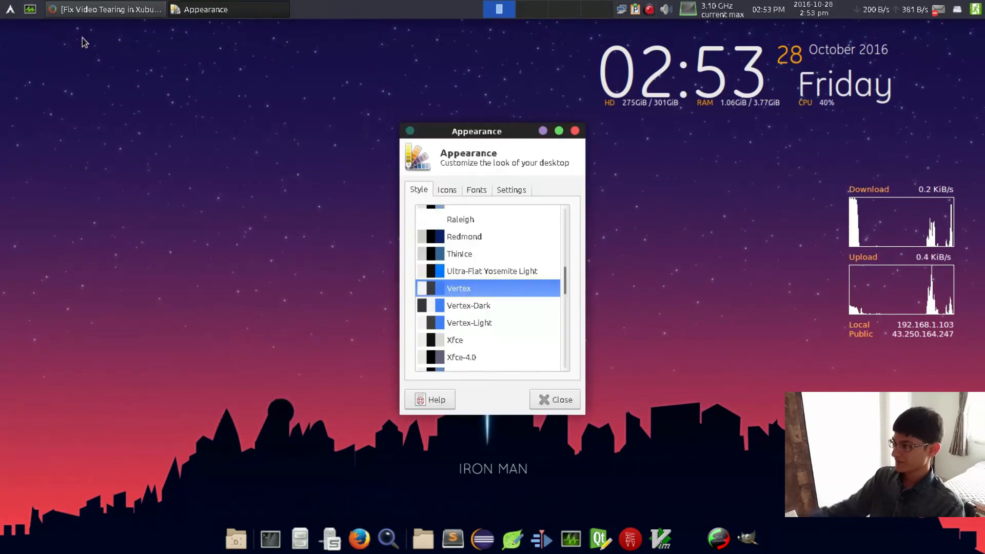
scroll(up, 3)
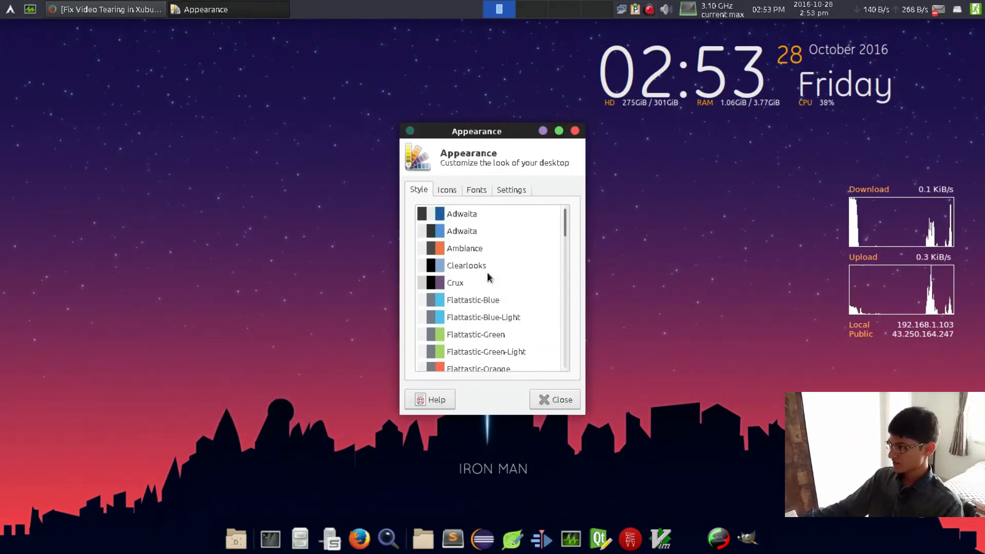
click(443, 190)
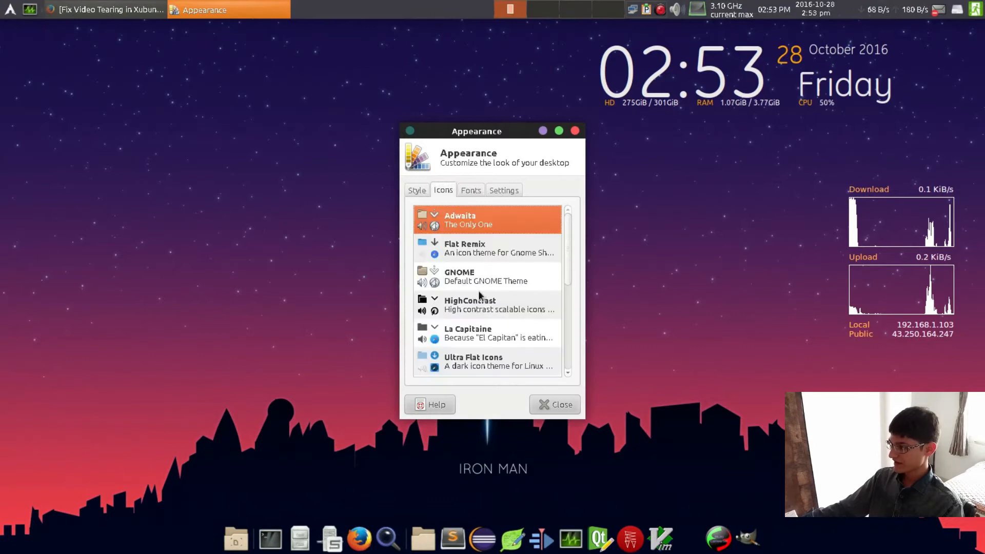
scroll(down, 3)
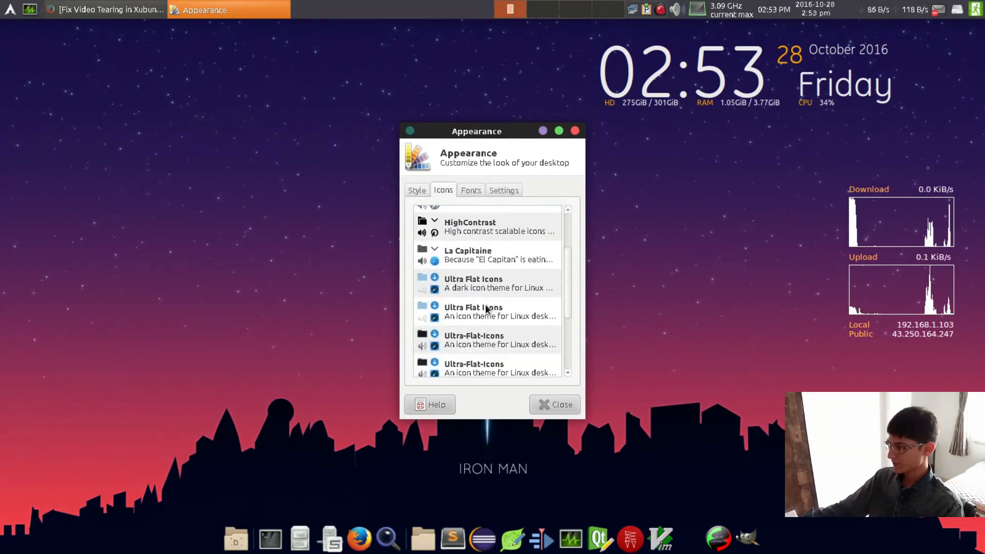
click(486, 313)
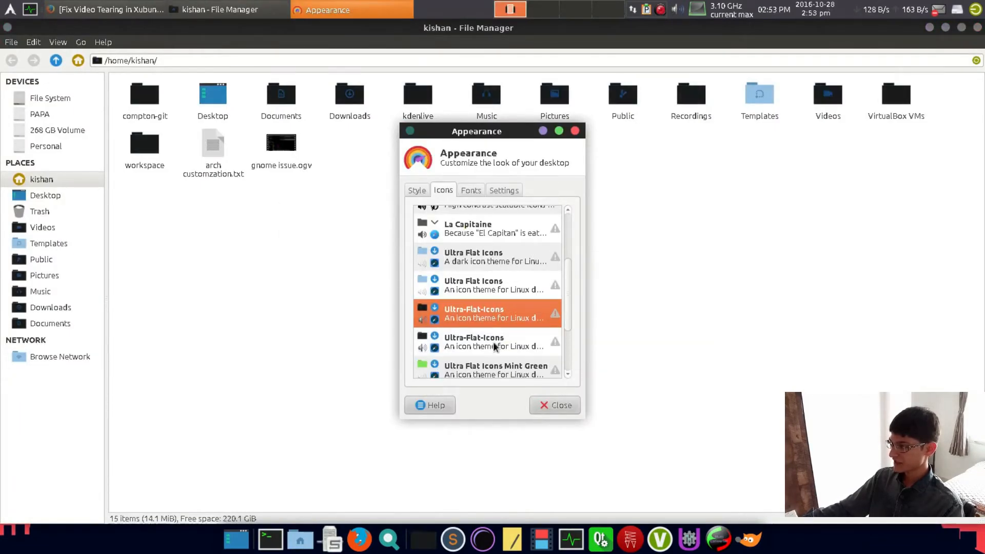
Preview the new icons on the Documents folder in Thunar and return to Appearance.
click(555, 404)
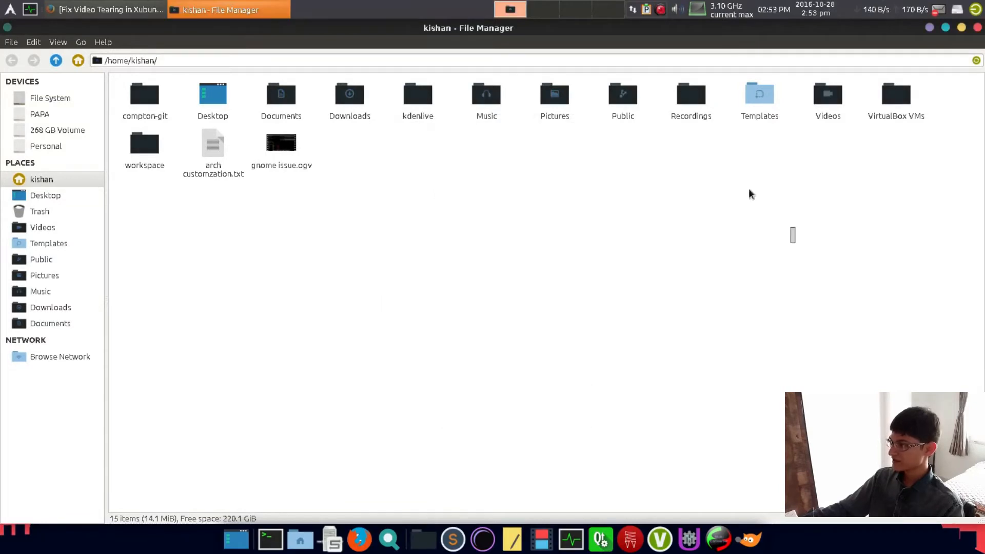
mouse_move(312, 101)
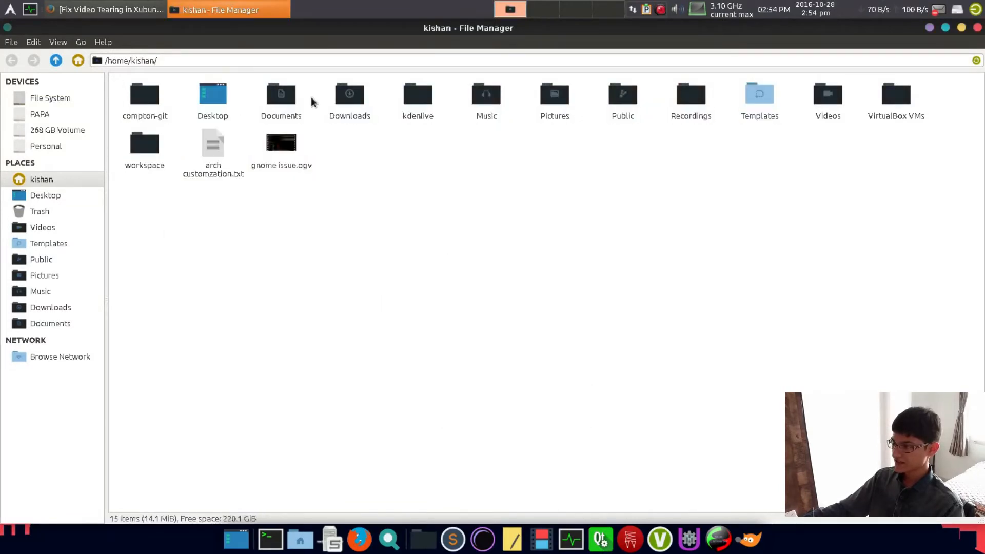
click(281, 95)
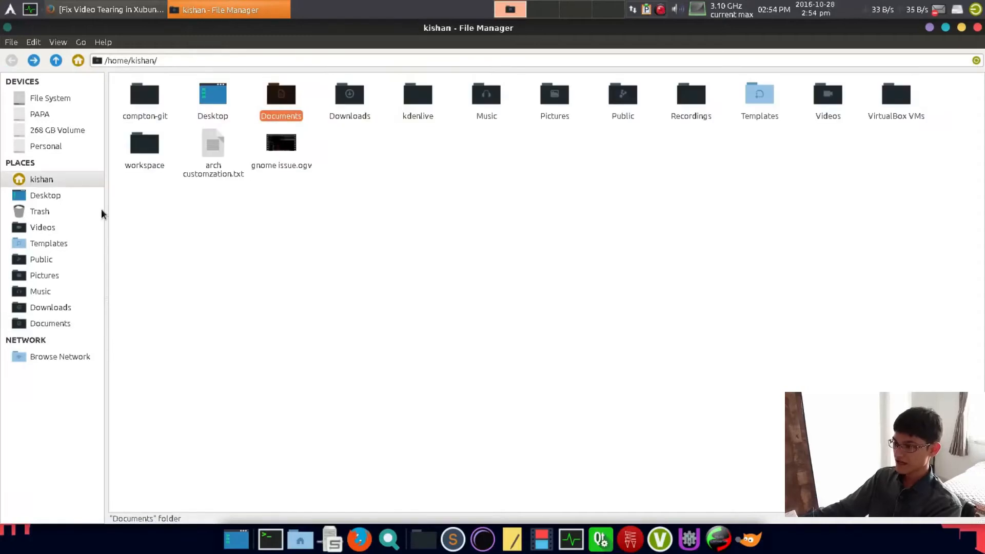
click(41, 178)
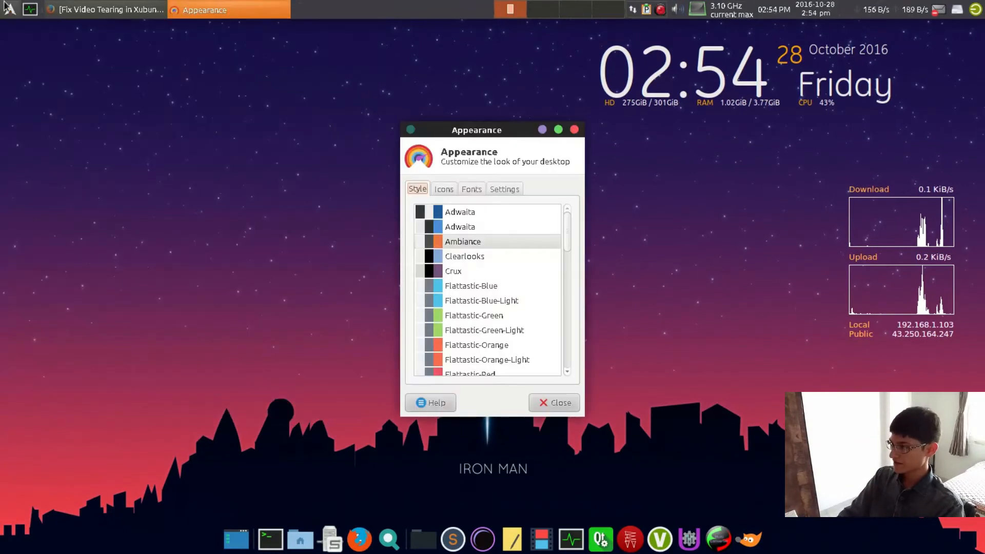
Enable font anti-aliasing under Fonts (default font Ubuntu 10) and close Appearance.
click(471, 189)
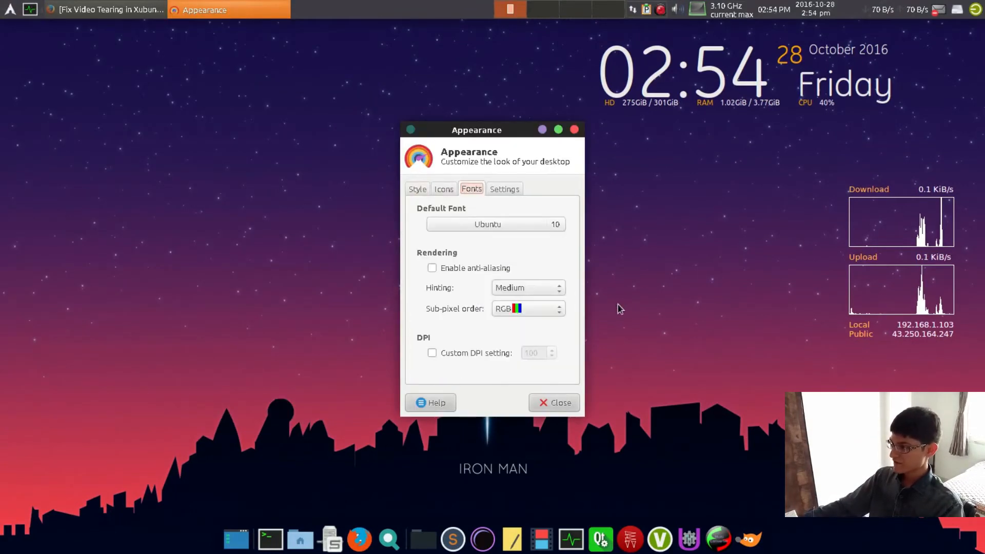
click(494, 224)
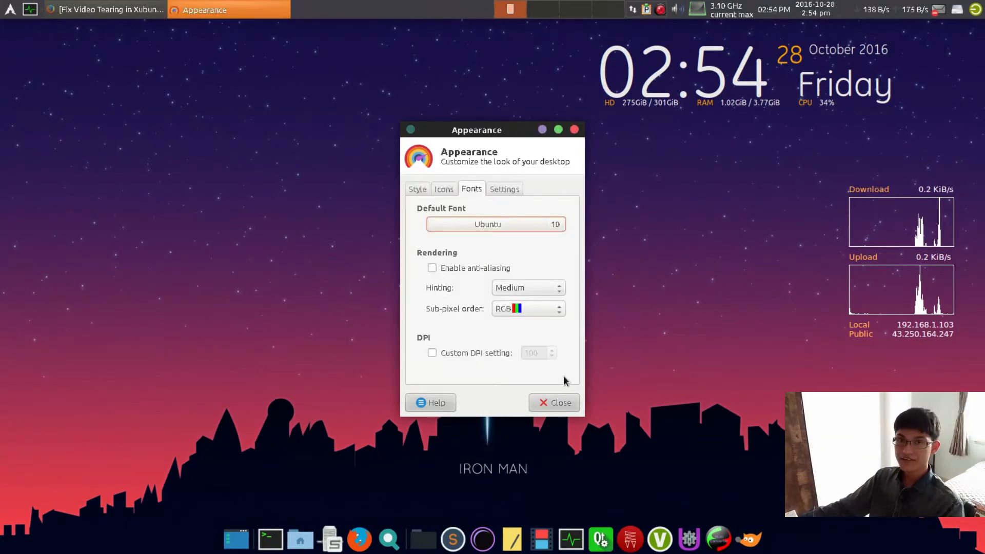
mouse_move(475, 268)
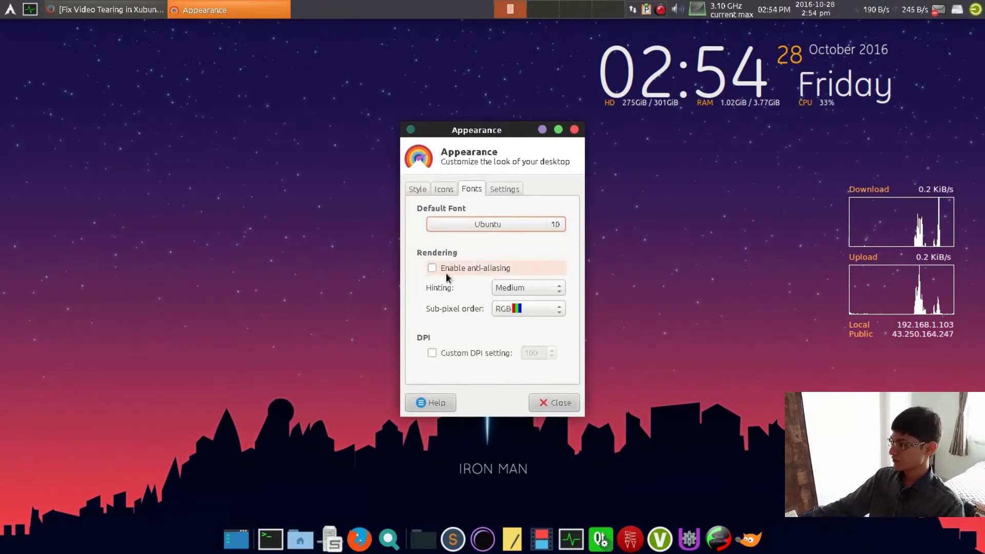
click(432, 268)
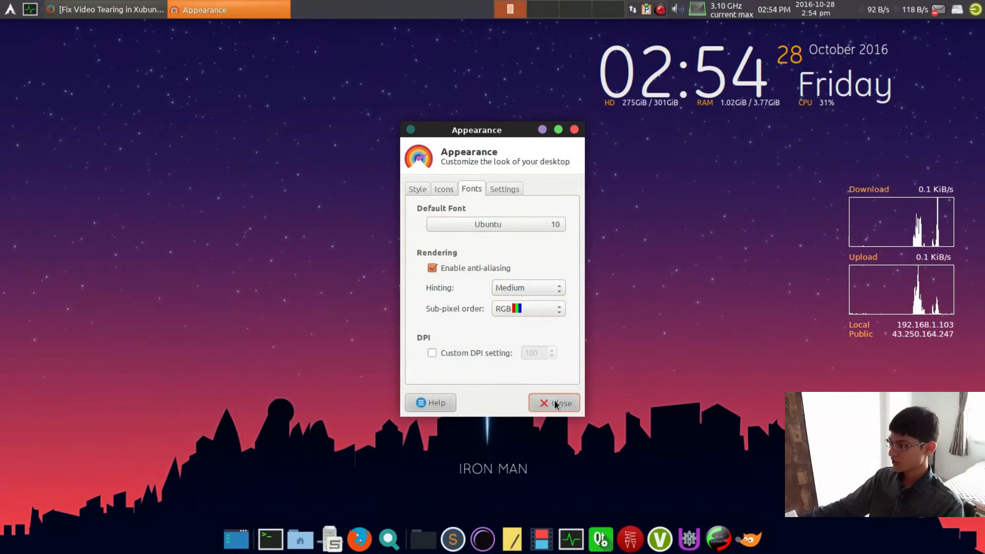
click(553, 402)
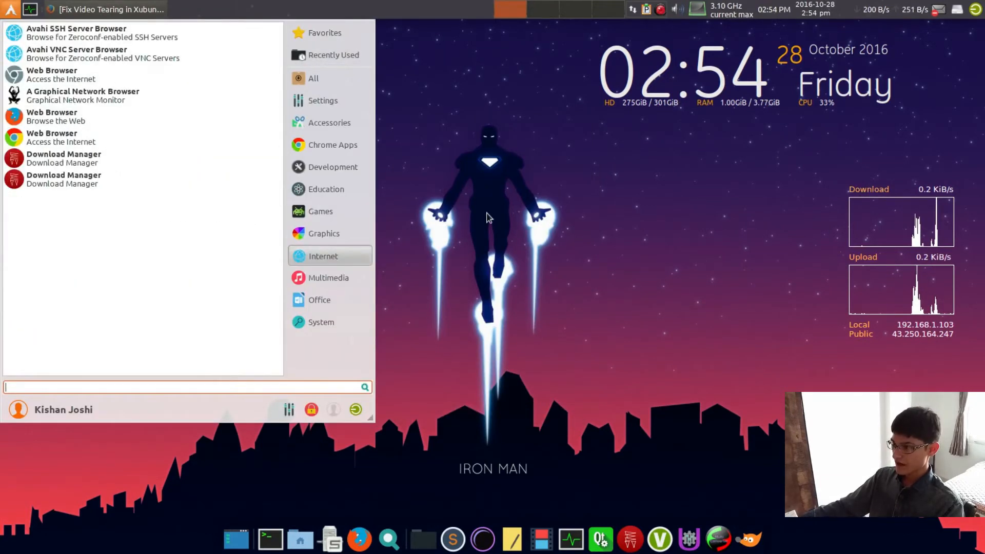
Search the app menu for 'windows', dismiss Window Manager Tweaks, and bring up Window Manager settings.
text(wiubd=)
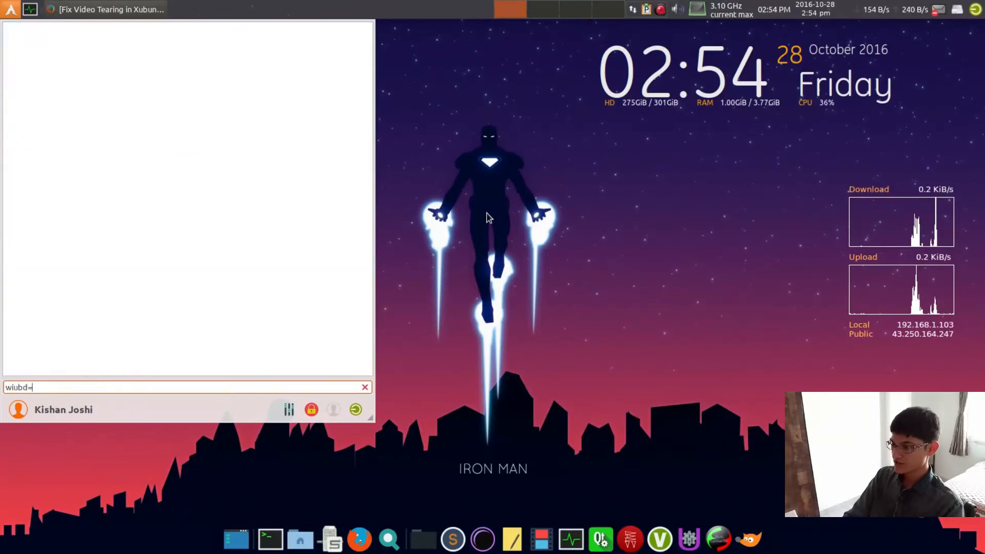
text(windows)
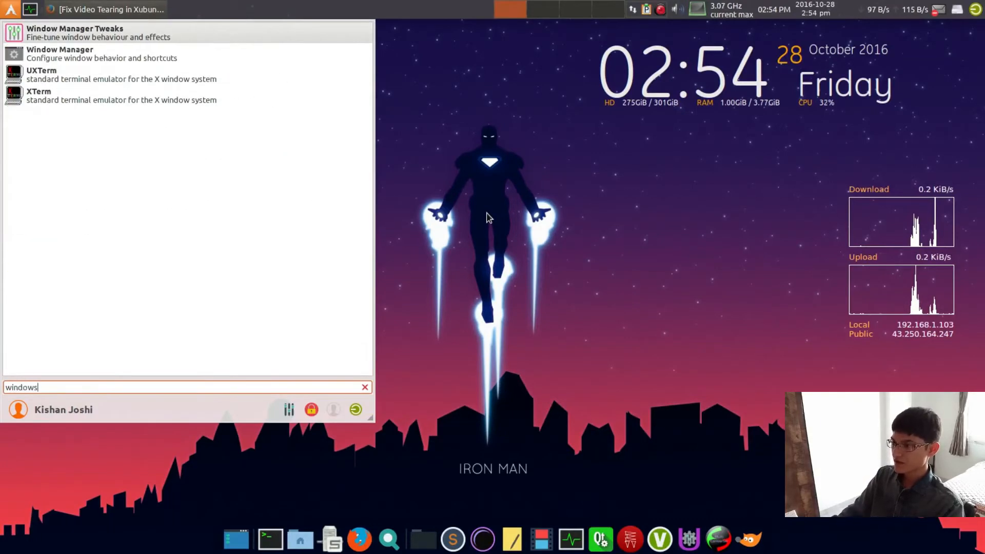
click(75, 32)
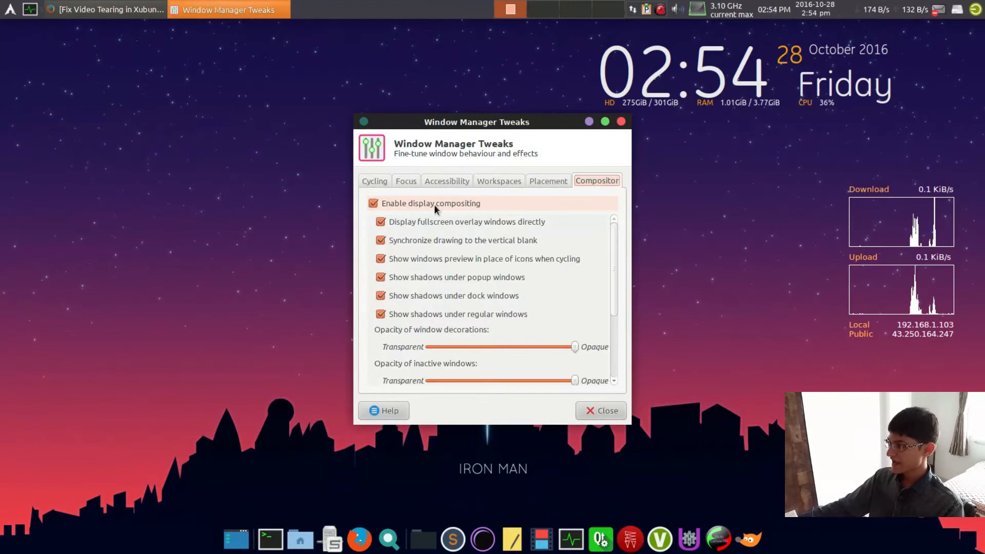
click(601, 410)
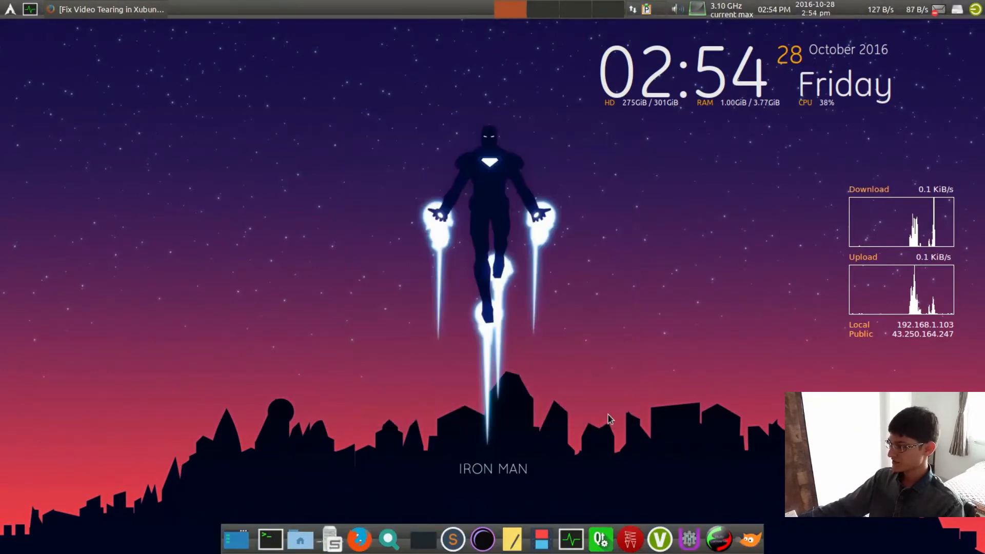
text(windows)
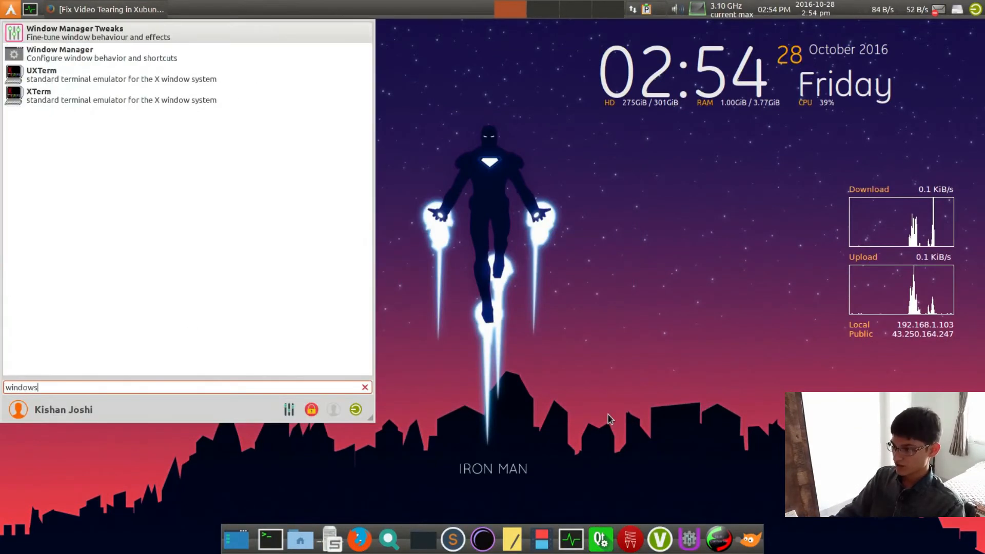
click(60, 53)
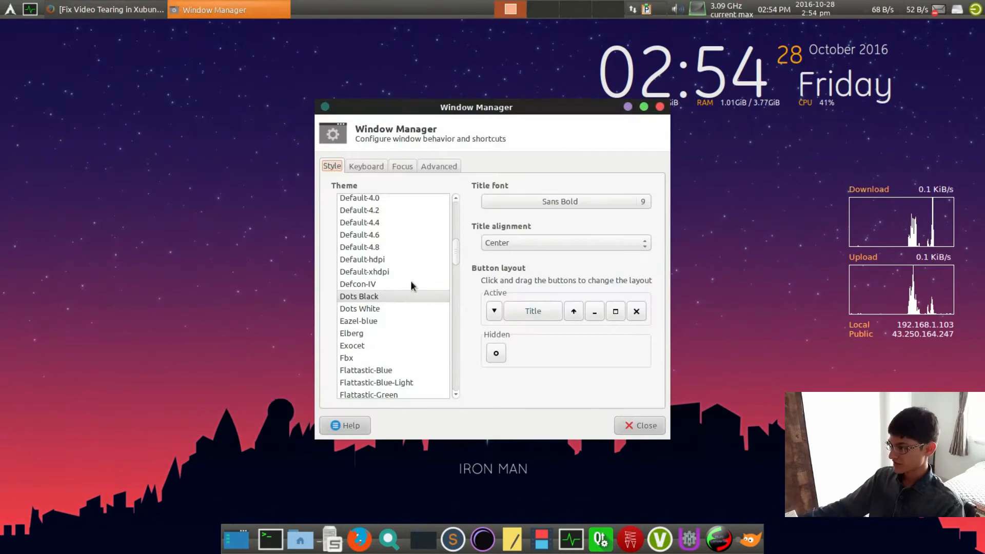
Try Flattastic-Green-Light and Orange, settle on Flattastic-Red as window theme, and close settings.
scroll(down, 3)
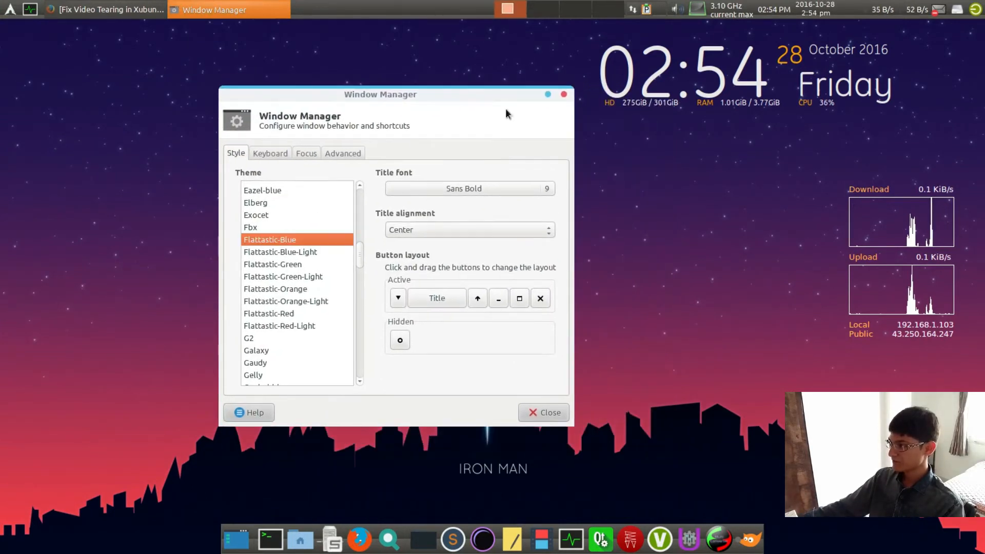
click(283, 276)
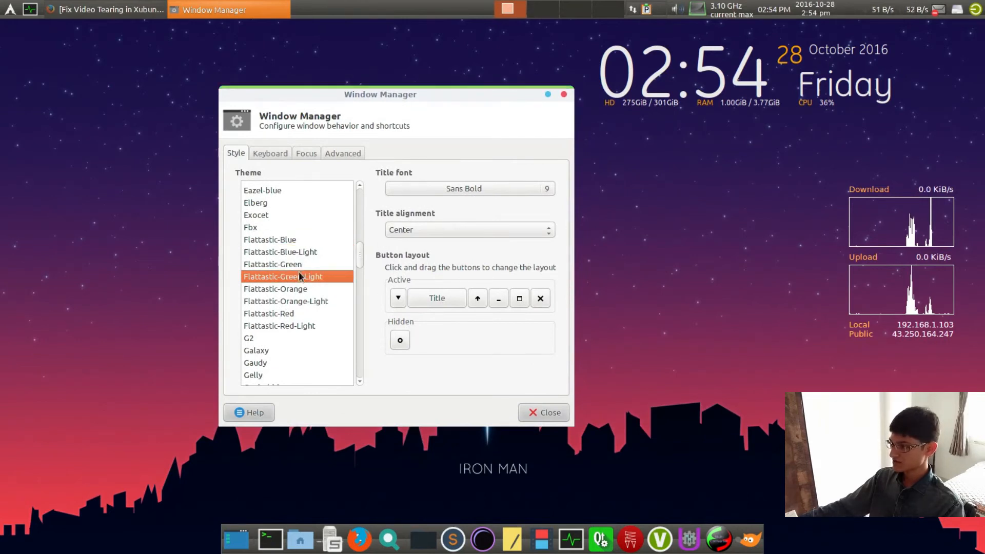
click(275, 288)
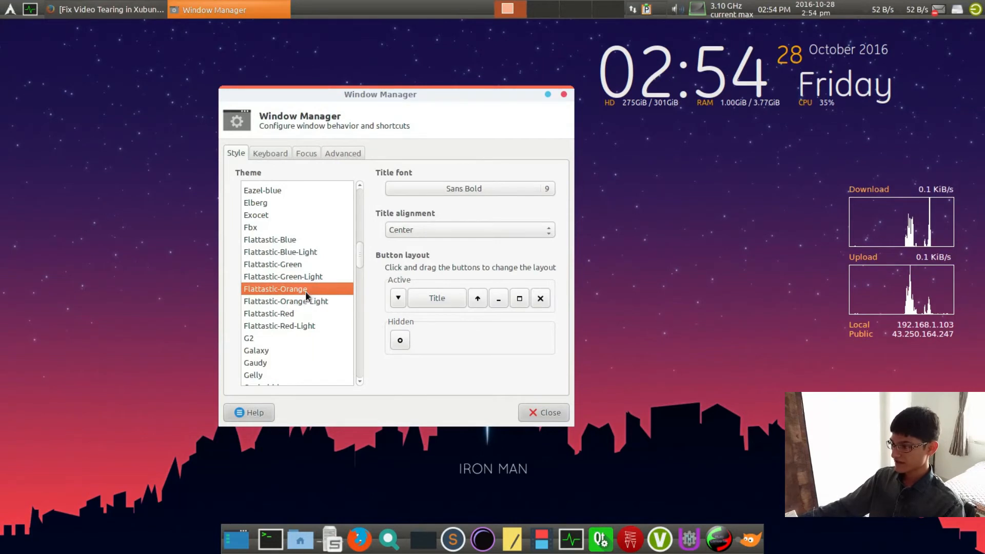
mouse_move(405, 254)
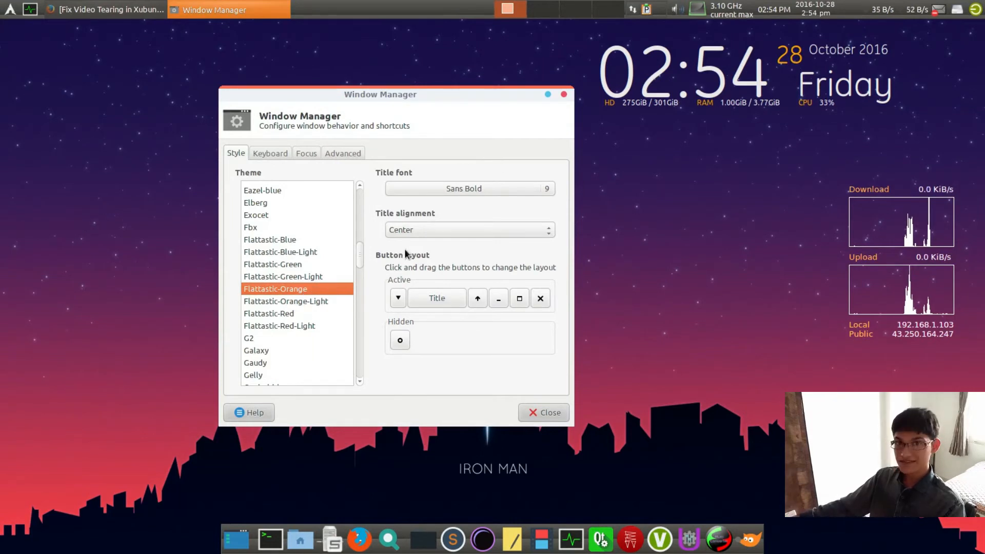
click(268, 314)
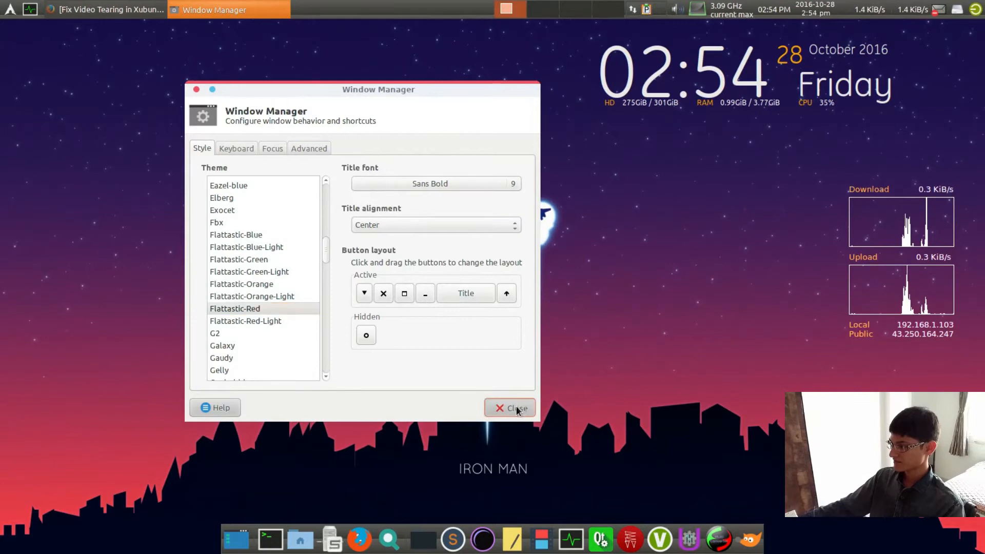
click(510, 407)
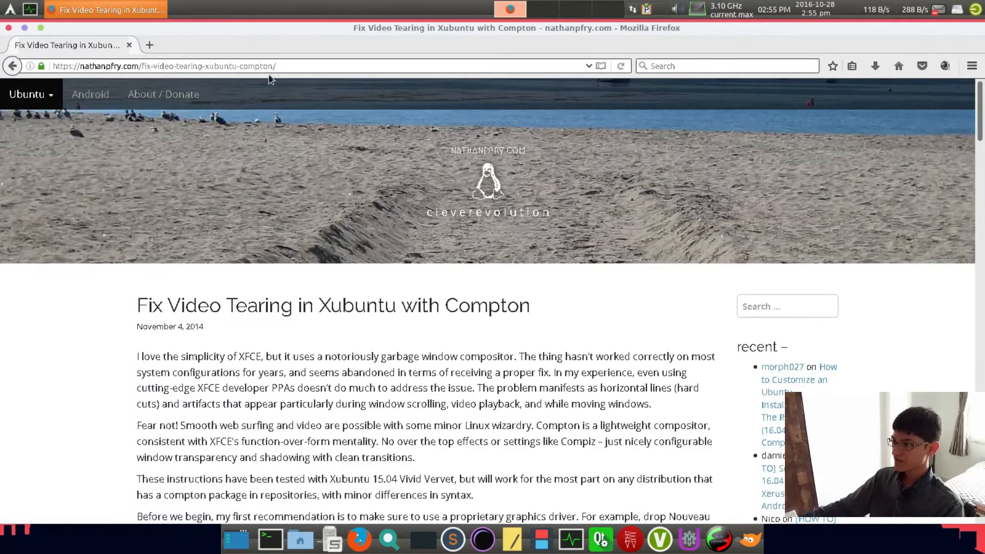
Scroll through the '# BEGIN COPY BLOCK' Compton config on nathanfry.com, then bring the terminal forward.
click(163, 65)
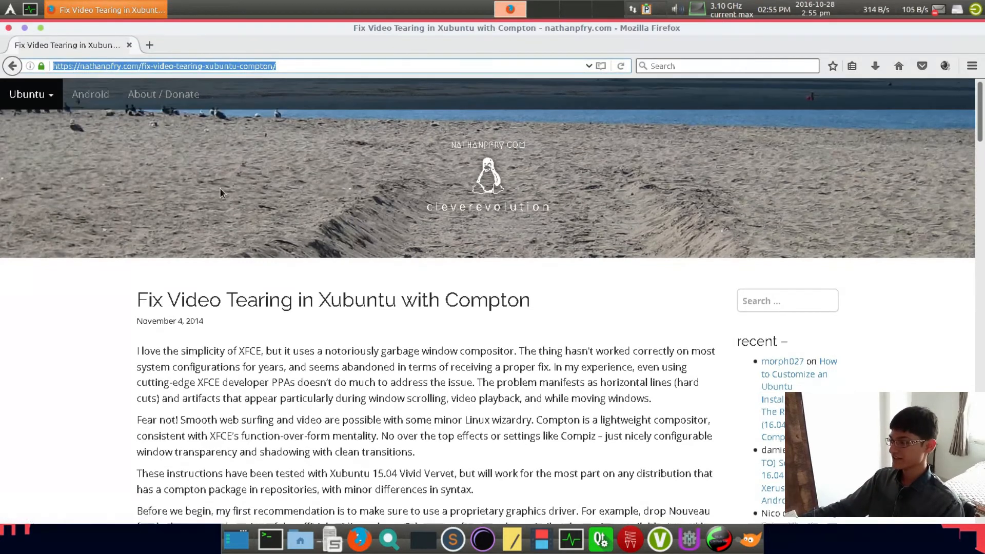
scroll(down, 3)
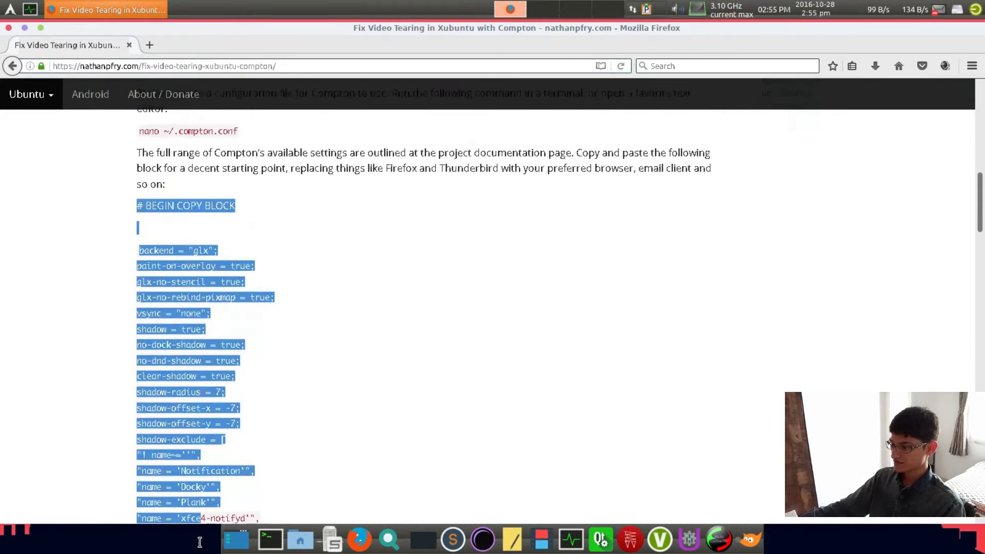
scroll(down, 3)
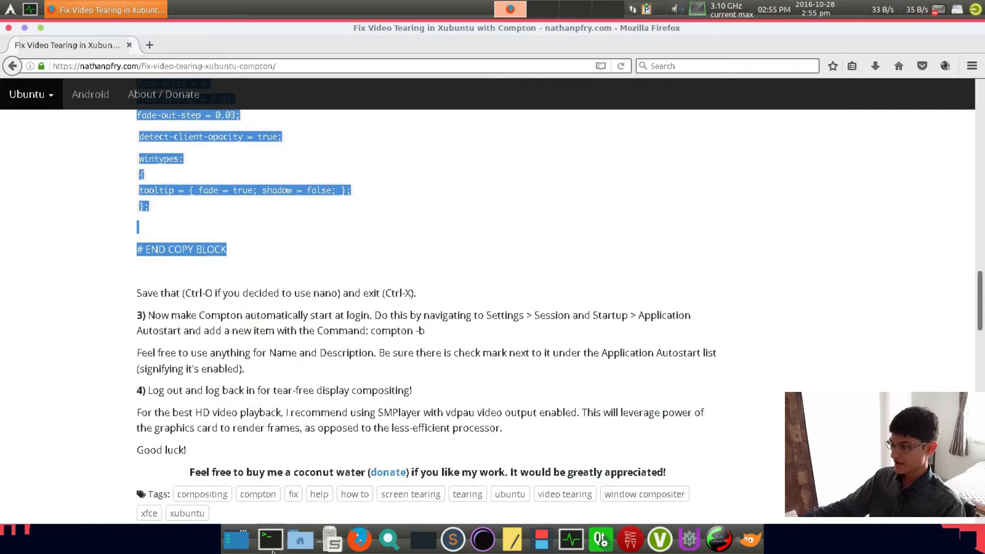
click(270, 539)
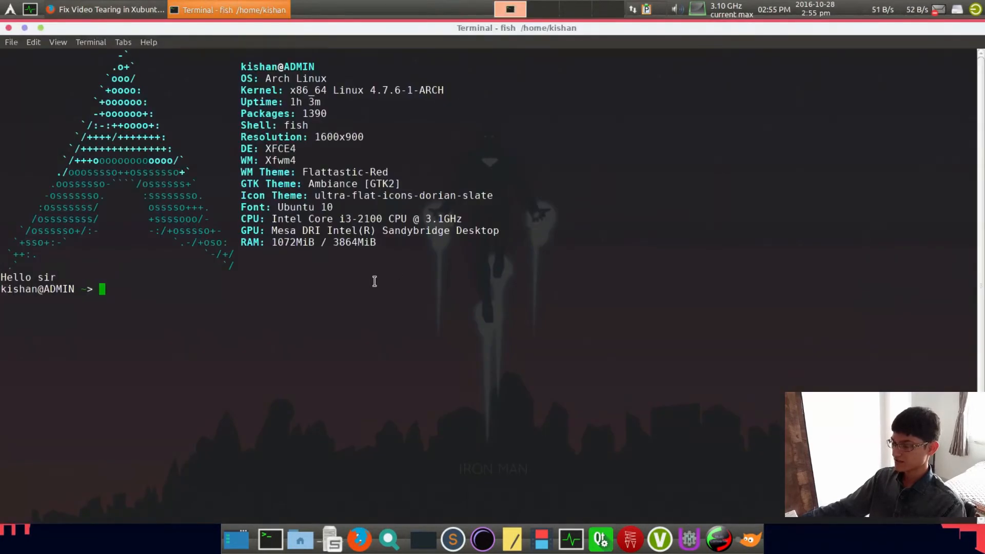
Recall earlier commands and run nano on ~/.compton.conf to edit the Compton config.
text(nano /etc/environment)
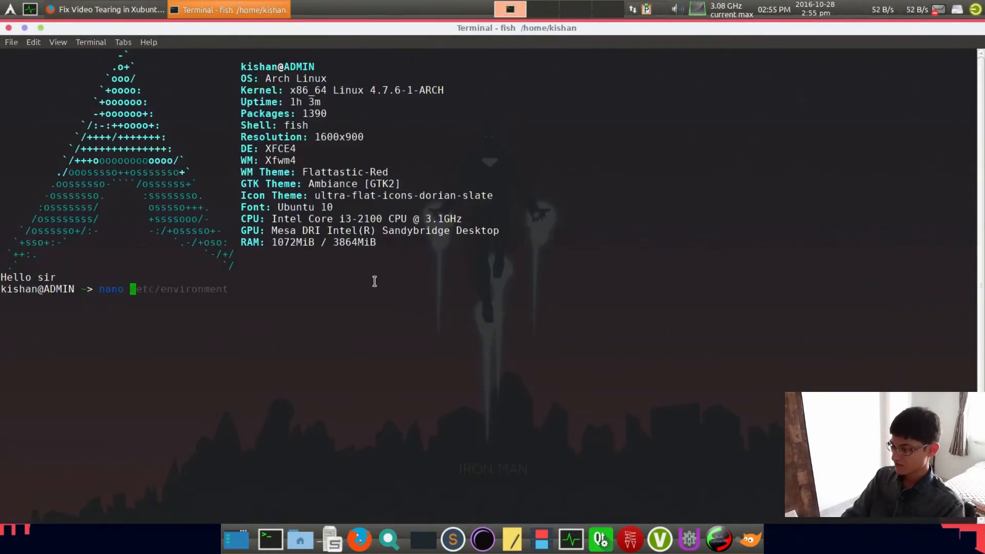
text(~/Arch\ customzation.txt)
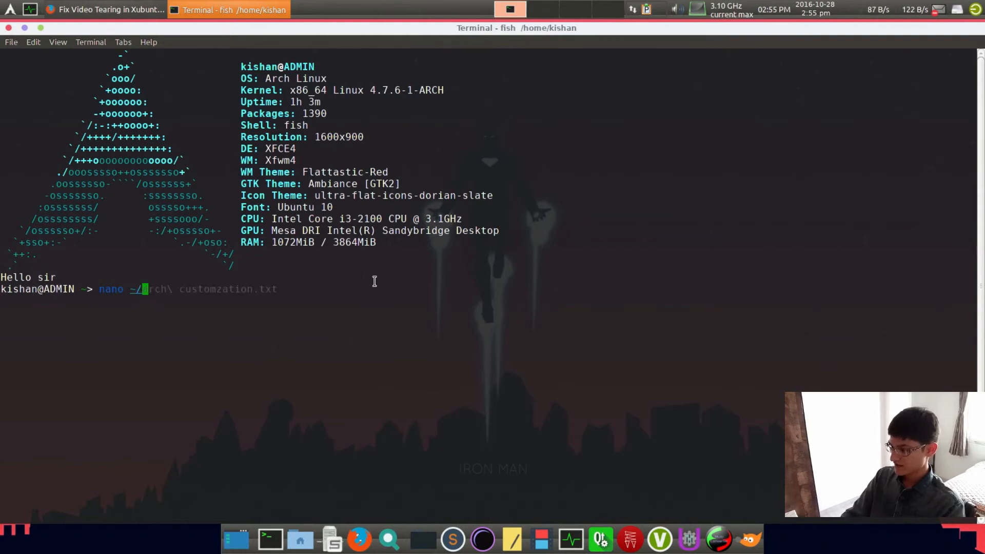
click(103, 9)
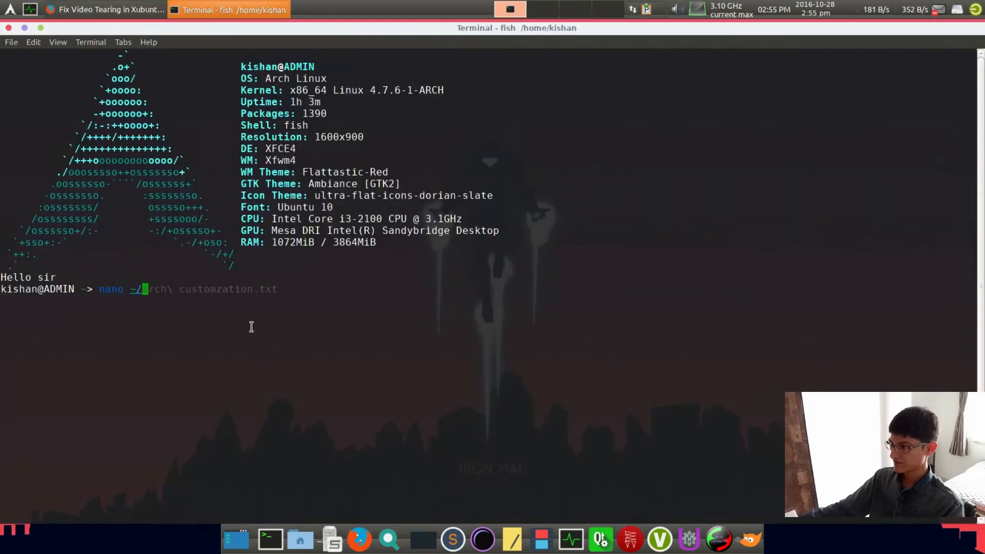
key(ctrl+c)
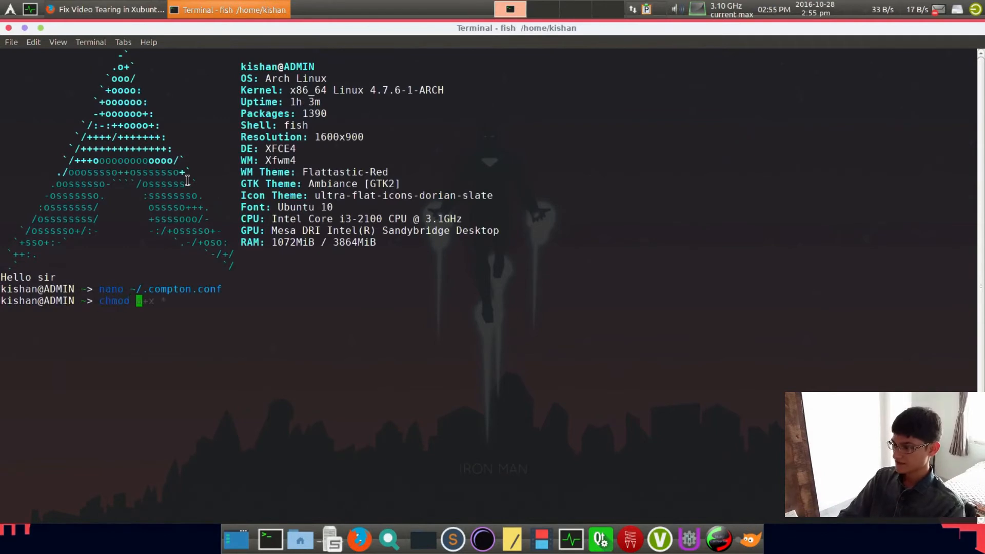
Run chmod 777 on .compton.conf, close the terminal and leave the desktop showing.
text(777)
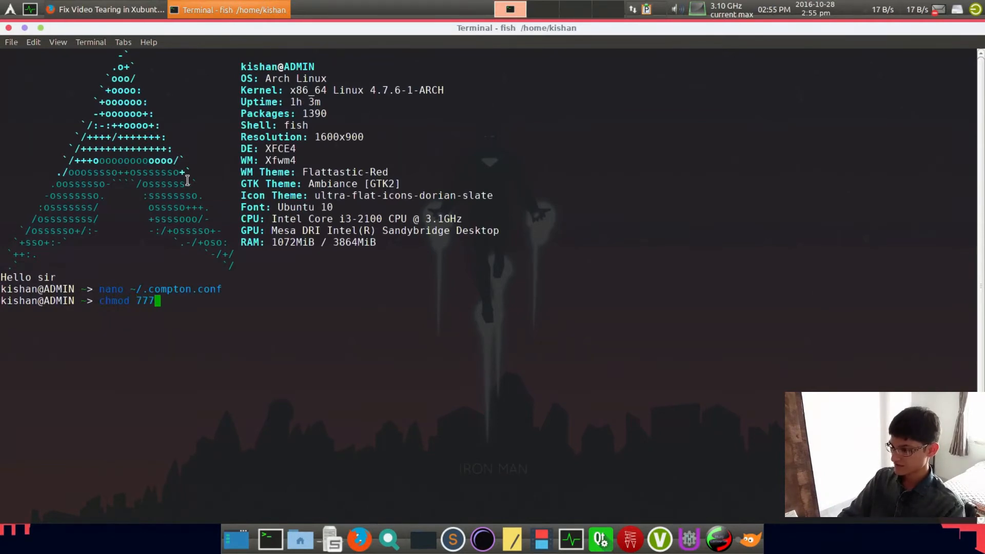
text(.com[p)
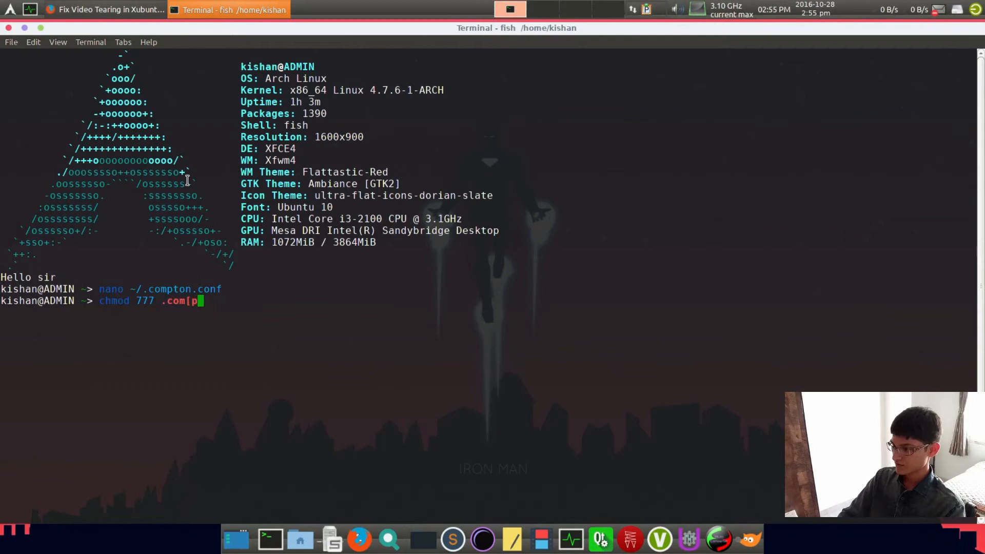
key(Tab)
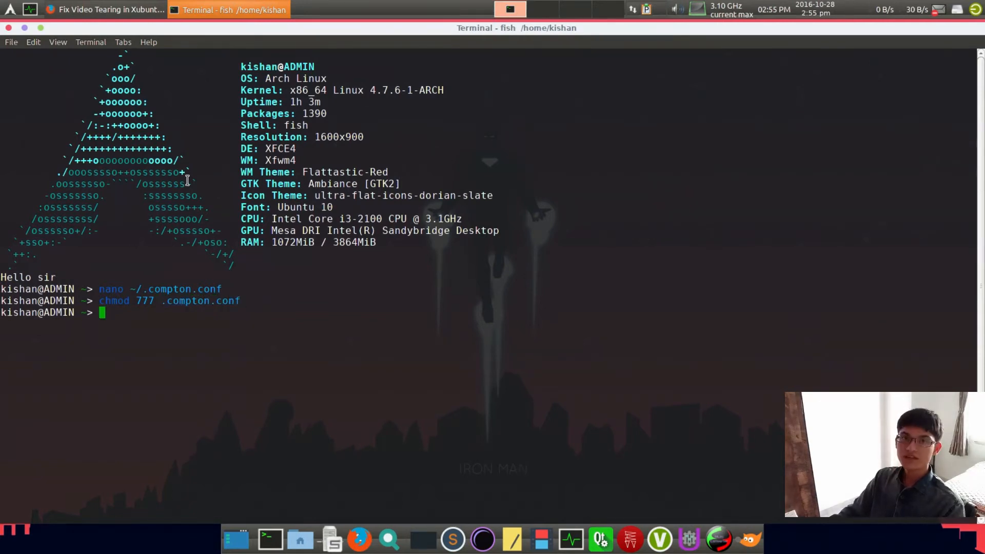
click(104, 9)
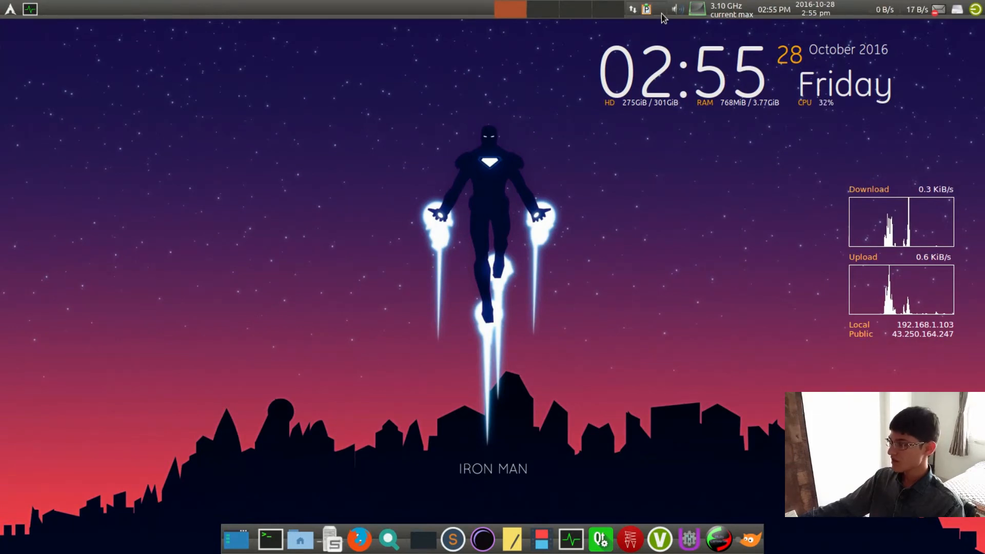
click(9, 9)
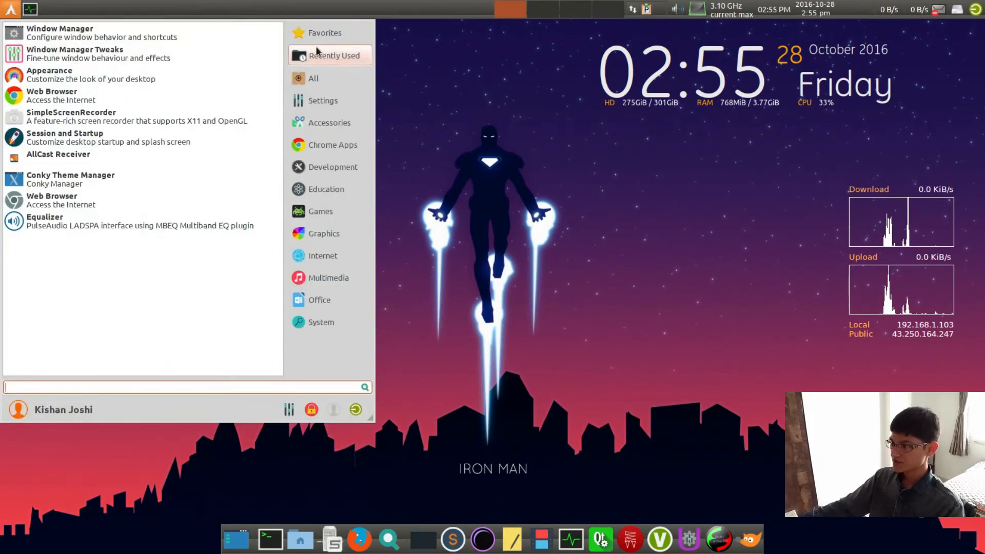
click(481, 386)
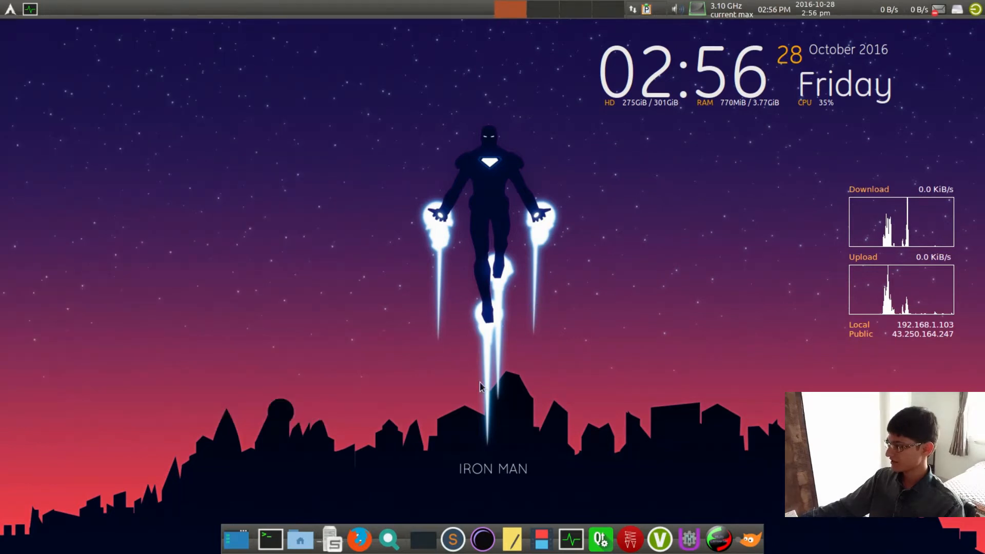
mouse_move(346, 402)
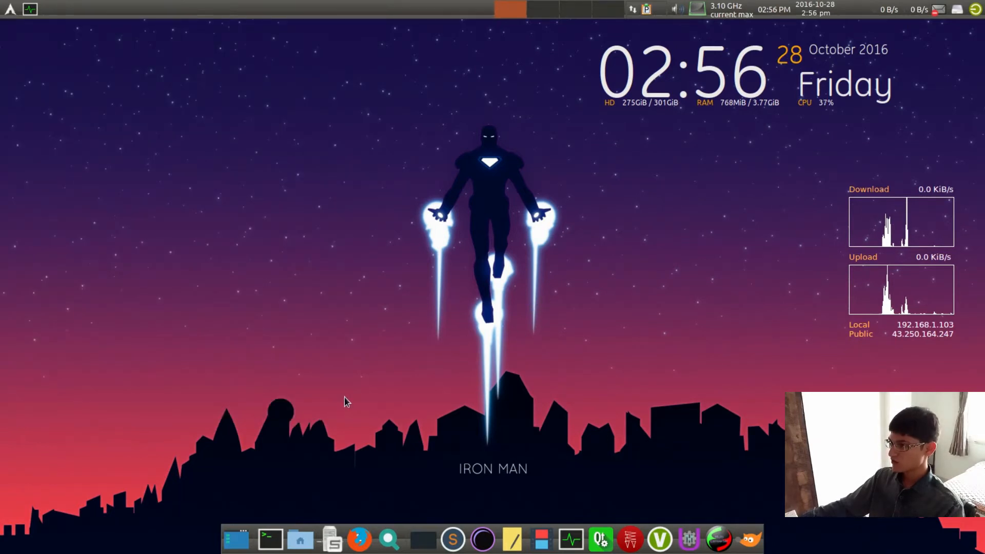
mouse_move(269, 318)
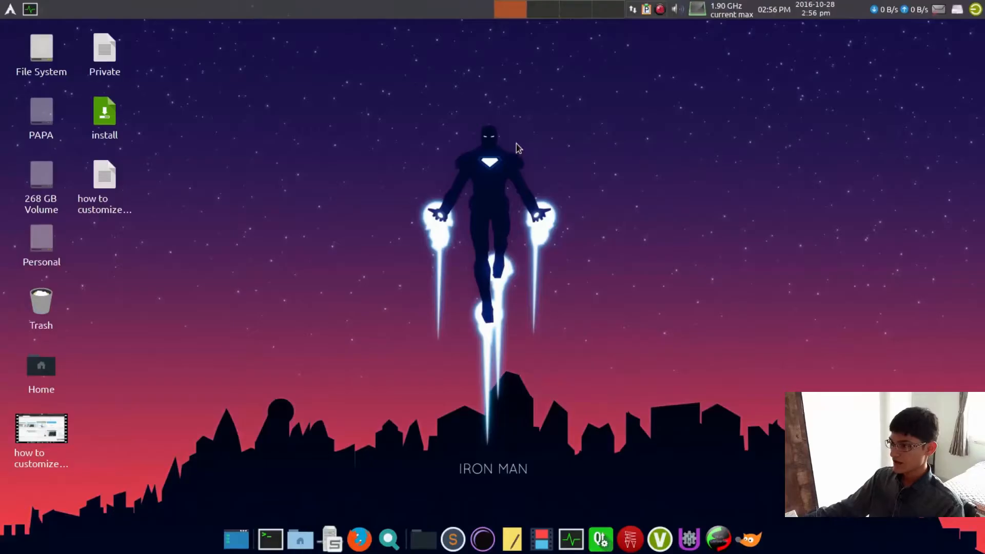
mouse_move(444, 275)
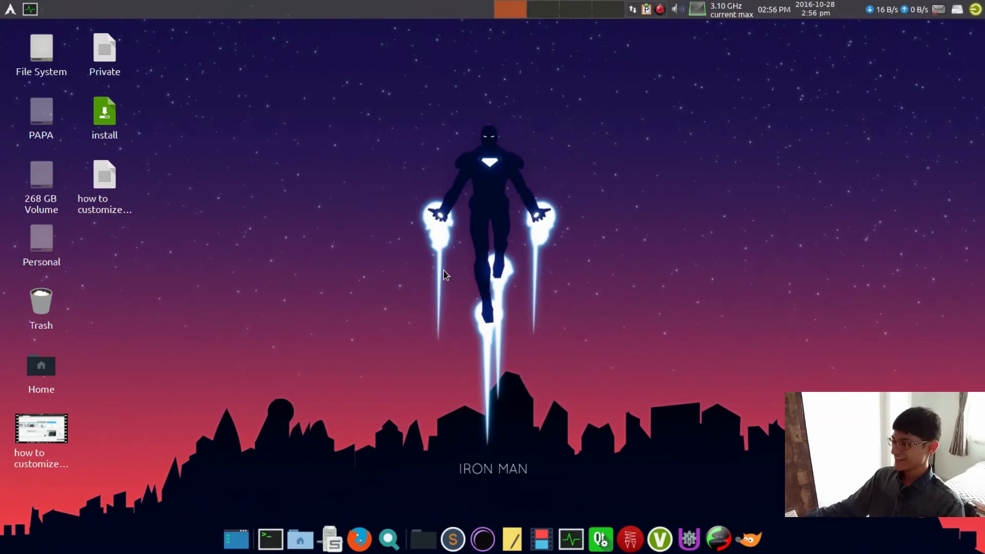
mouse_move(146, 220)
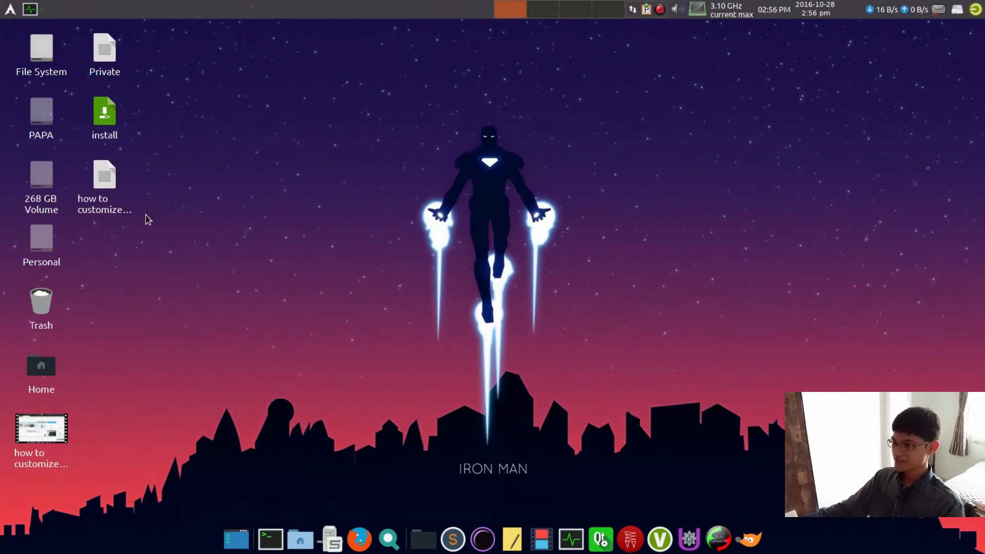
mouse_move(245, 233)
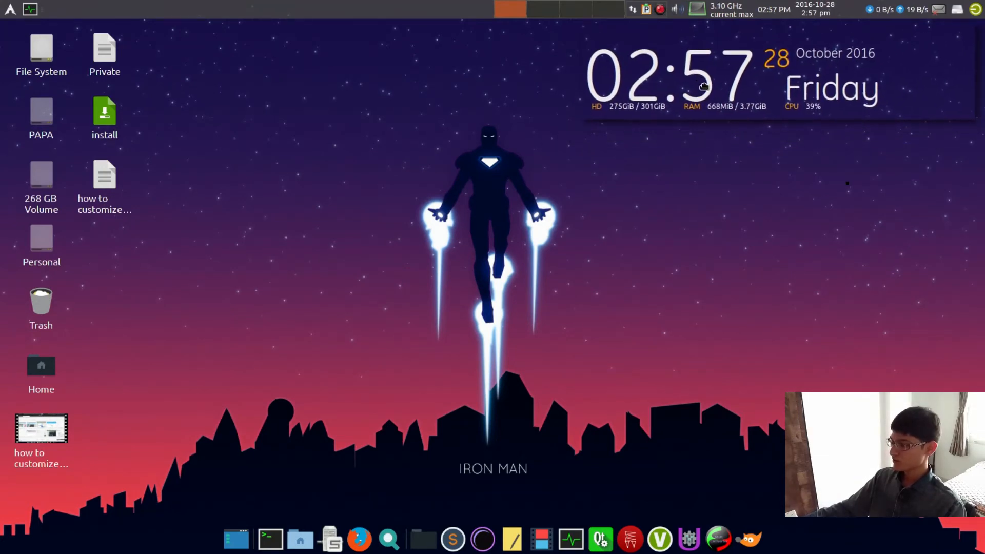
Search the Whisker menu for 'co' so Conky Theme Manager tops the results.
text(co)
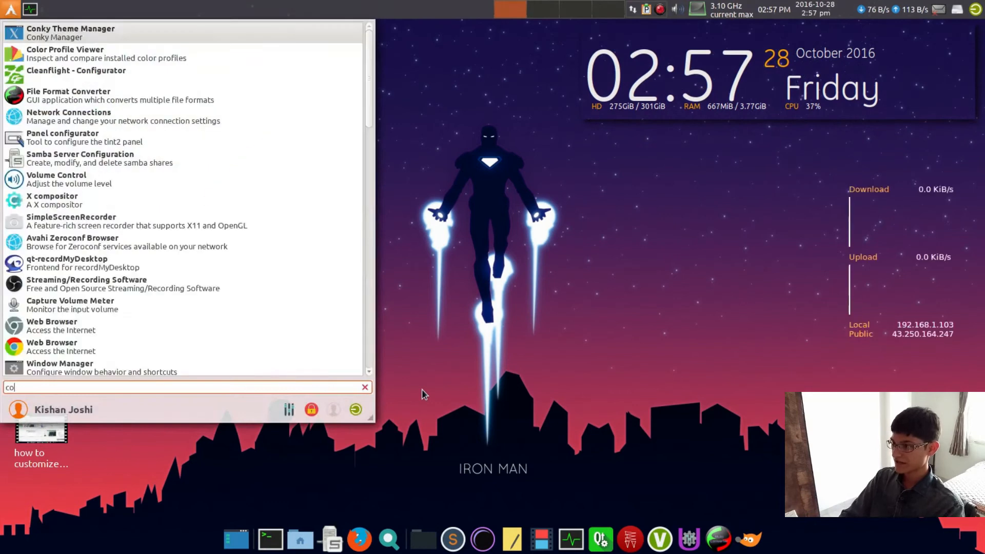
Launch Conky Theme Manager showing Gotham and Network Panel enabled, then reach the terminal's Edit > Preferences.
click(71, 29)
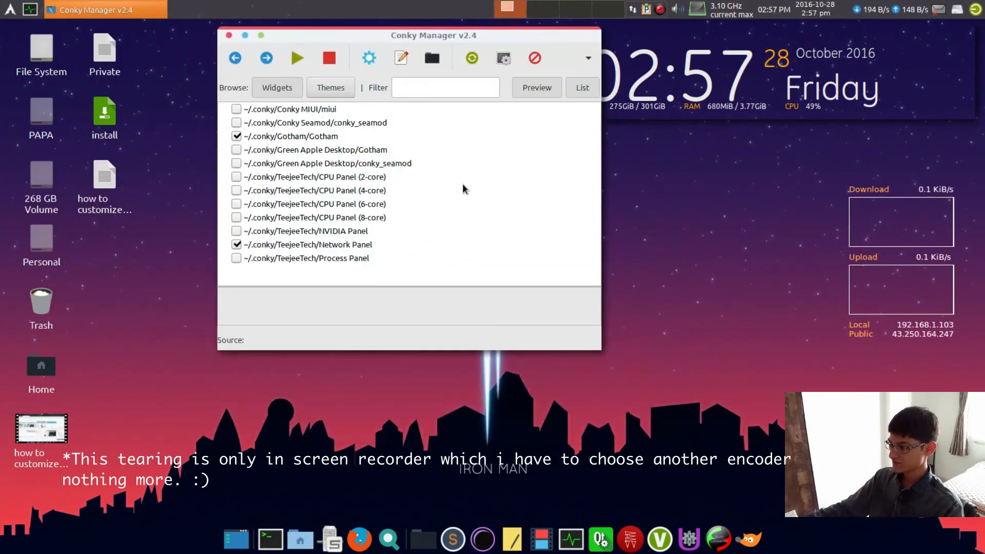
drag(433, 35, 503, 88)
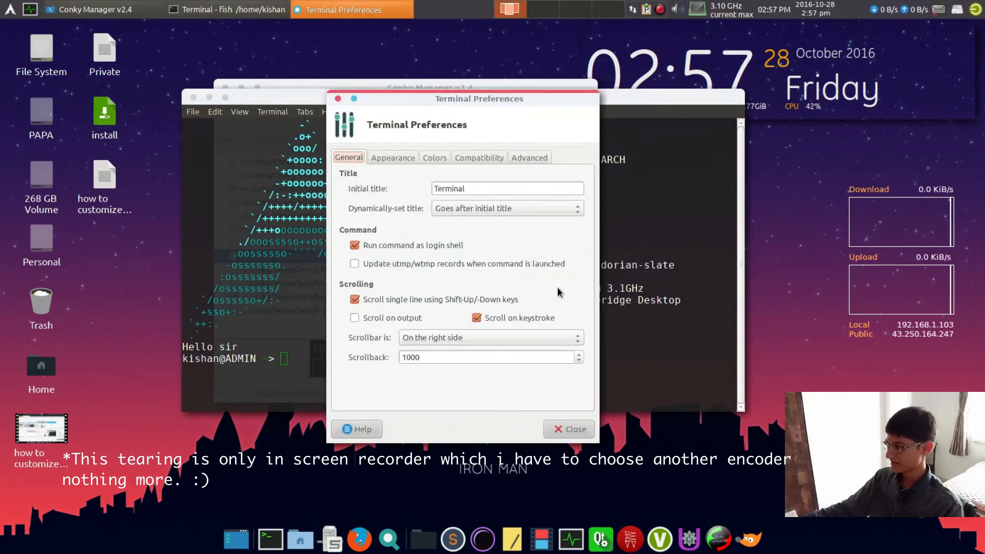
Under Appearance, raise terminal background transparency to 0.99 and close preferences.
click(393, 157)
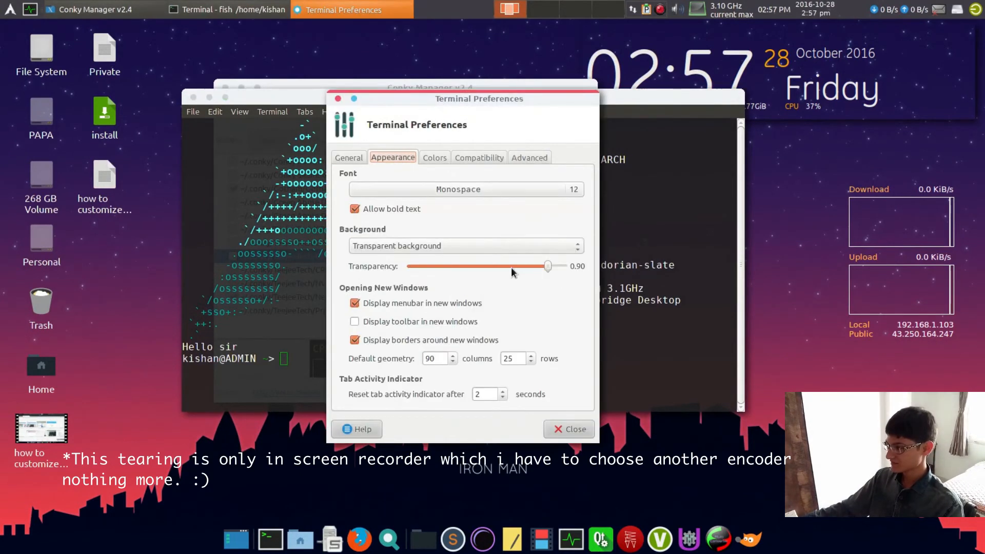
drag(547, 266, 555, 267)
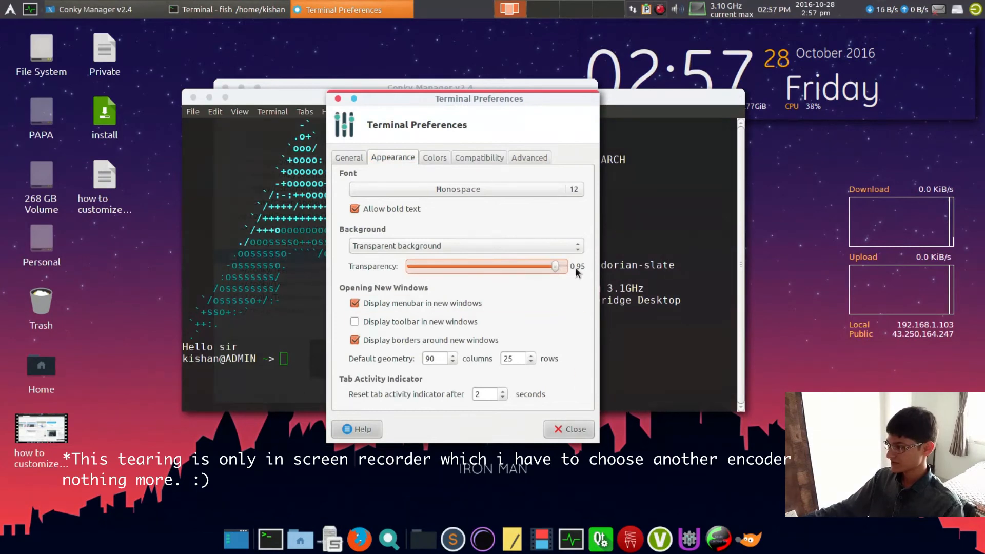
drag(553, 266, 560, 266)
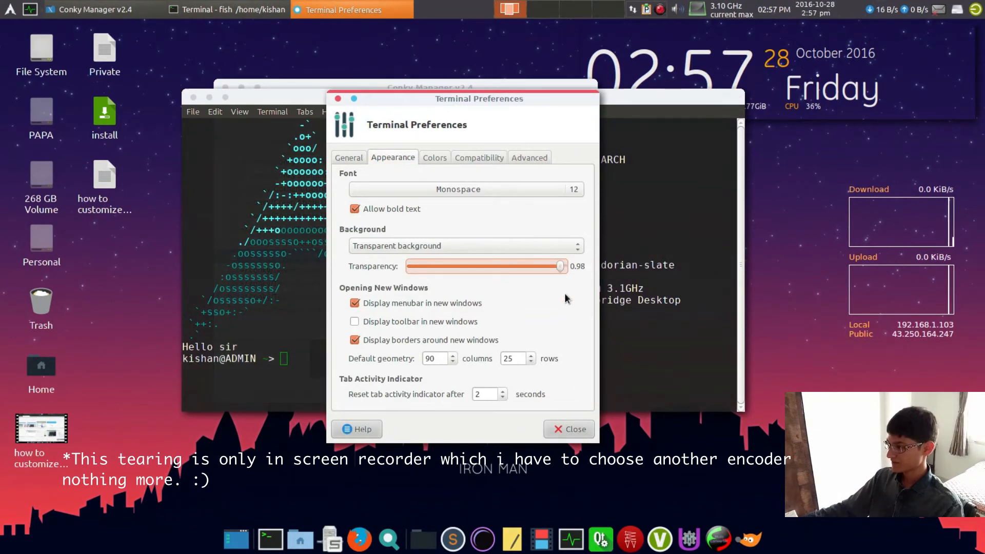
drag(558, 265, 563, 266)
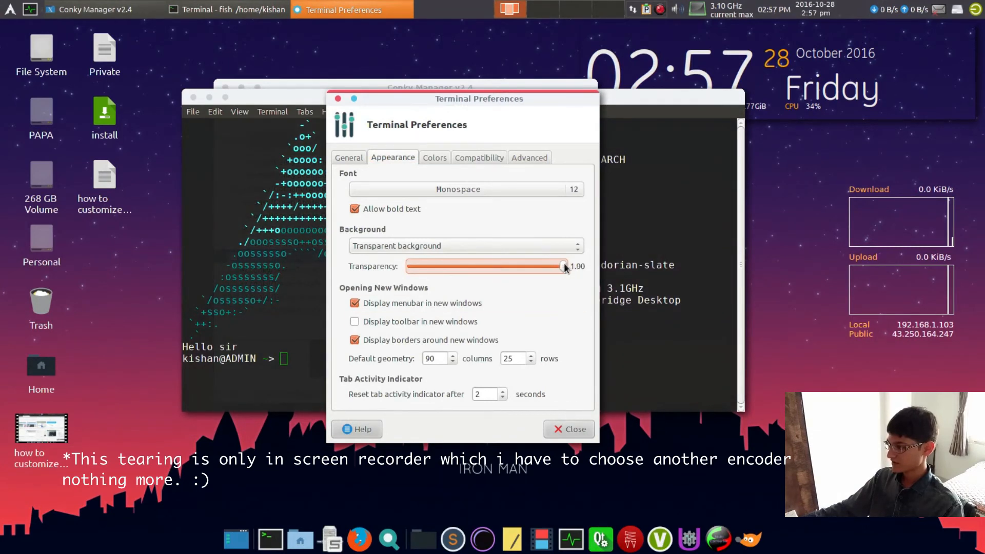
drag(563, 267, 561, 267)
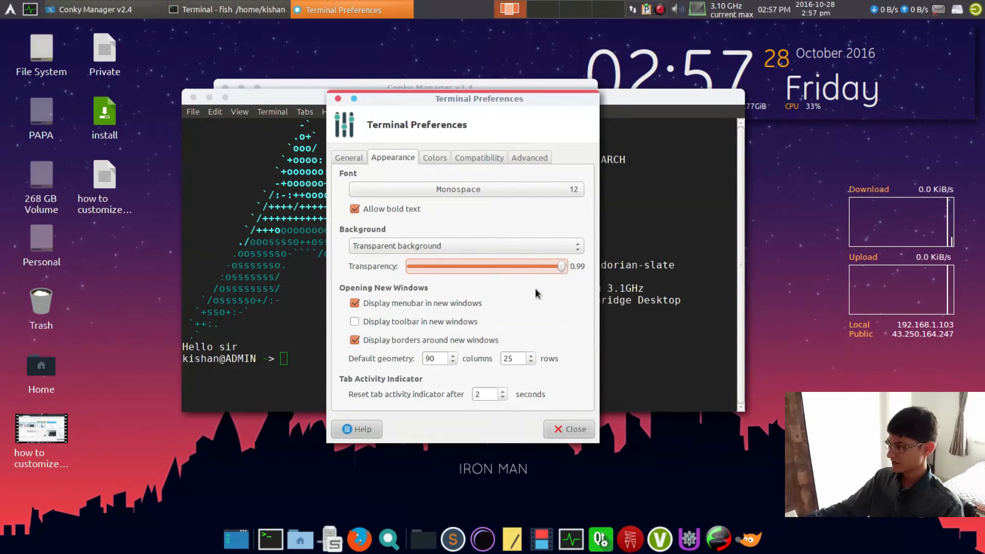
click(568, 429)
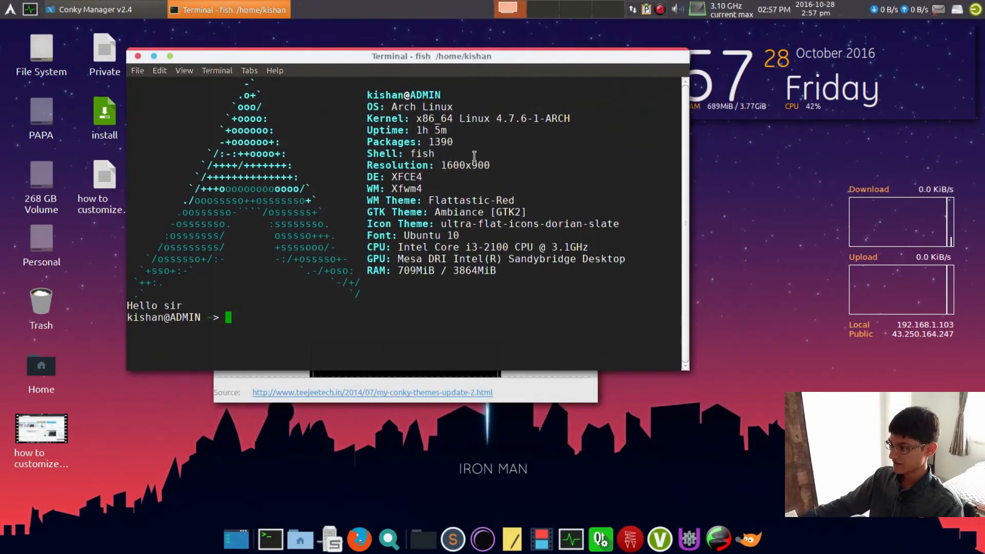
click(94, 9)
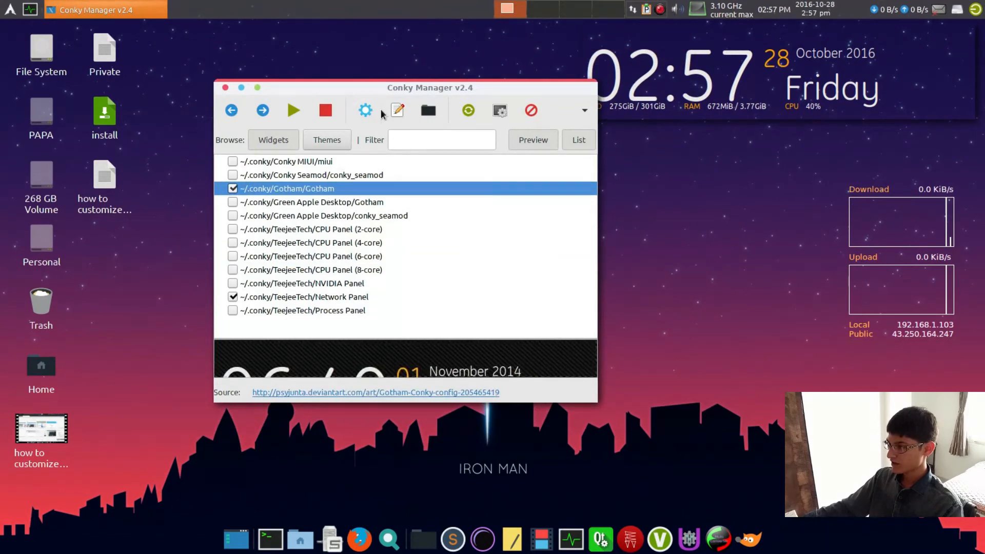
Replace 'normal' with 'override' for own_window_type on line 8 of the Gotham config.
click(396, 110)
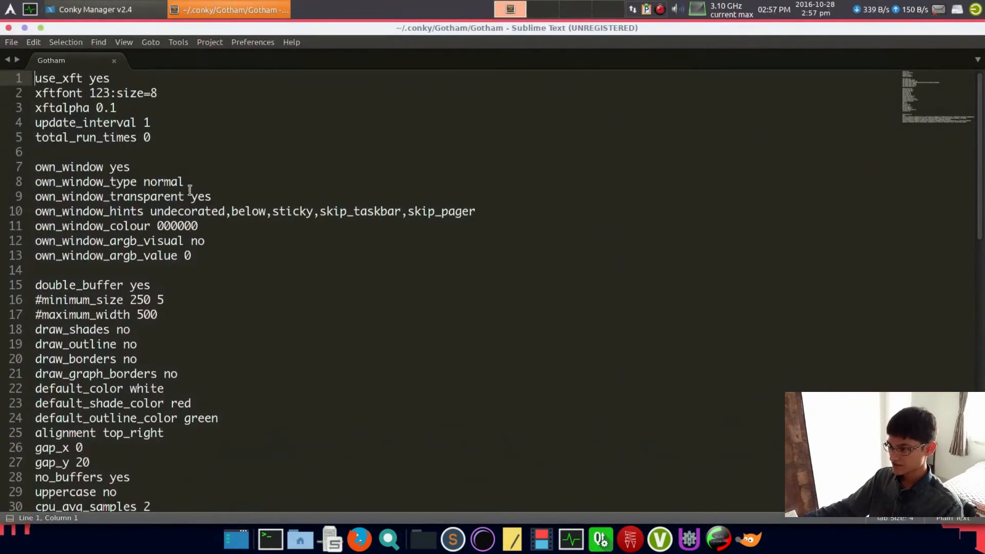
click(186, 181)
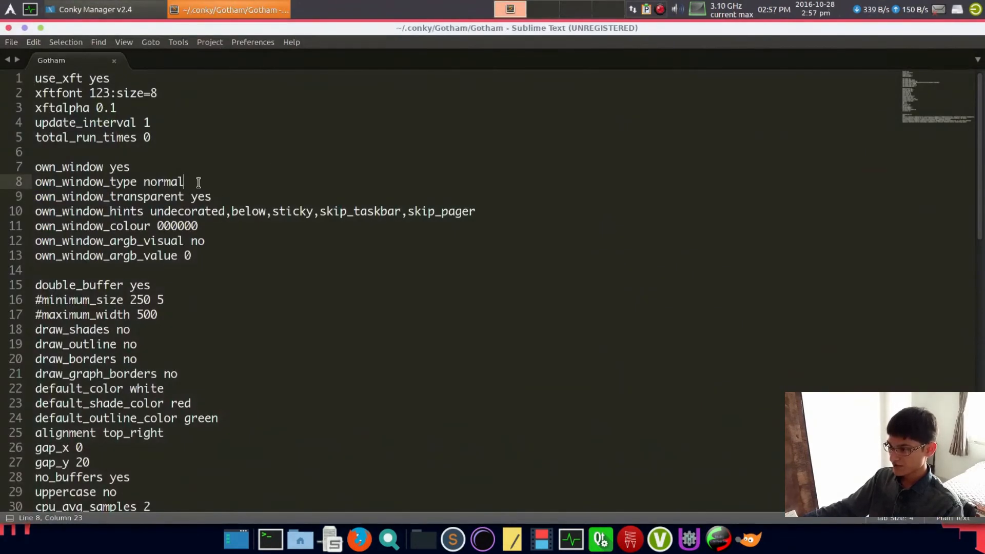
double_click(162, 182)
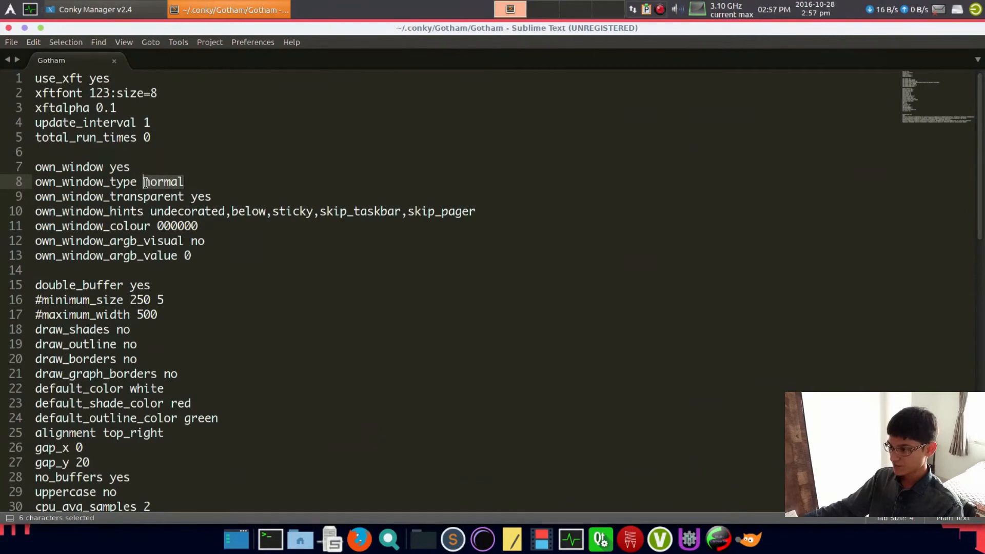
text(override)
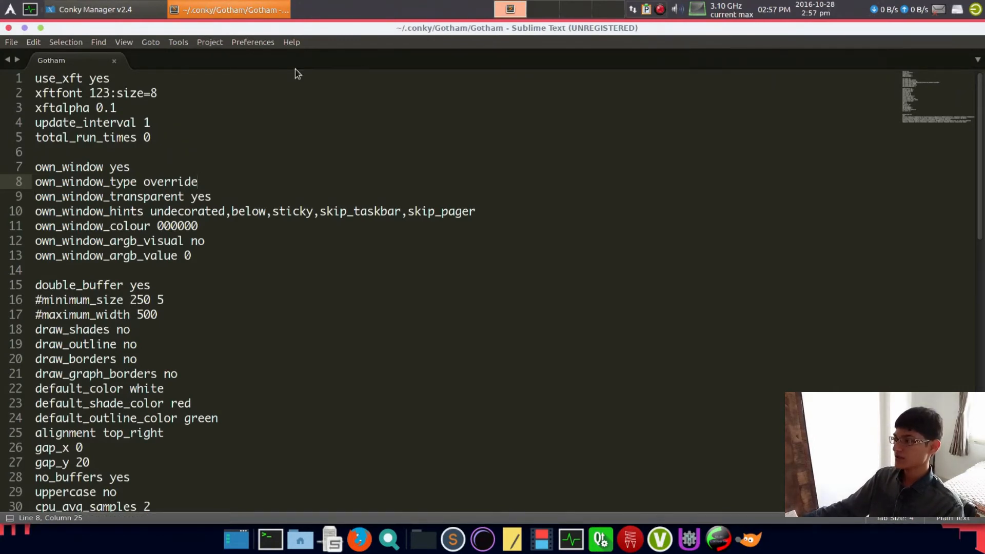
click(253, 42)
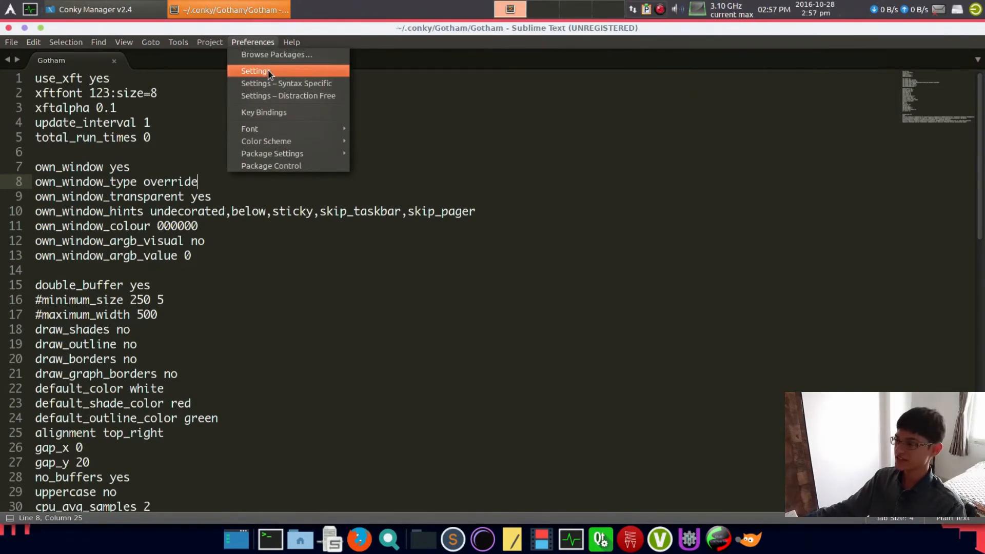
Open Preferences > Settings showing font_face monaco size 14, then switch back to Conky Manager.
click(255, 71)
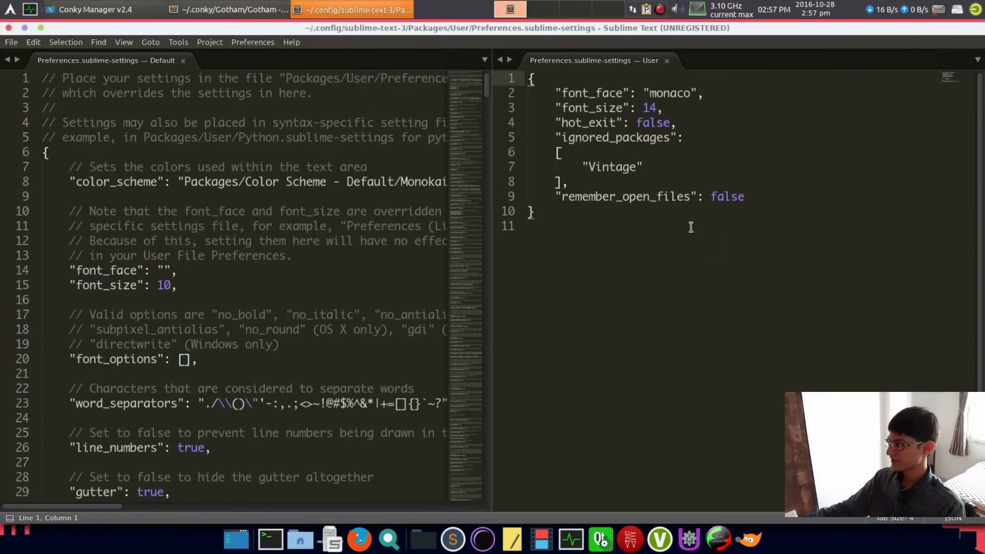
double_click(572, 94)
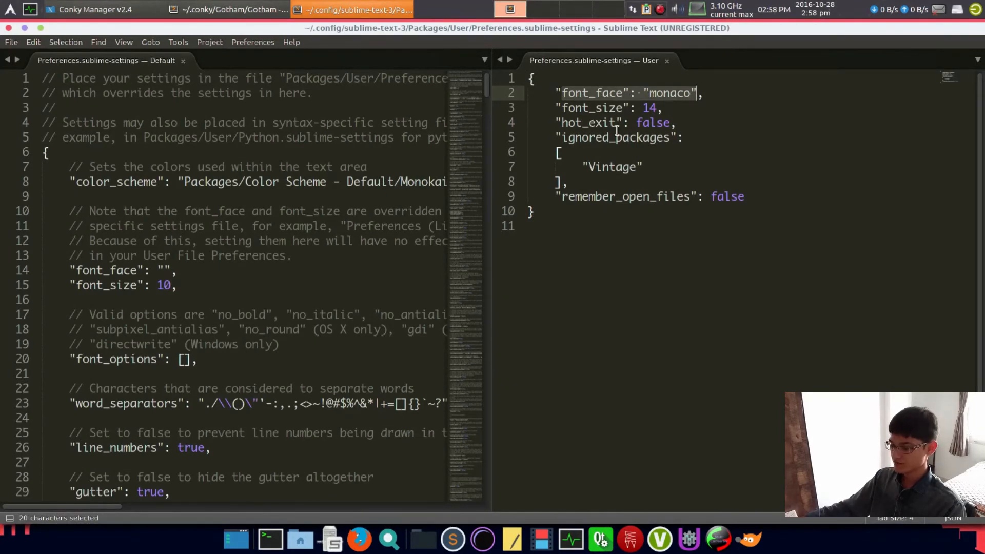
click(95, 9)
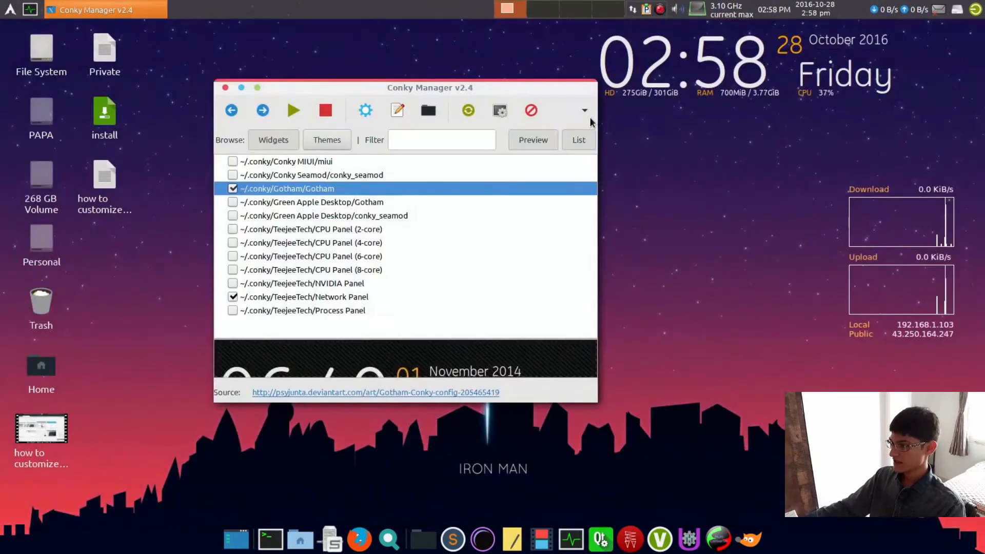
Close Conky Manager and open the home folder from the dock.
click(224, 87)
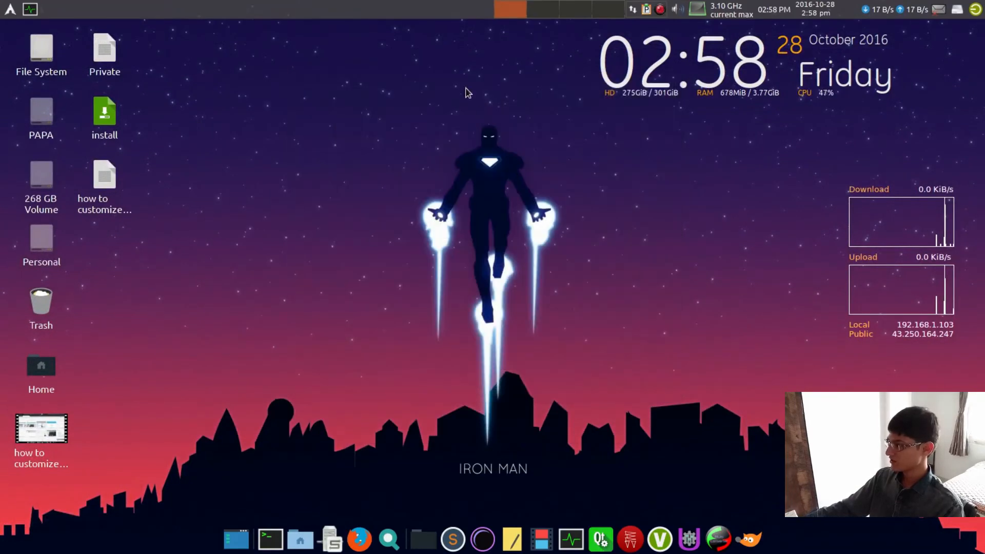
mouse_move(361, 151)
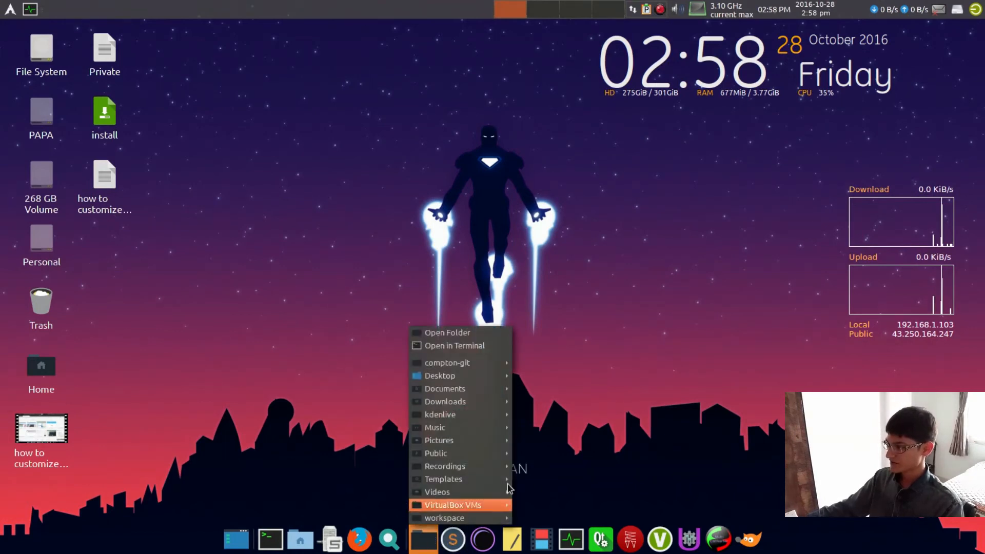
mouse_move(468, 427)
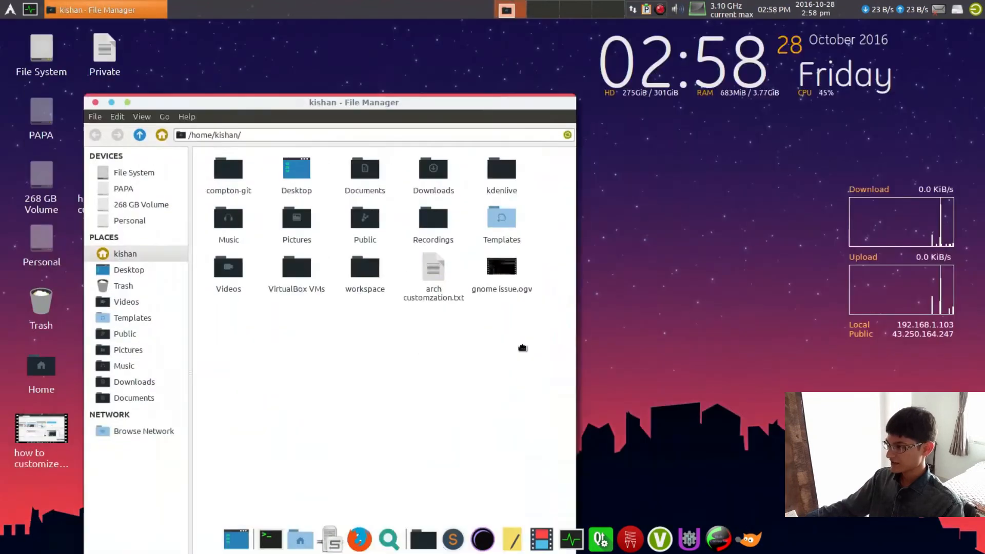
double_click(433, 217)
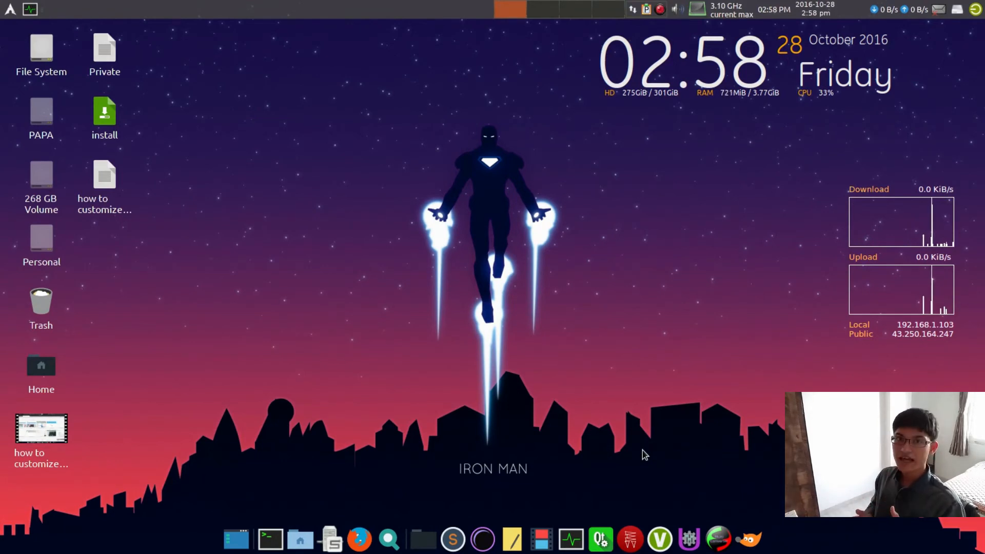
mouse_move(695, 480)
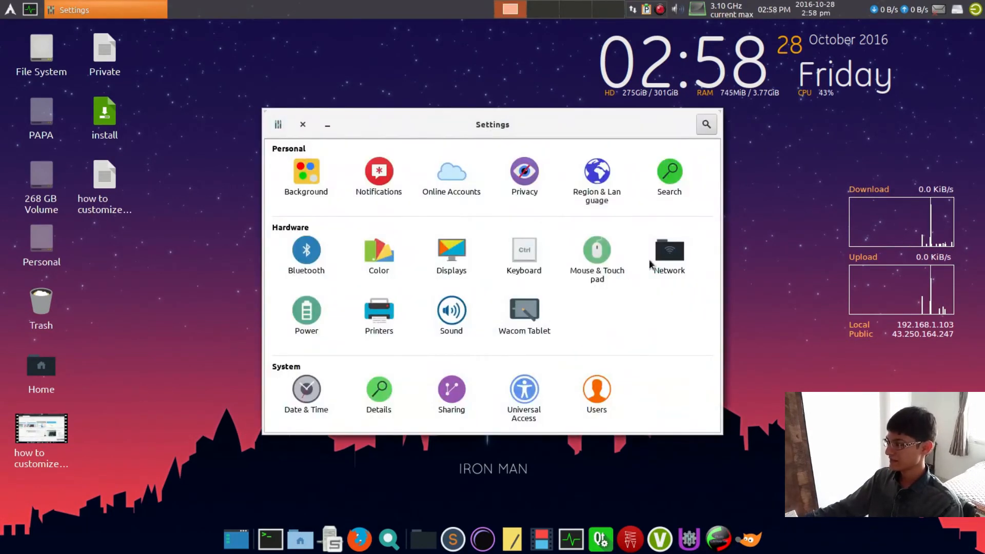
Confirm the wired connection in the Network panel is switched on and connected, then close Settings.
click(668, 250)
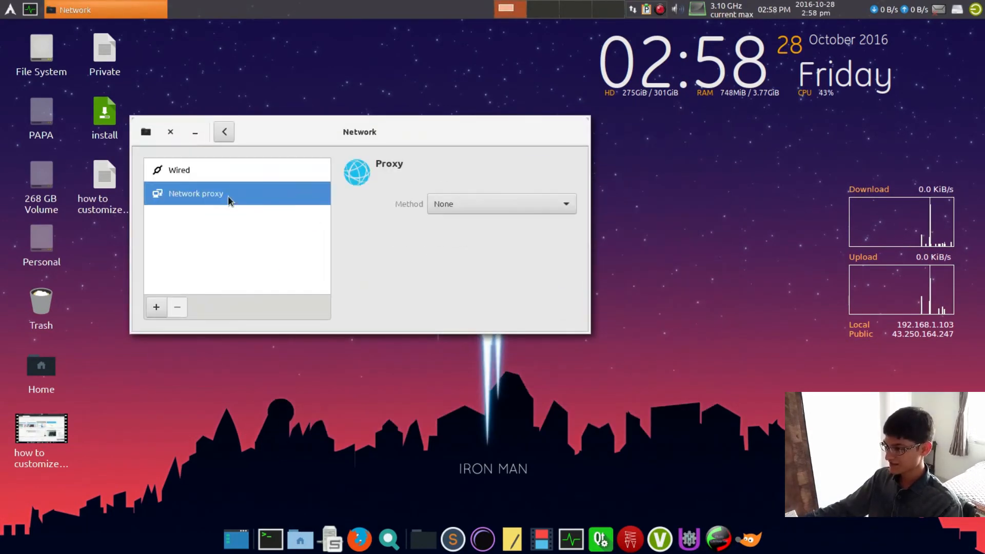
click(179, 169)
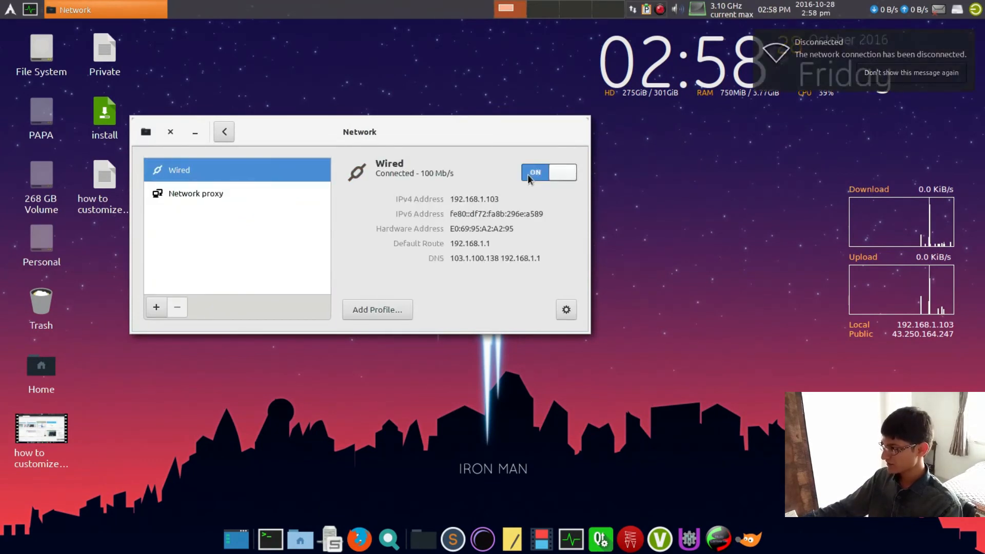
click(632, 9)
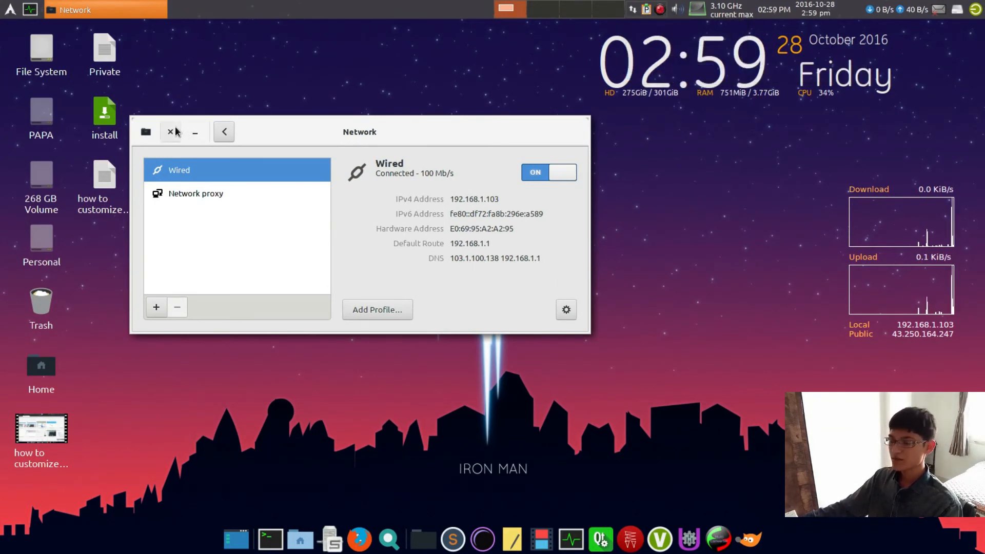
click(170, 132)
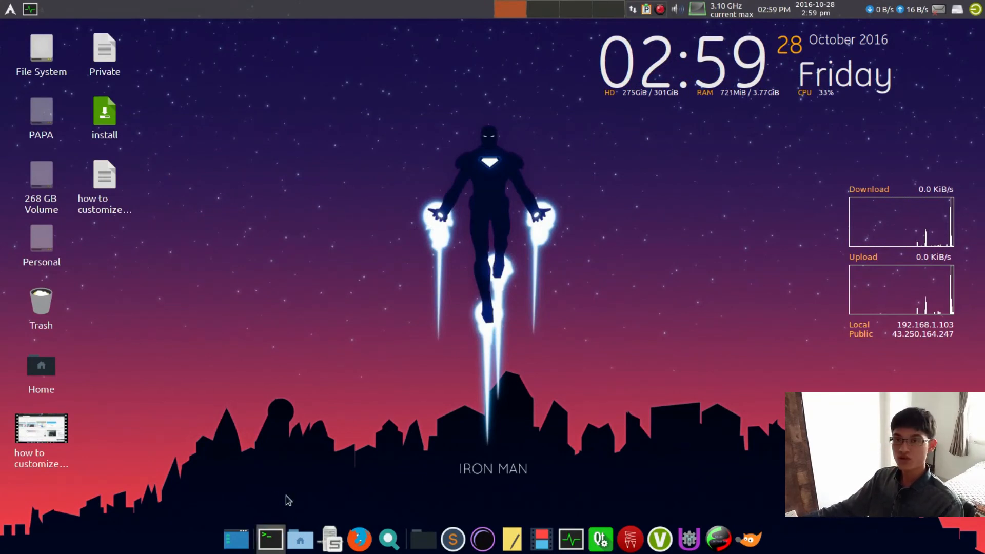
Run yaourt gnome-control-center in a terminal and choose package 1 to reinstall it.
click(270, 539)
text(yaour)
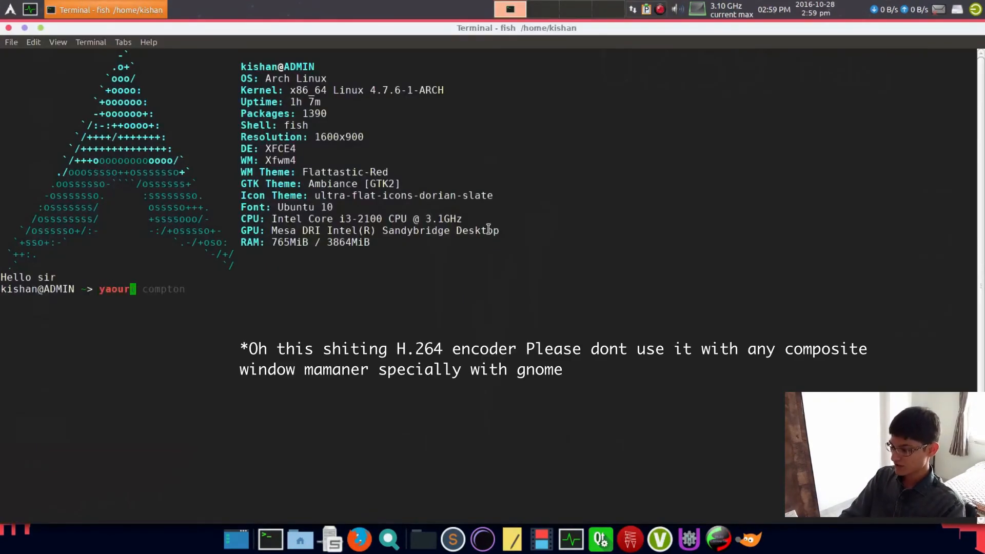
text(gnome-control-center)
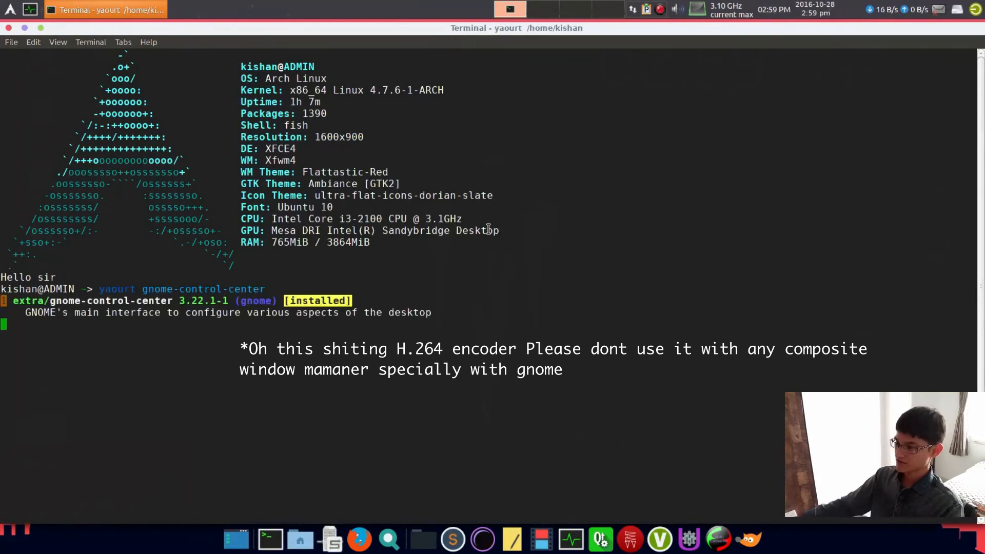
text(1)
text(y)
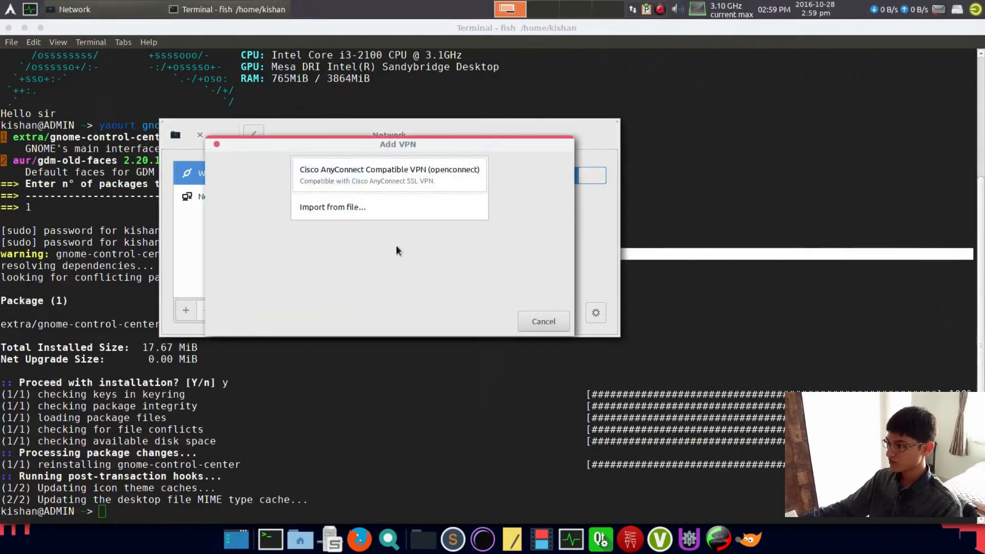
Cancel the Add VPN dialog and toggle Enable Notifications in the network tray applet.
click(542, 321)
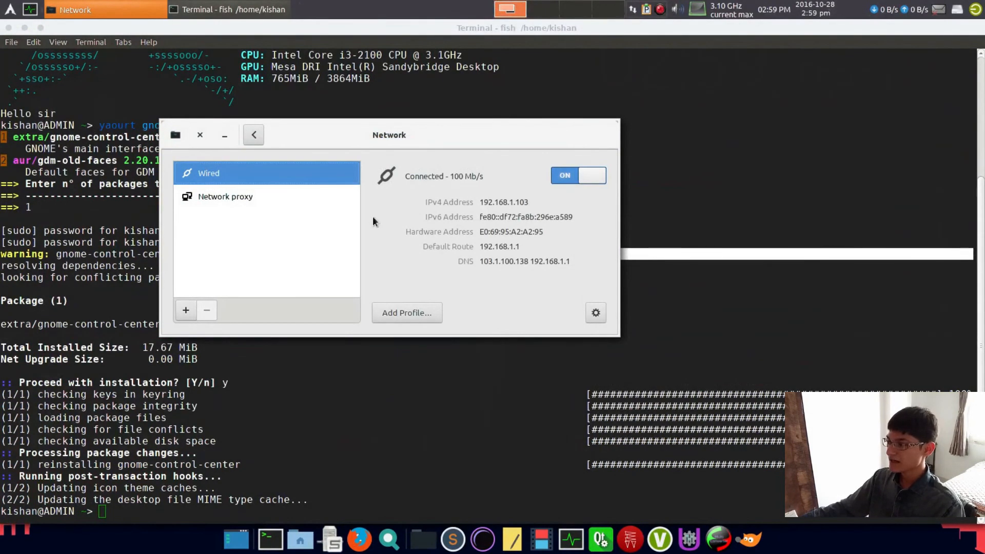
mouse_move(301, 213)
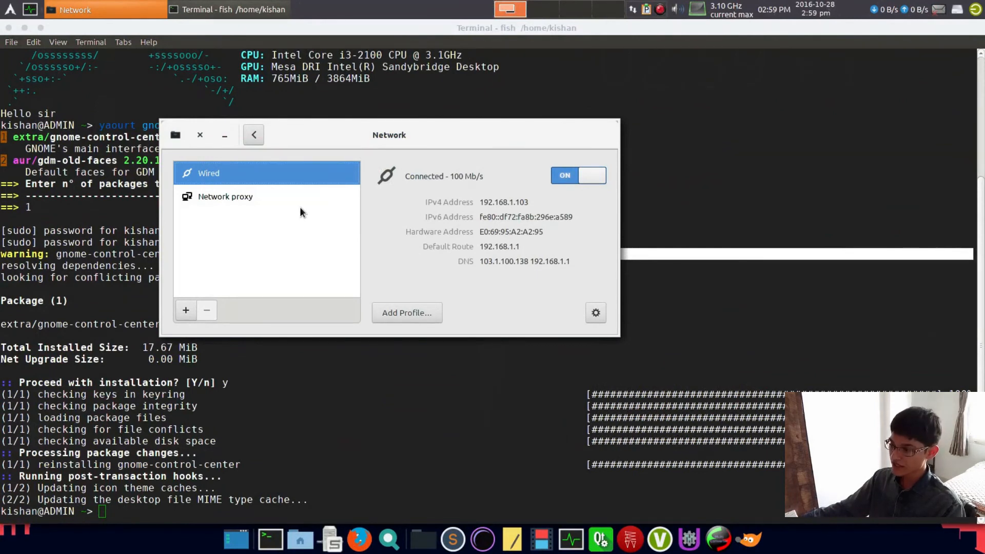
mouse_move(361, 201)
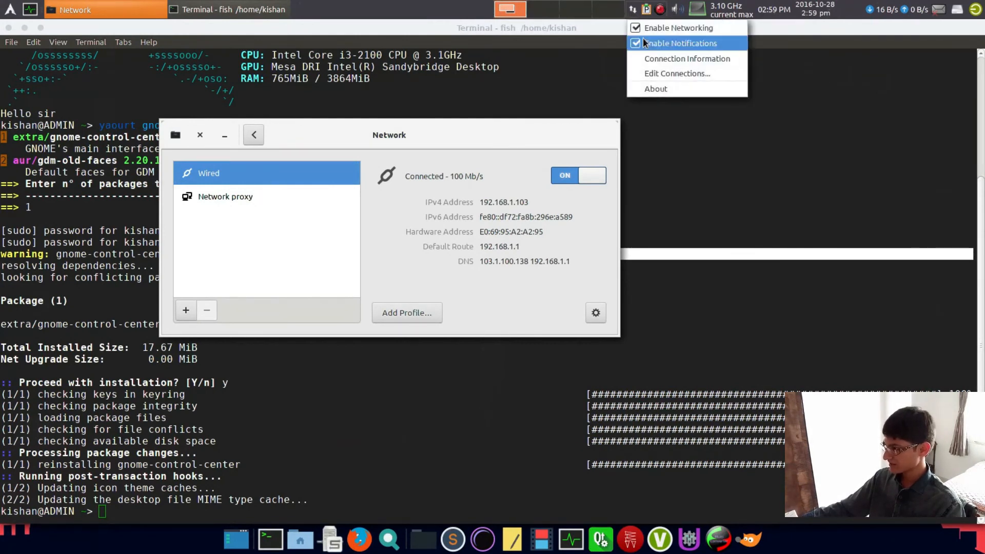
click(676, 73)
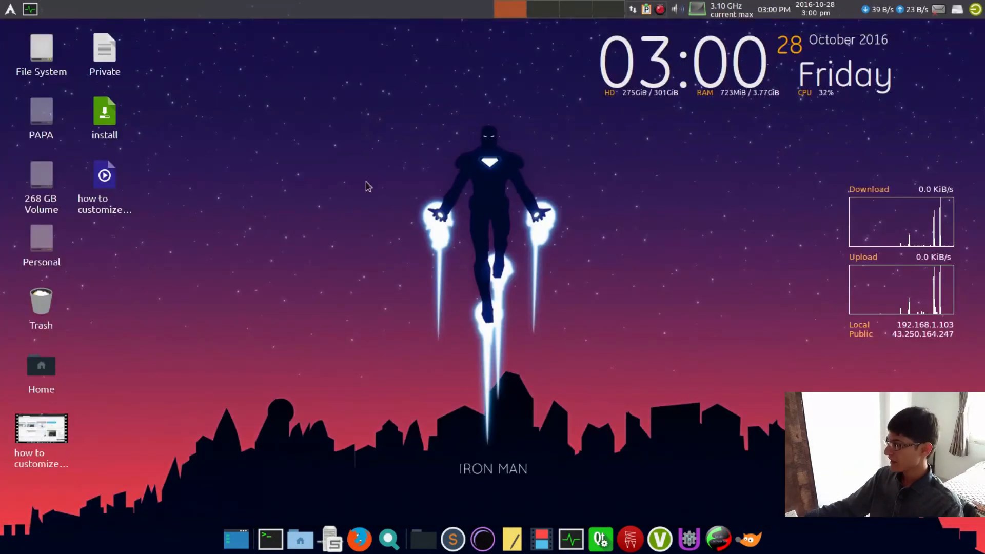
mouse_move(378, 125)
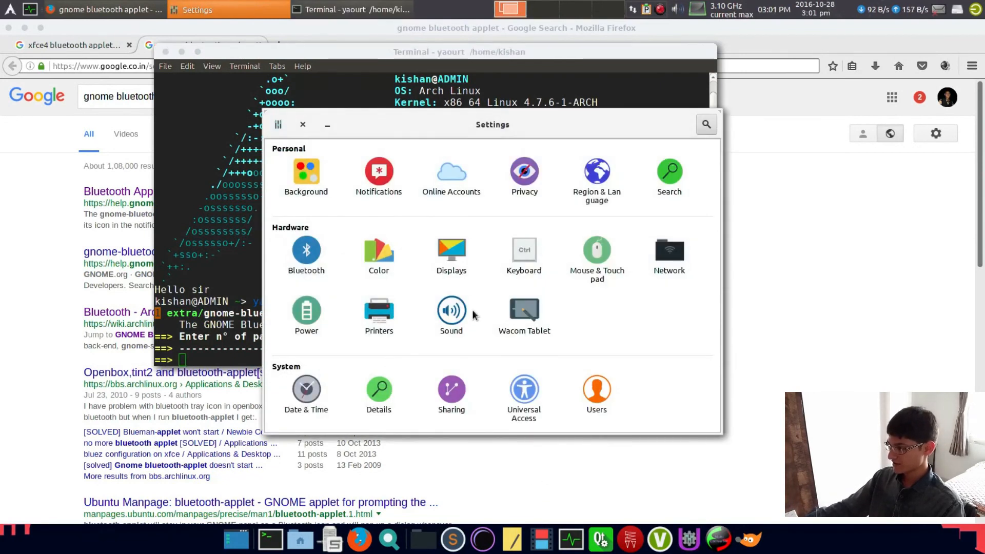
Show the Bluetooth panel, which reports no Bluetooth adapter found.
click(305, 250)
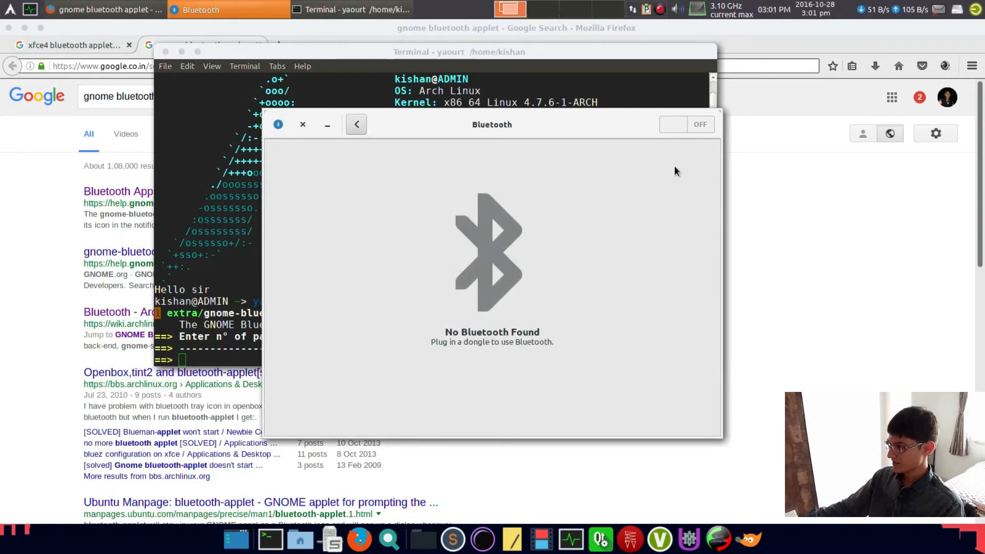